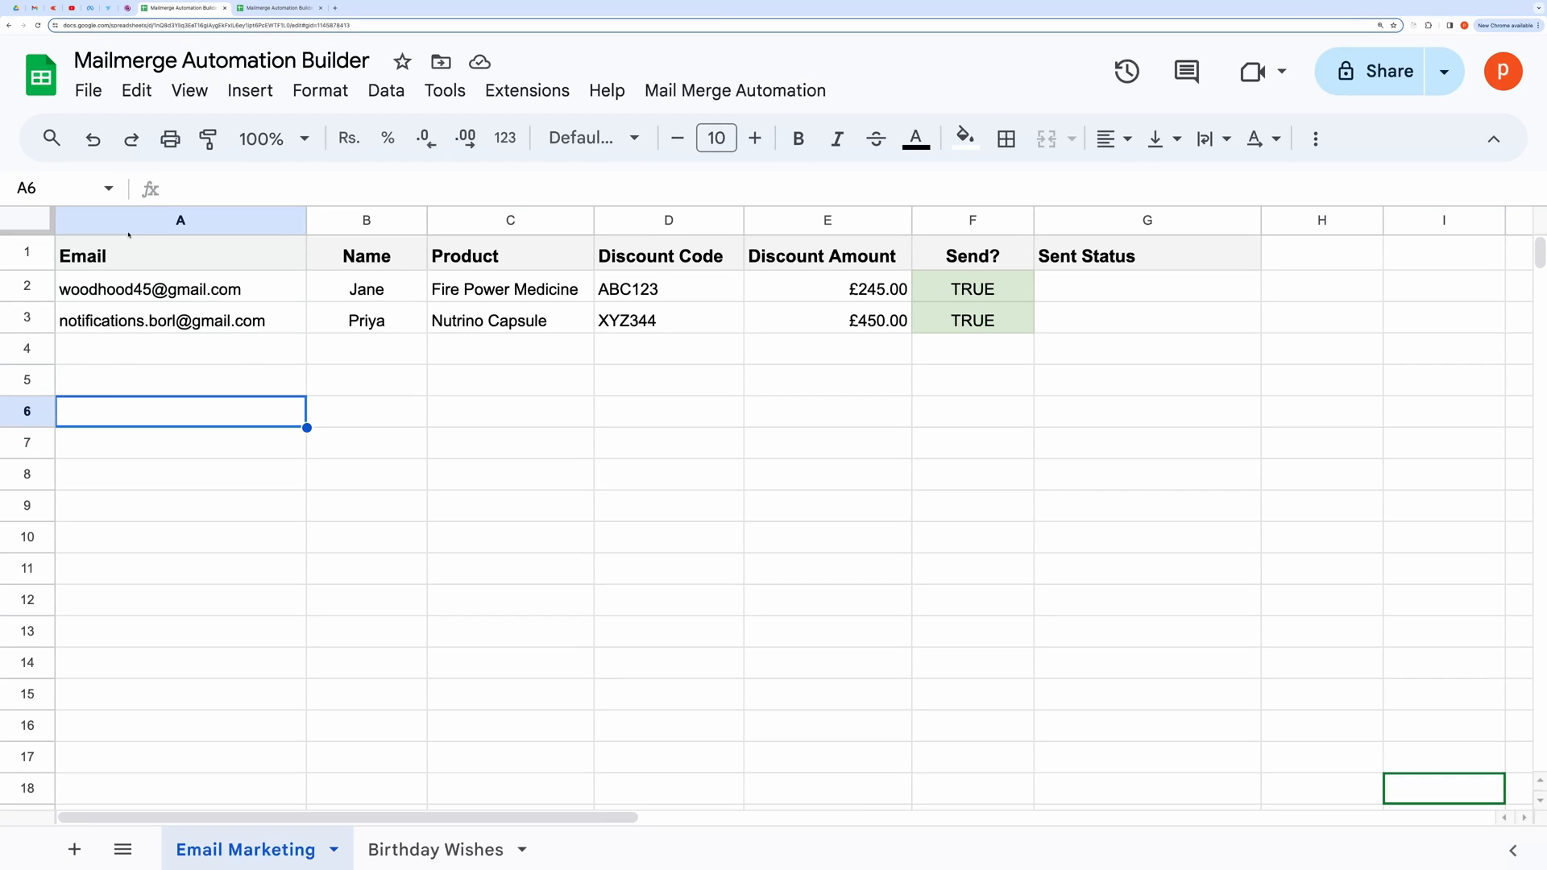
Step: Leave the spreadsheet title and switch to the Birthday Wishes sheet
left_click(221, 60)
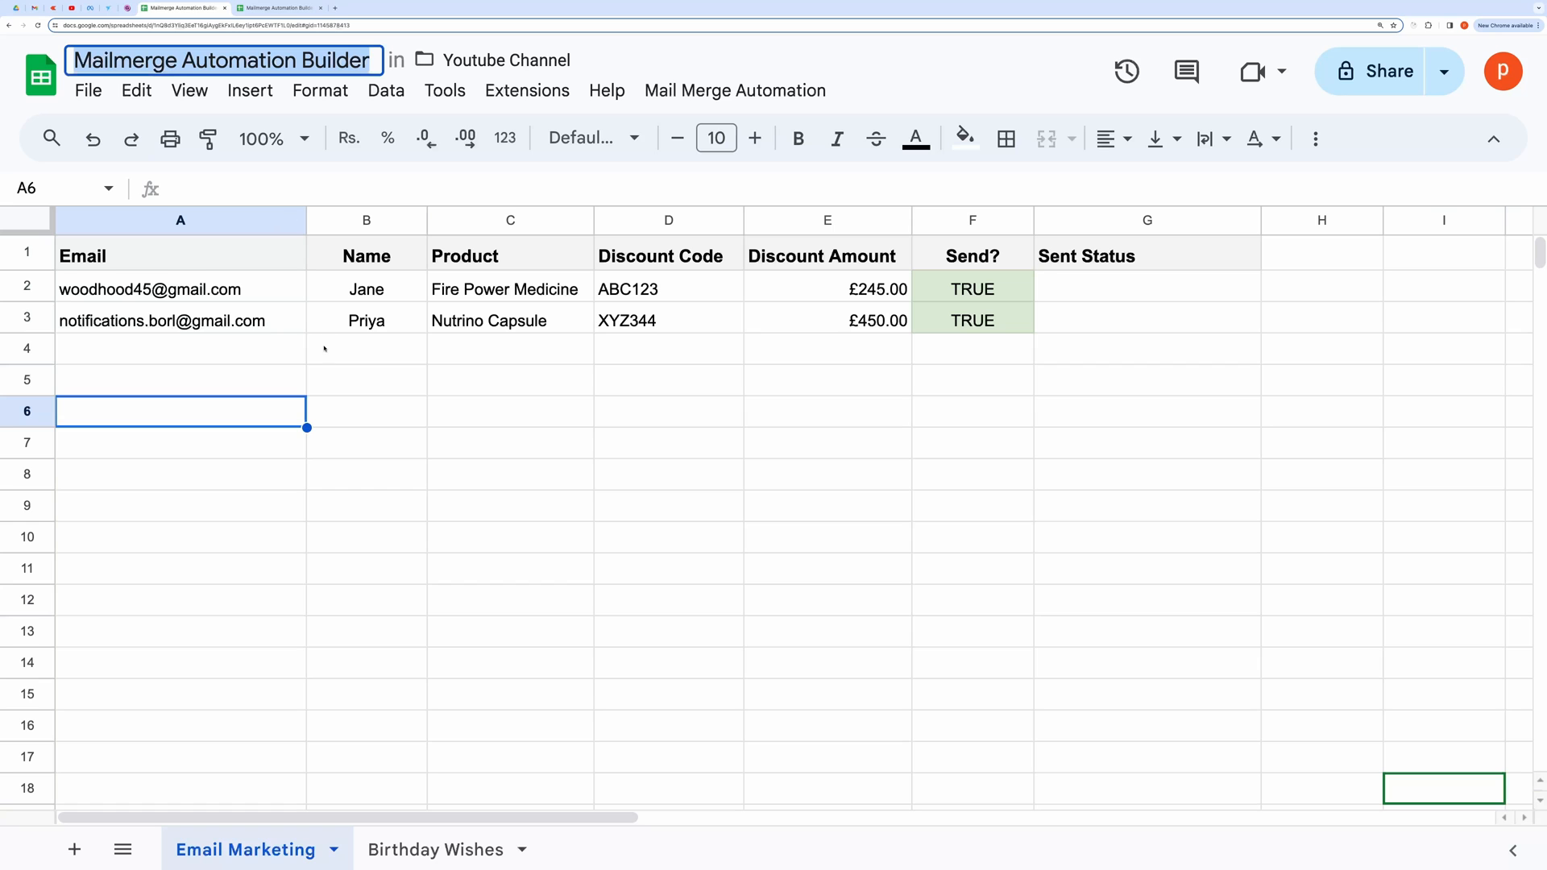
left_click(366, 474)
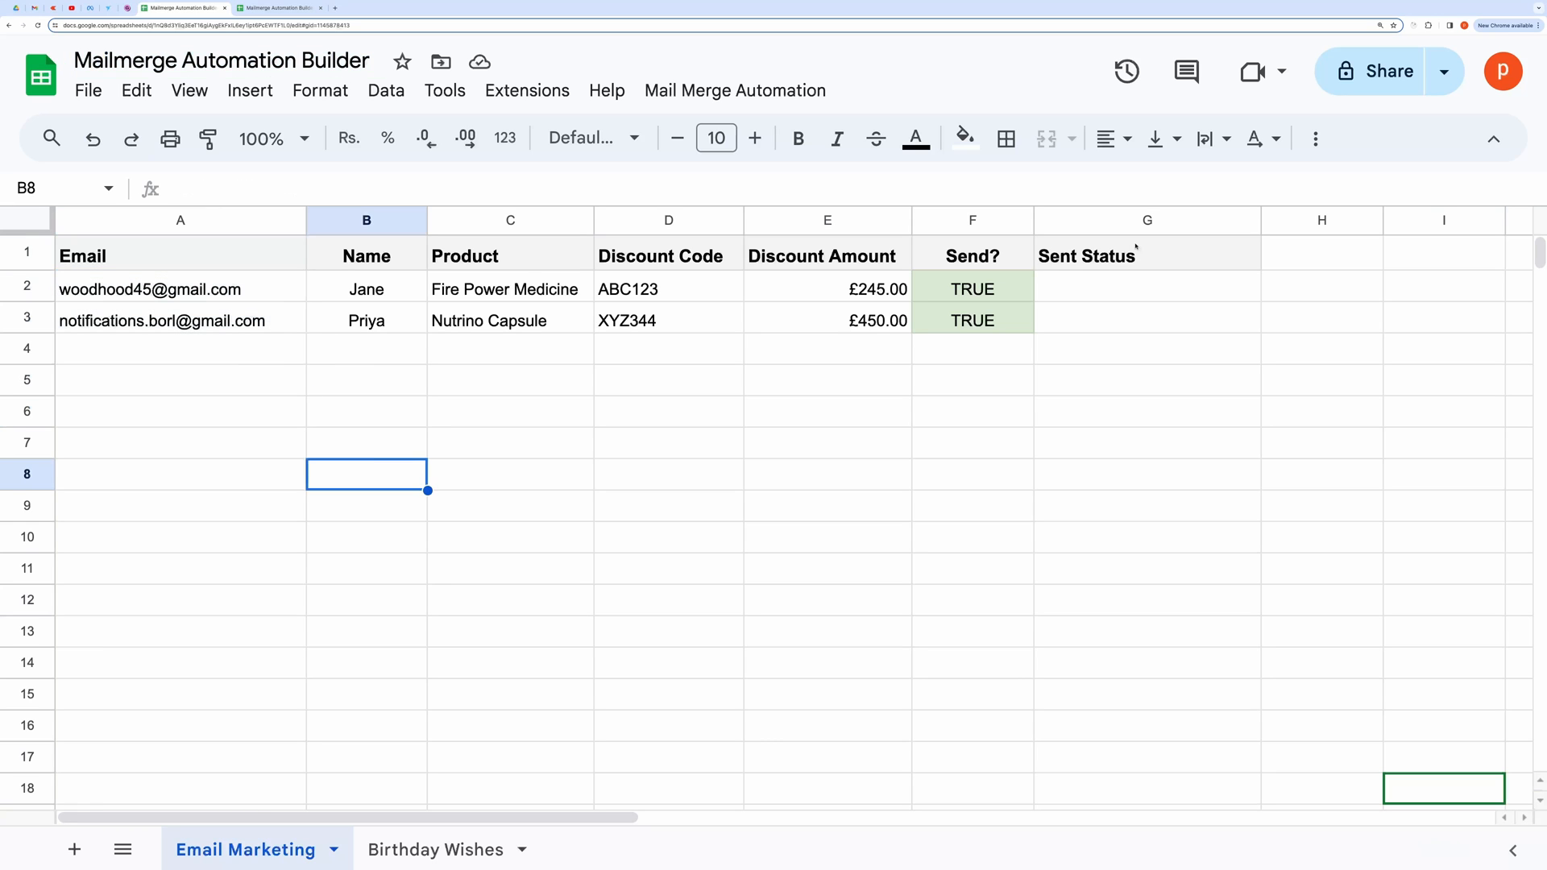
left_click(511, 411)
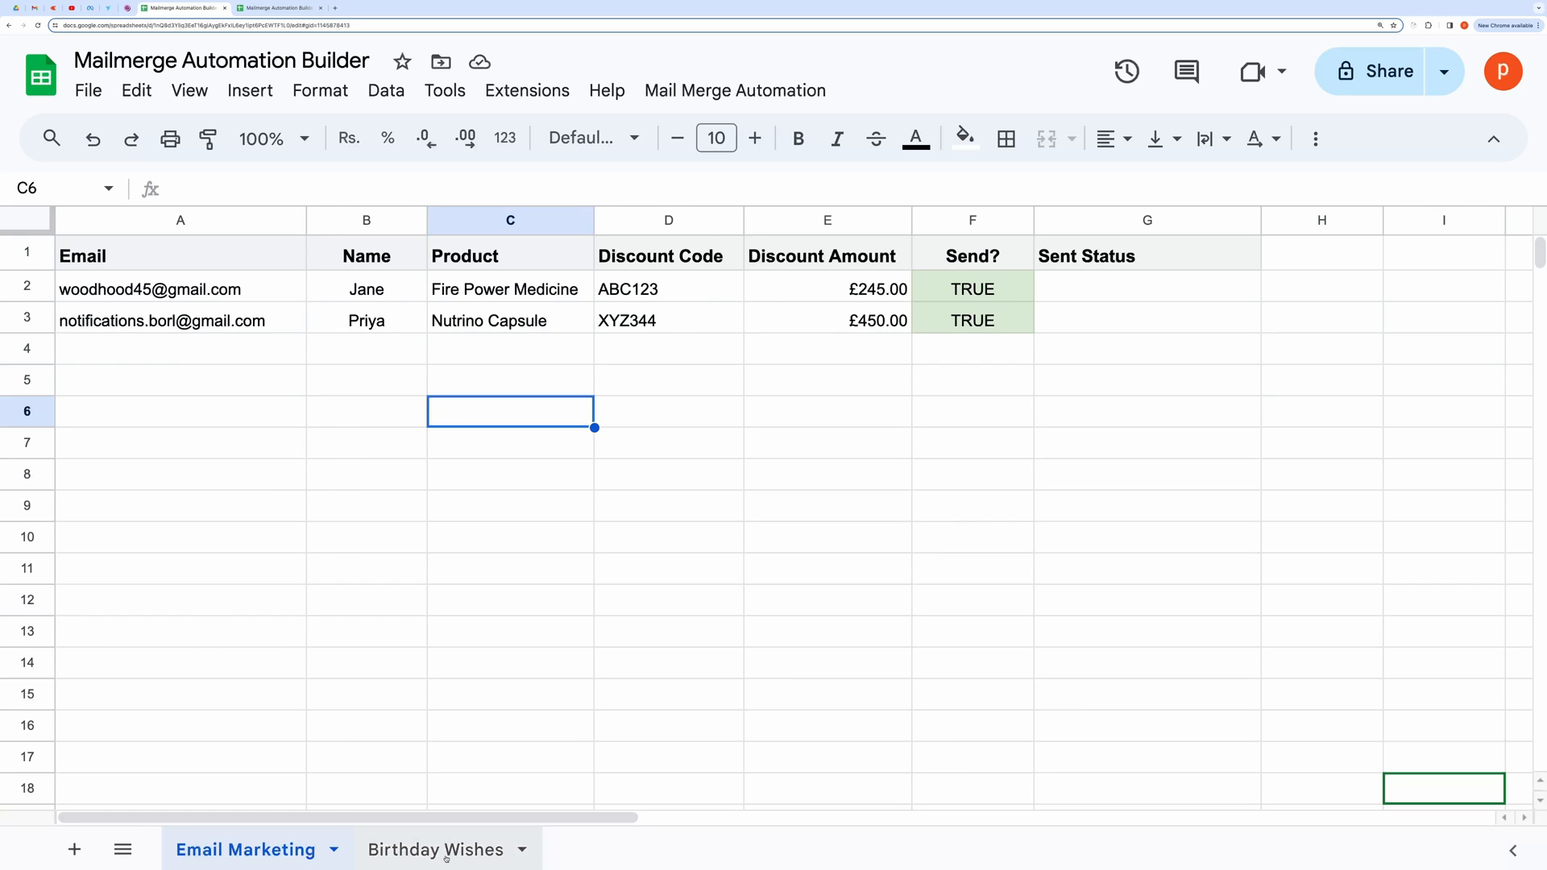
left_click(435, 850)
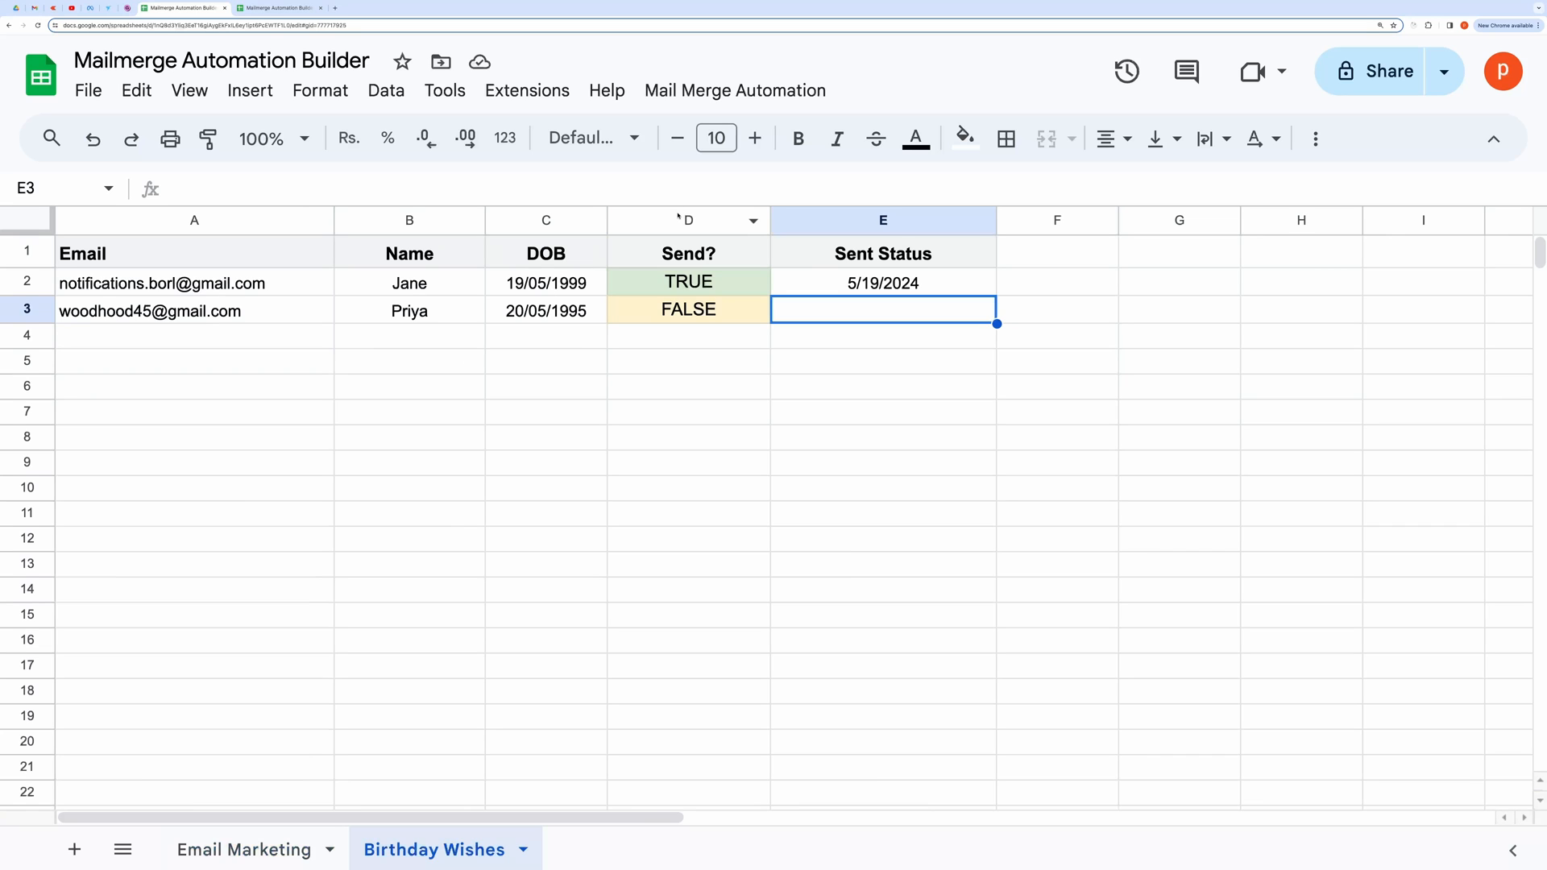
Step: Select the Send? column and launch the Mail Merge Automation schedule builder
left_click(688, 221)
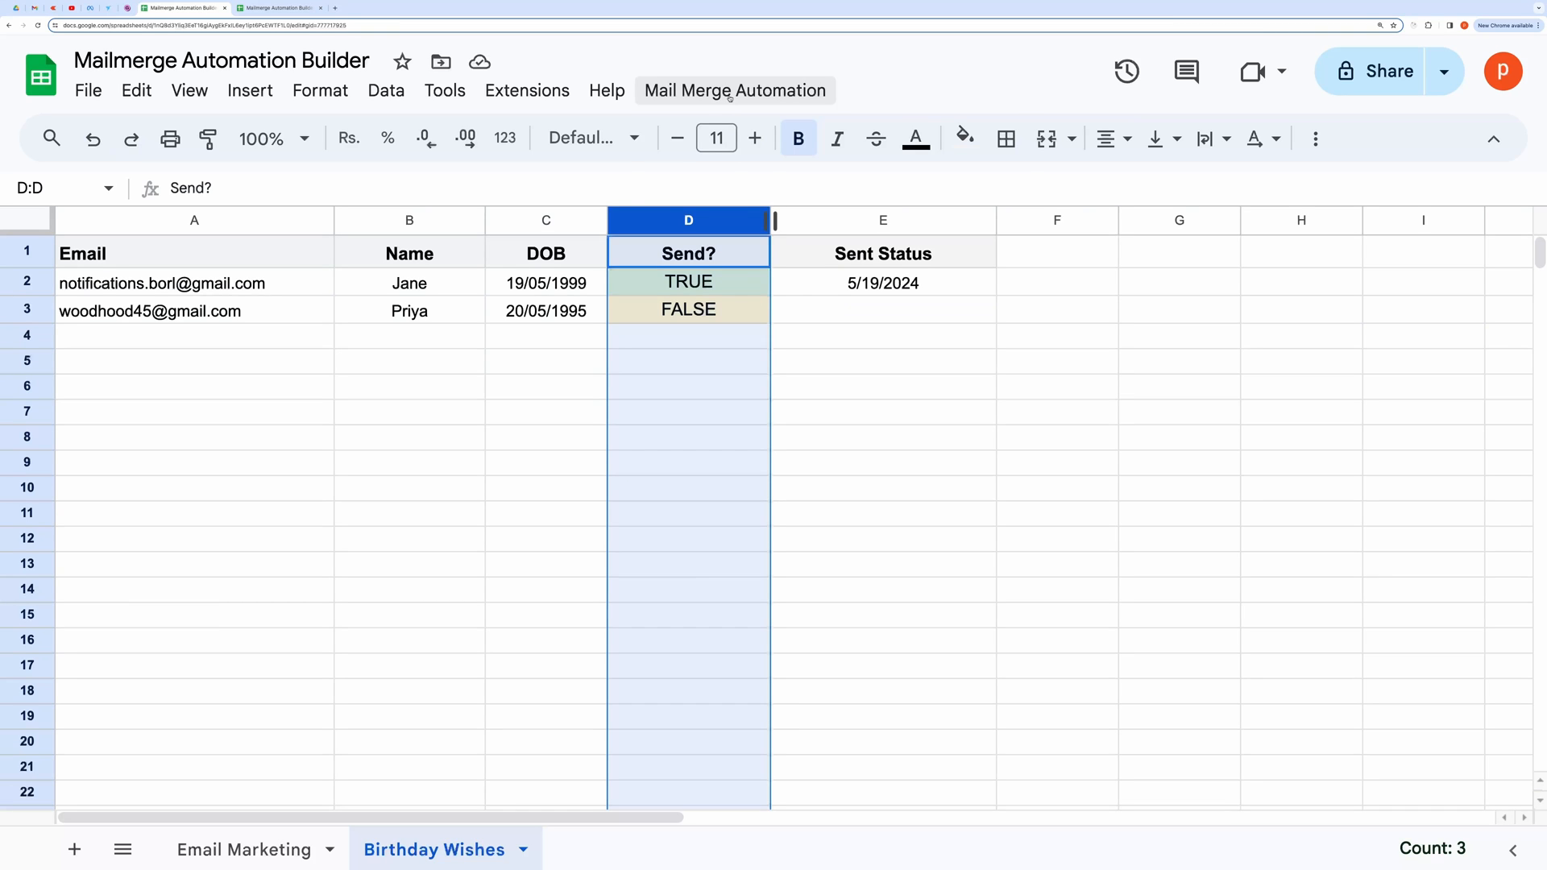
left_click(735, 91)
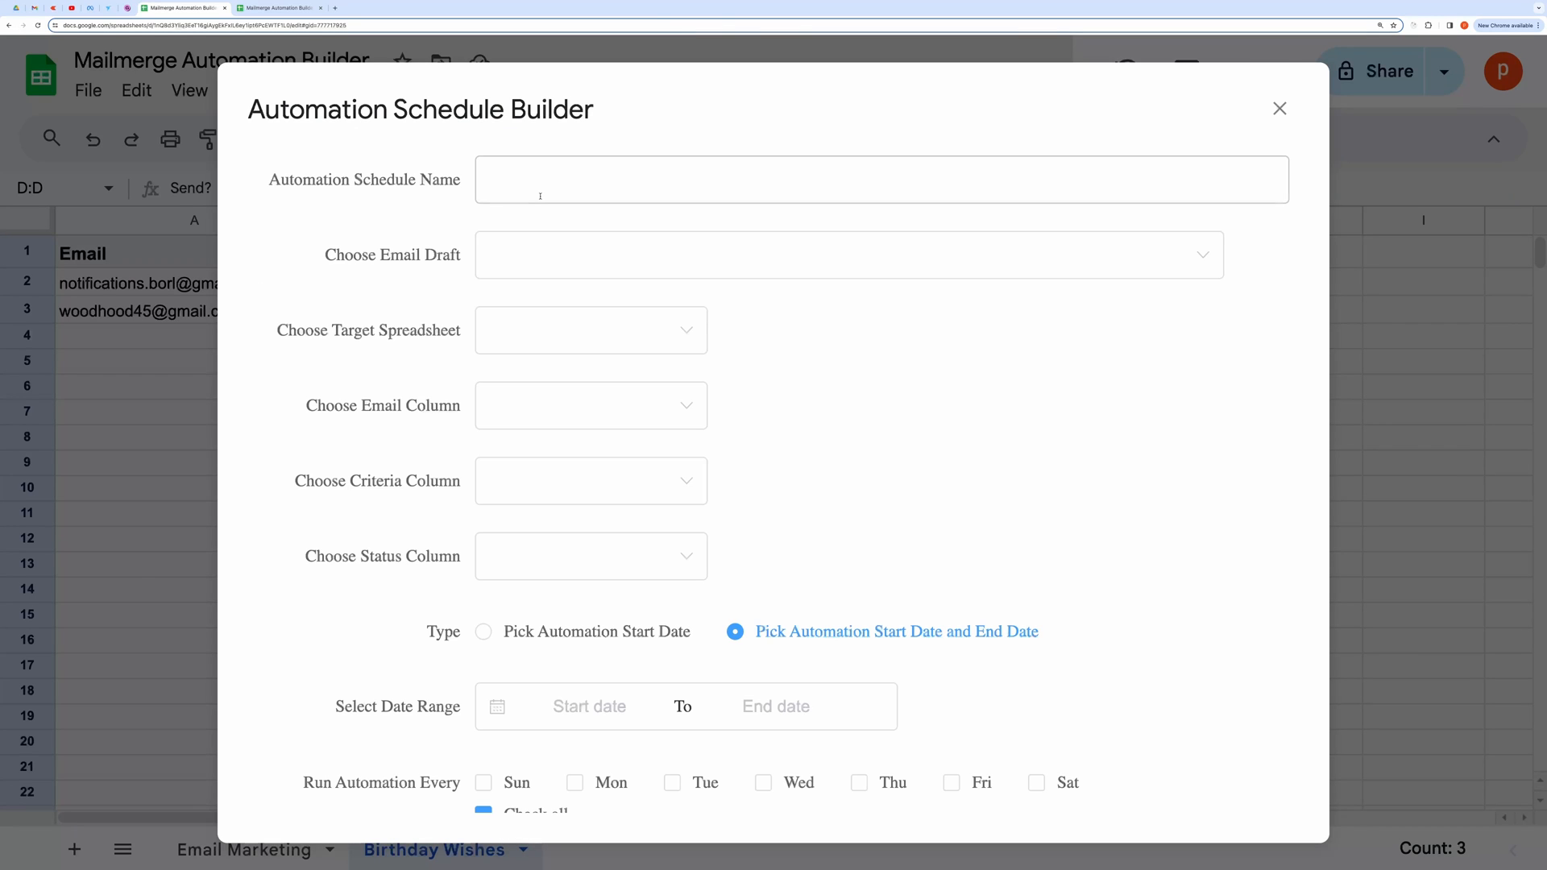
Step: Name the schedule 'Birthday automation' and choose the Happy Birthday! {{Name}} draft
left_click(882, 178)
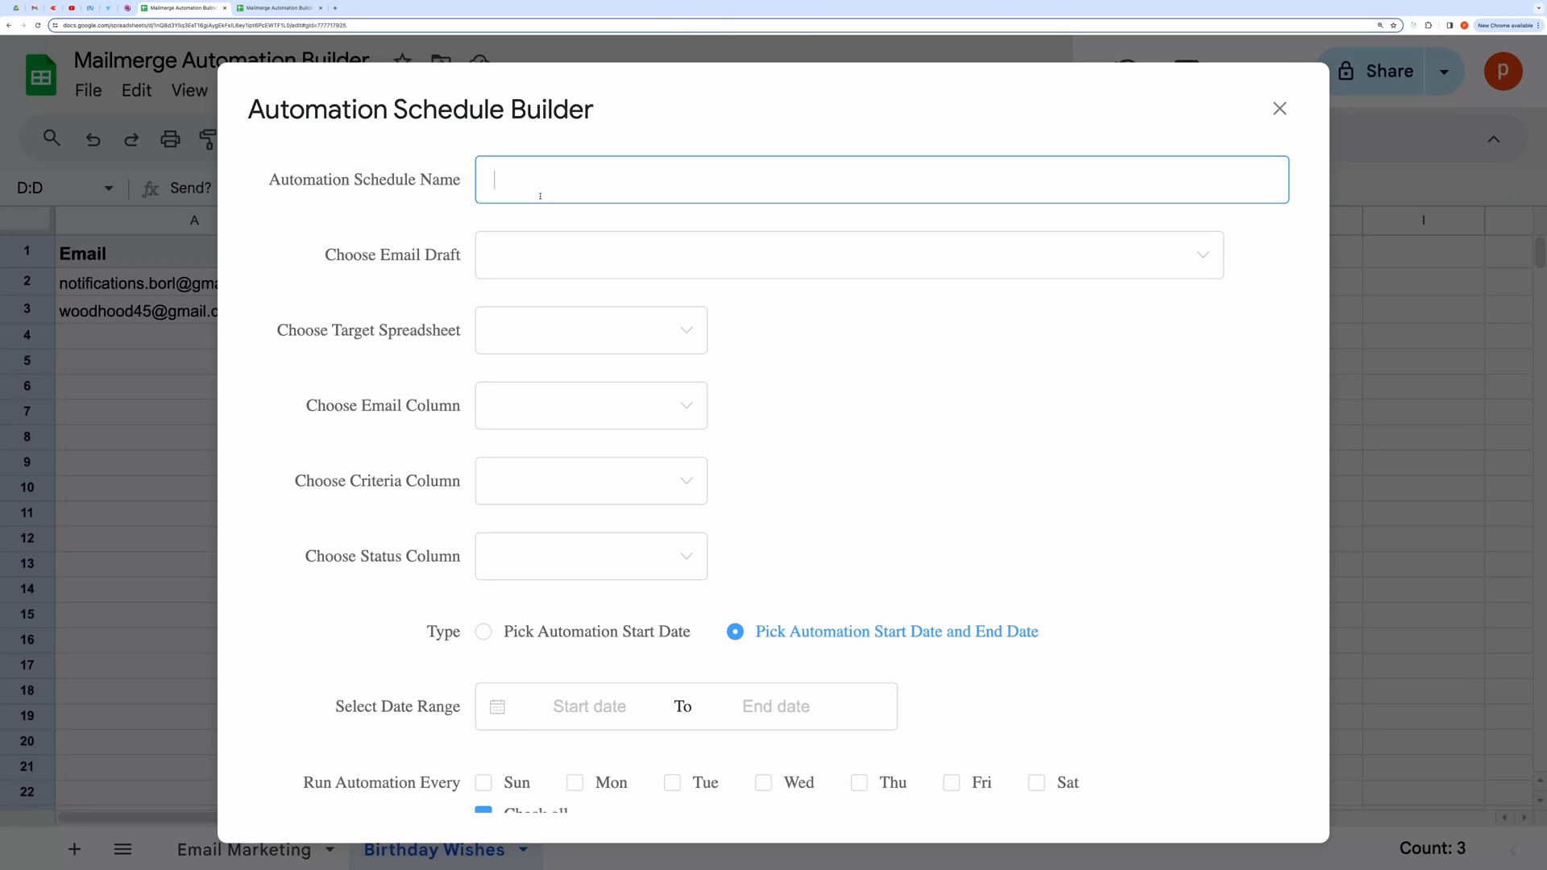
type("Birthday automation")
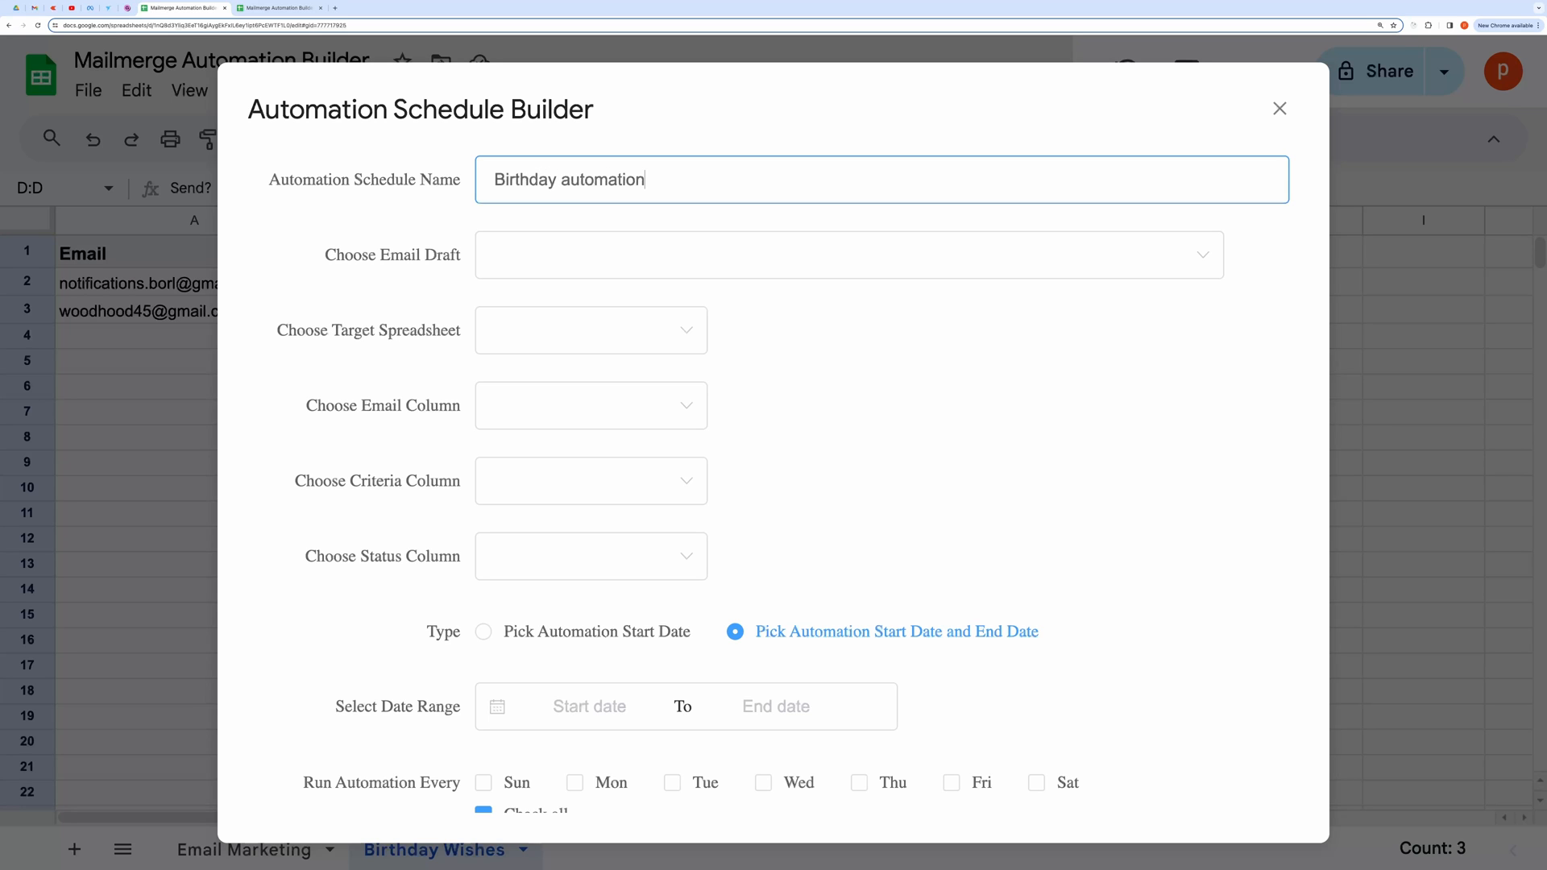
left_click(848, 255)
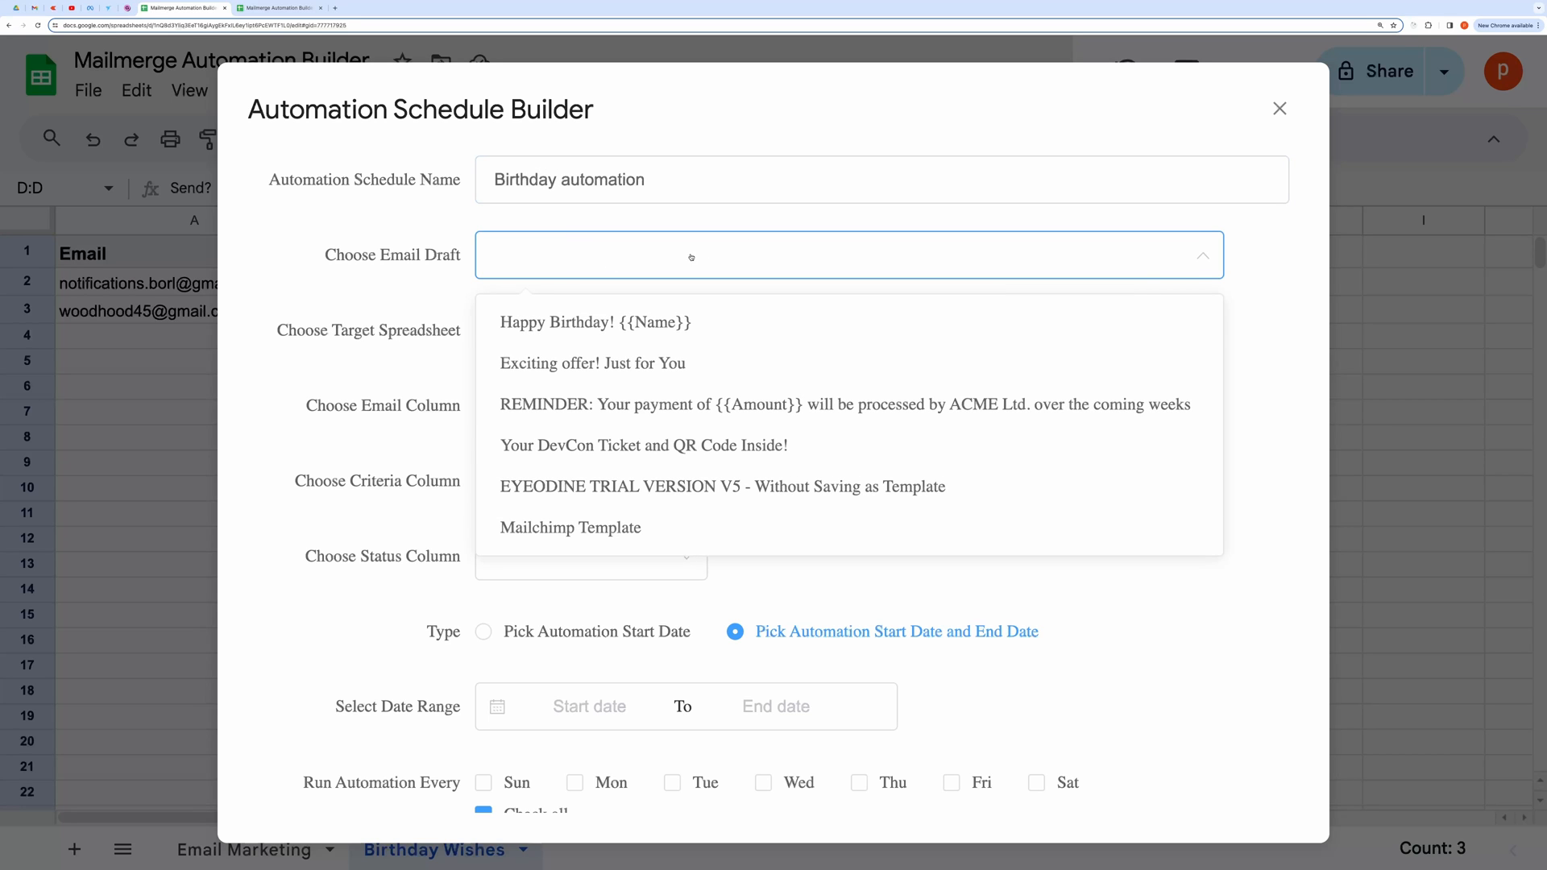
mouse_move(595, 322)
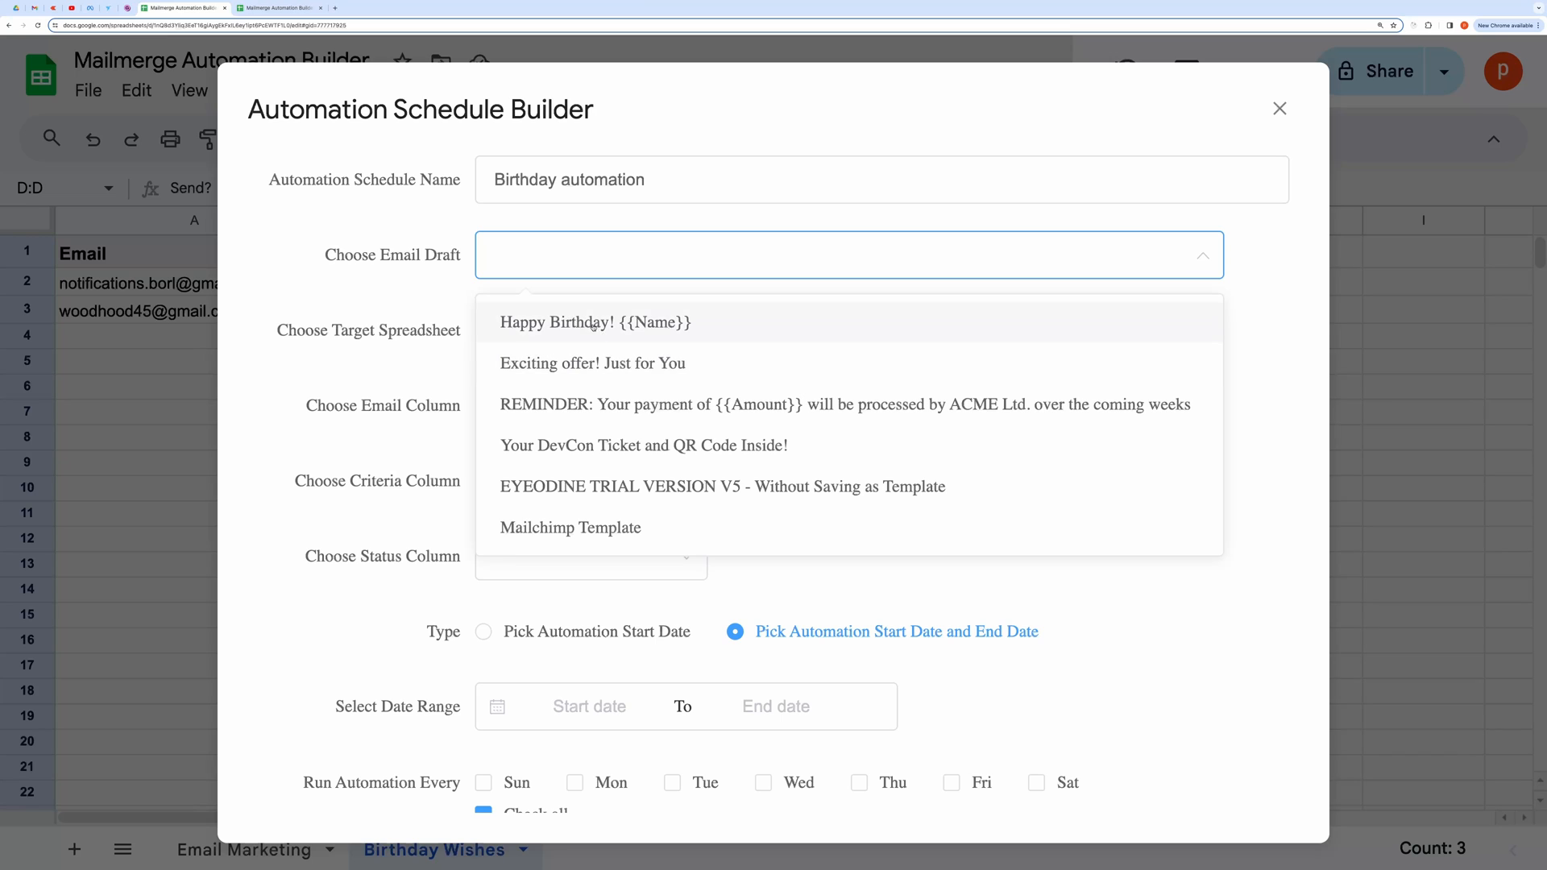
left_click(596, 322)
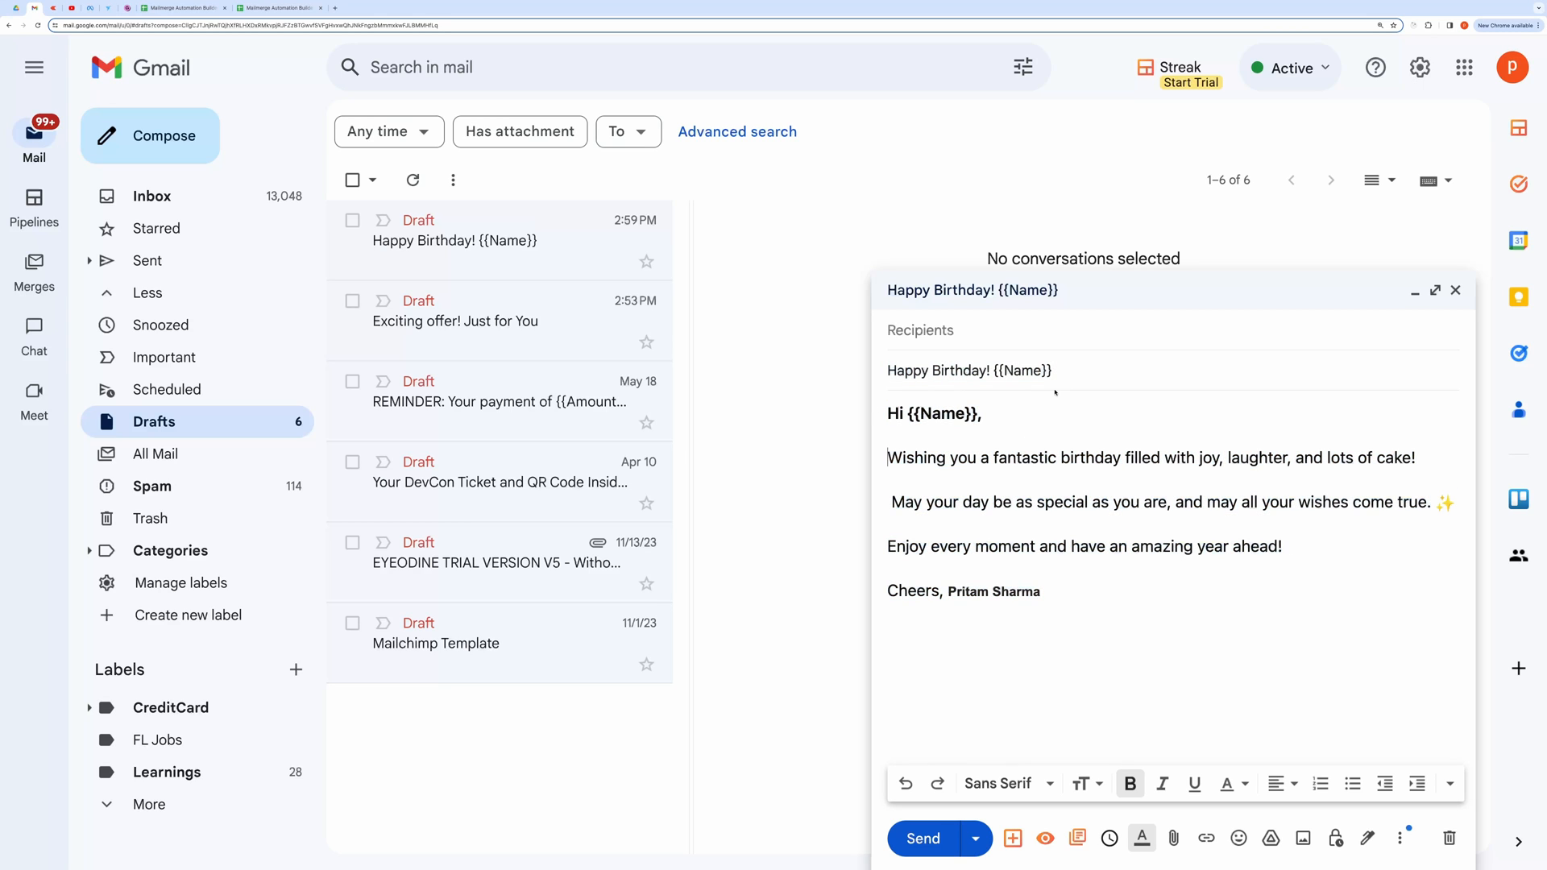
double_click(943, 413)
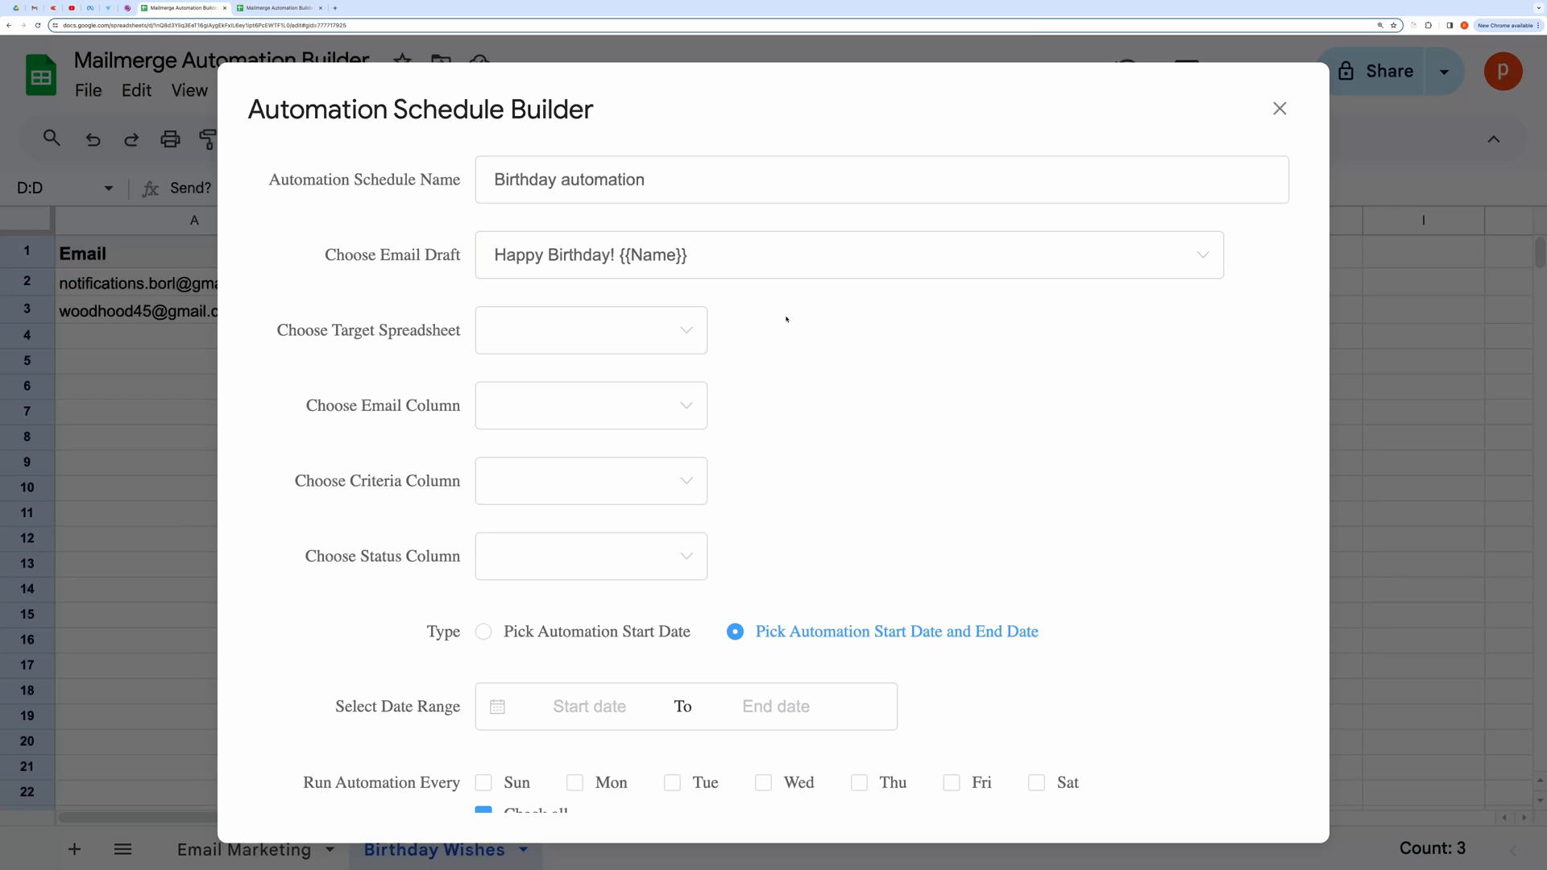
mouse_move(740, 337)
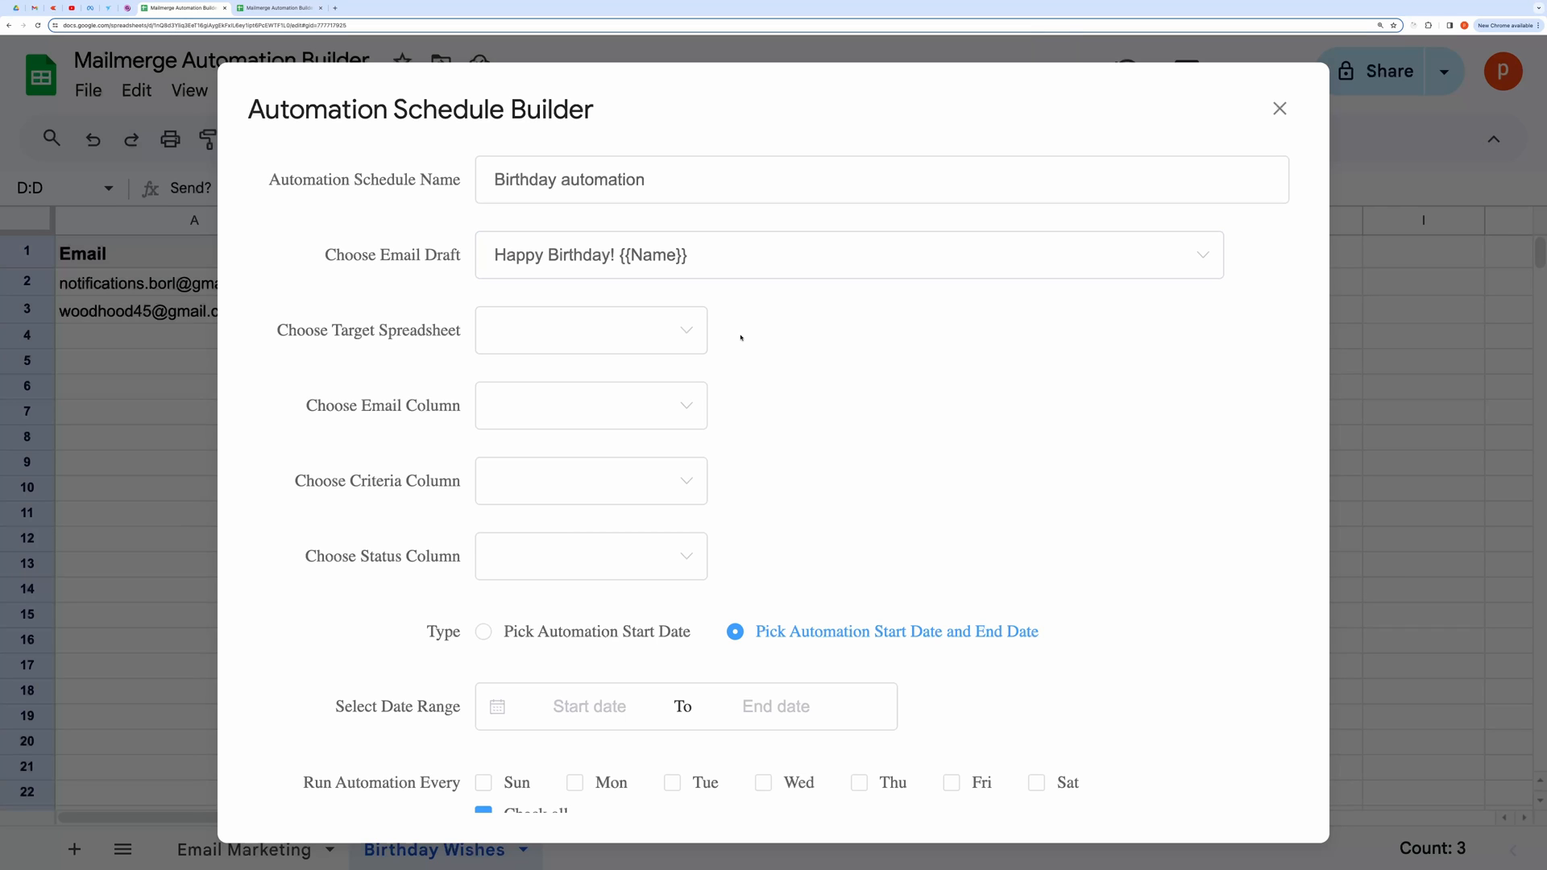
Step: Target the Birthday Wishes sheet with Email as address column and Send? as criteria column
left_click(590, 329)
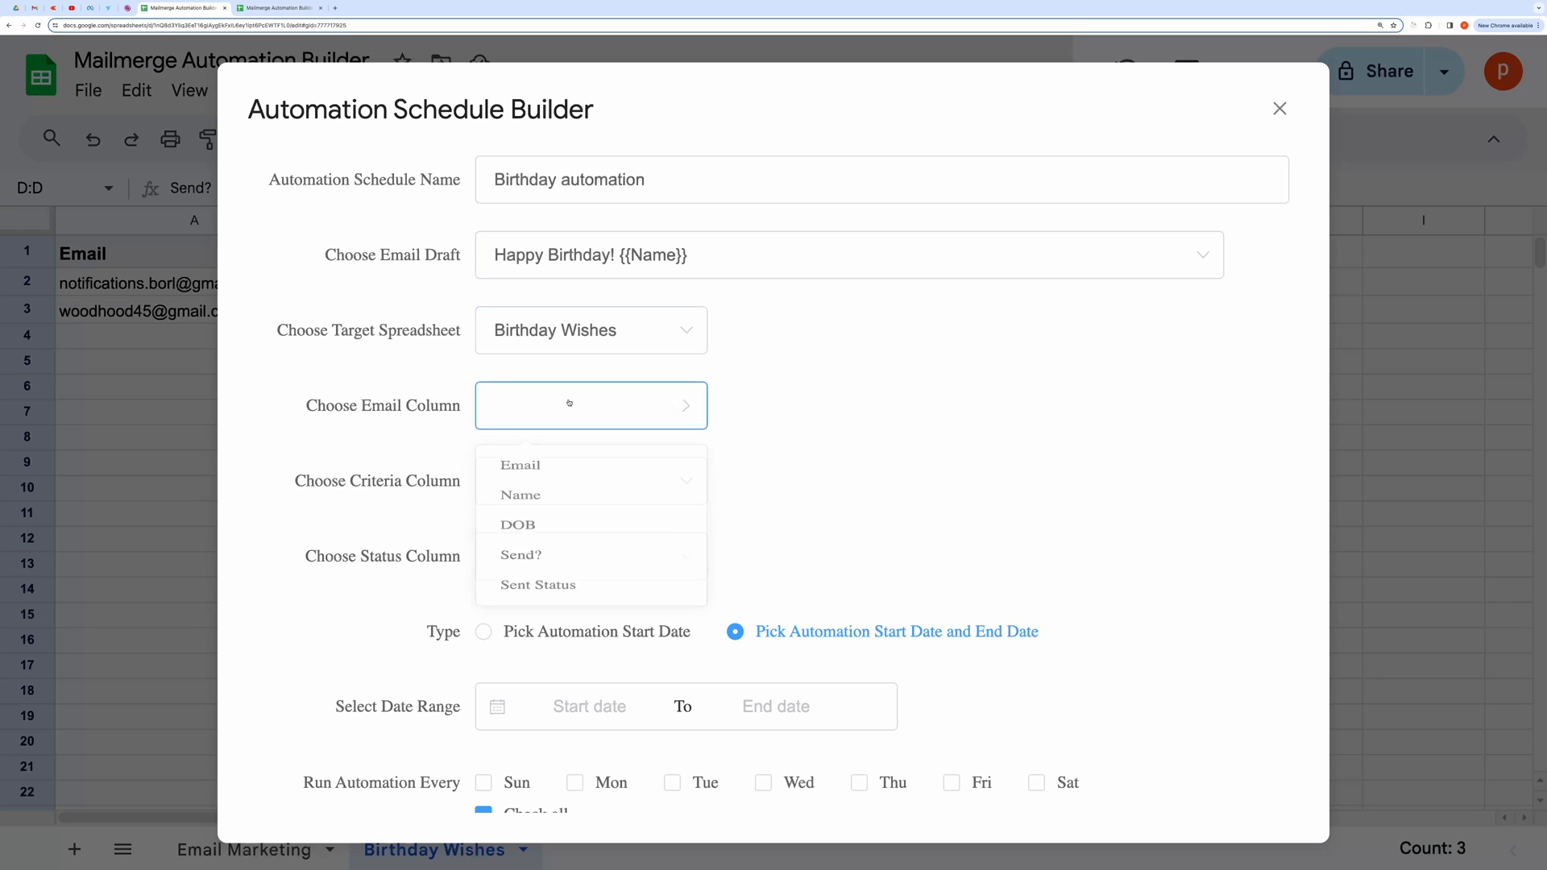
left_click(521, 464)
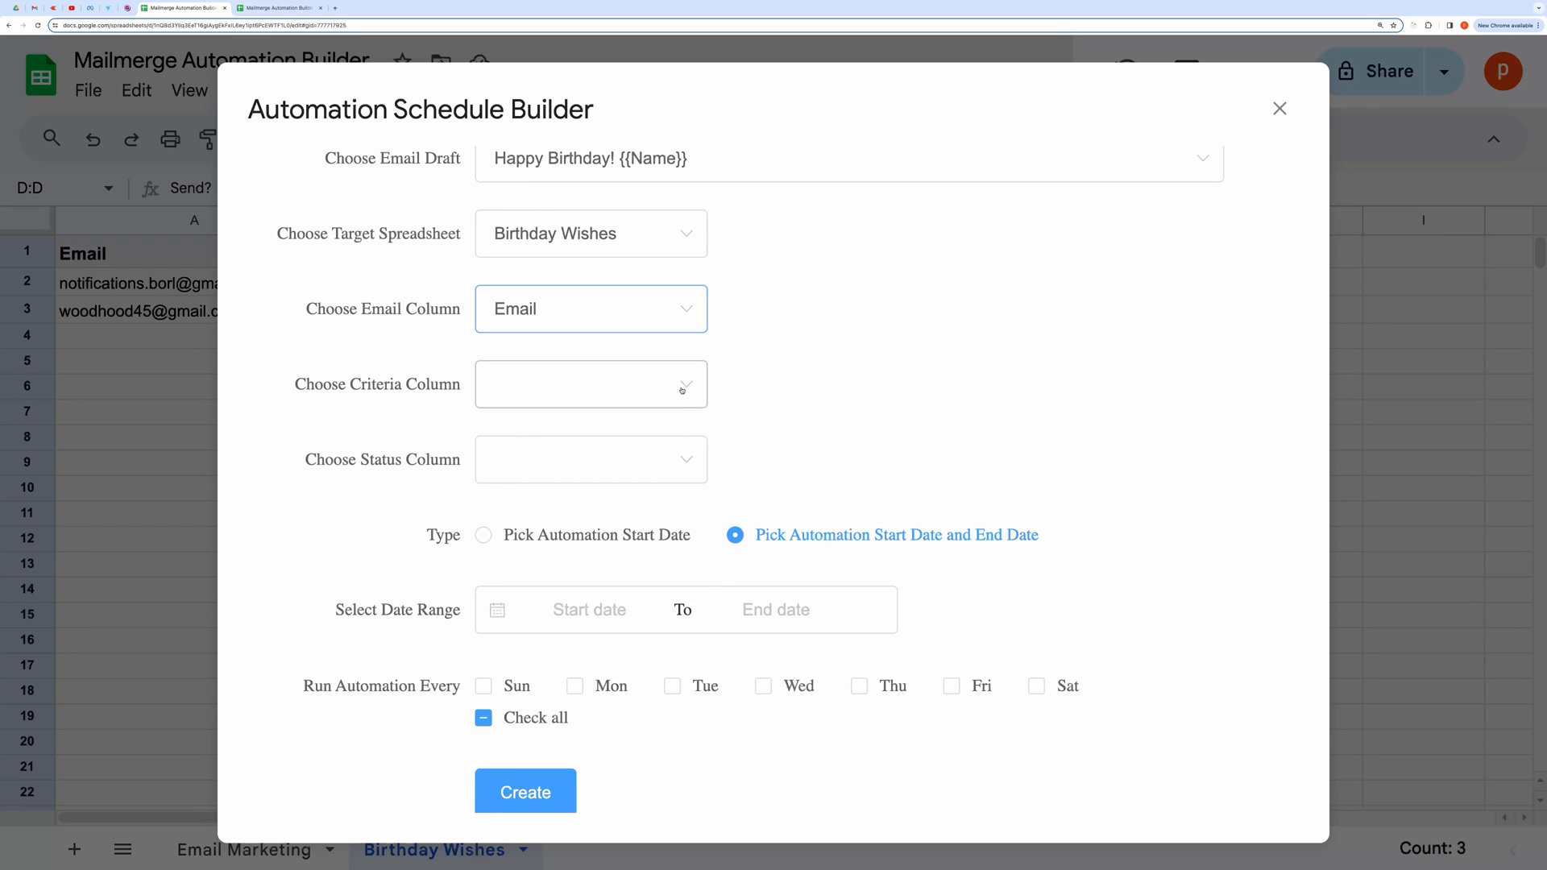
left_click(590, 384)
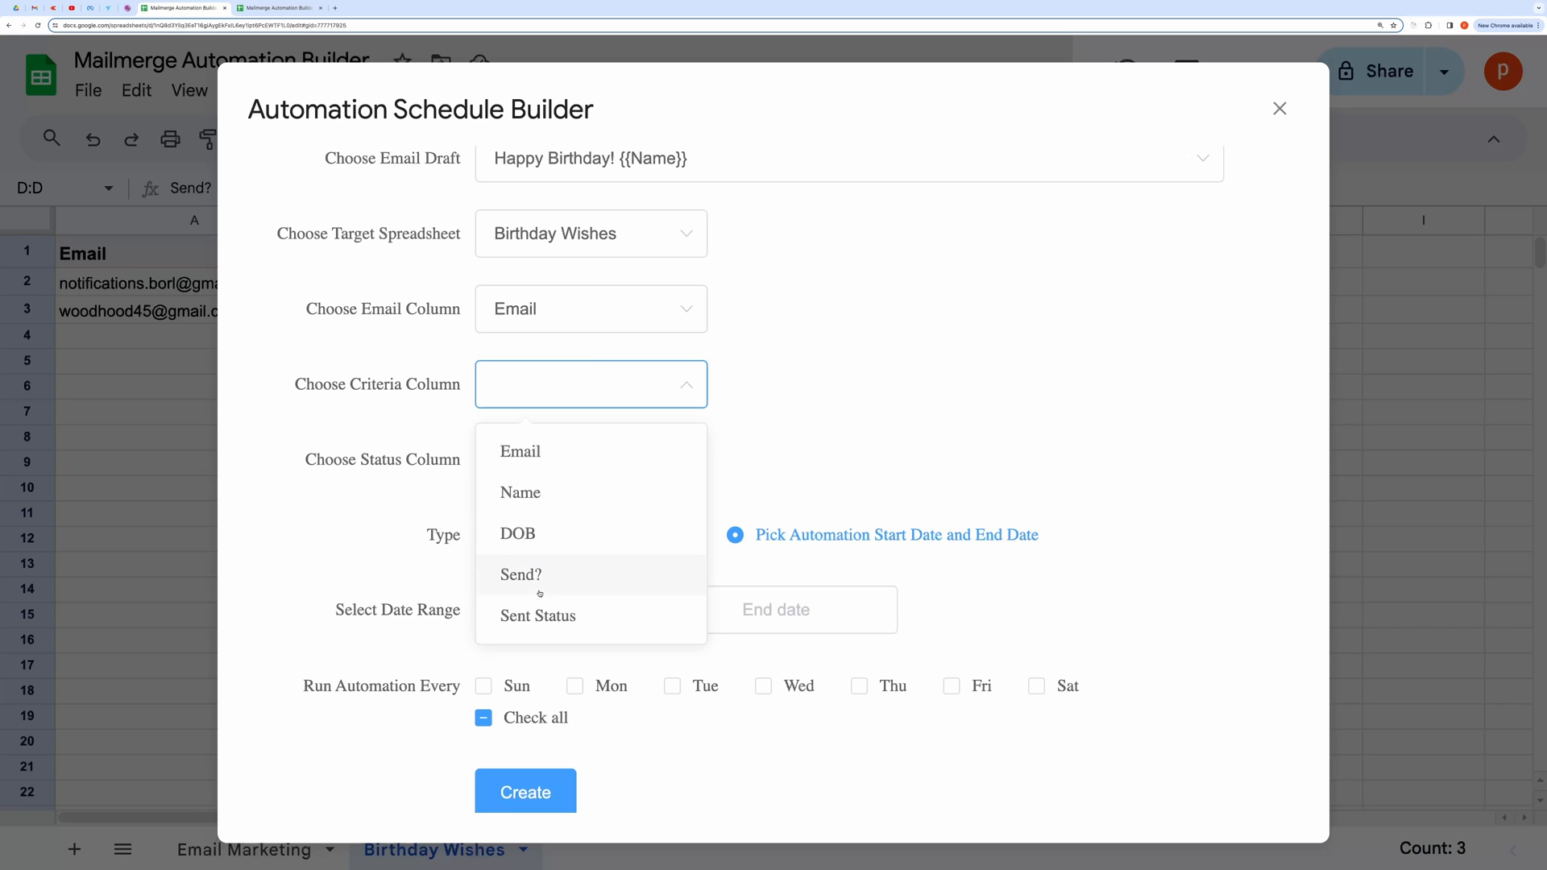
left_click(520, 573)
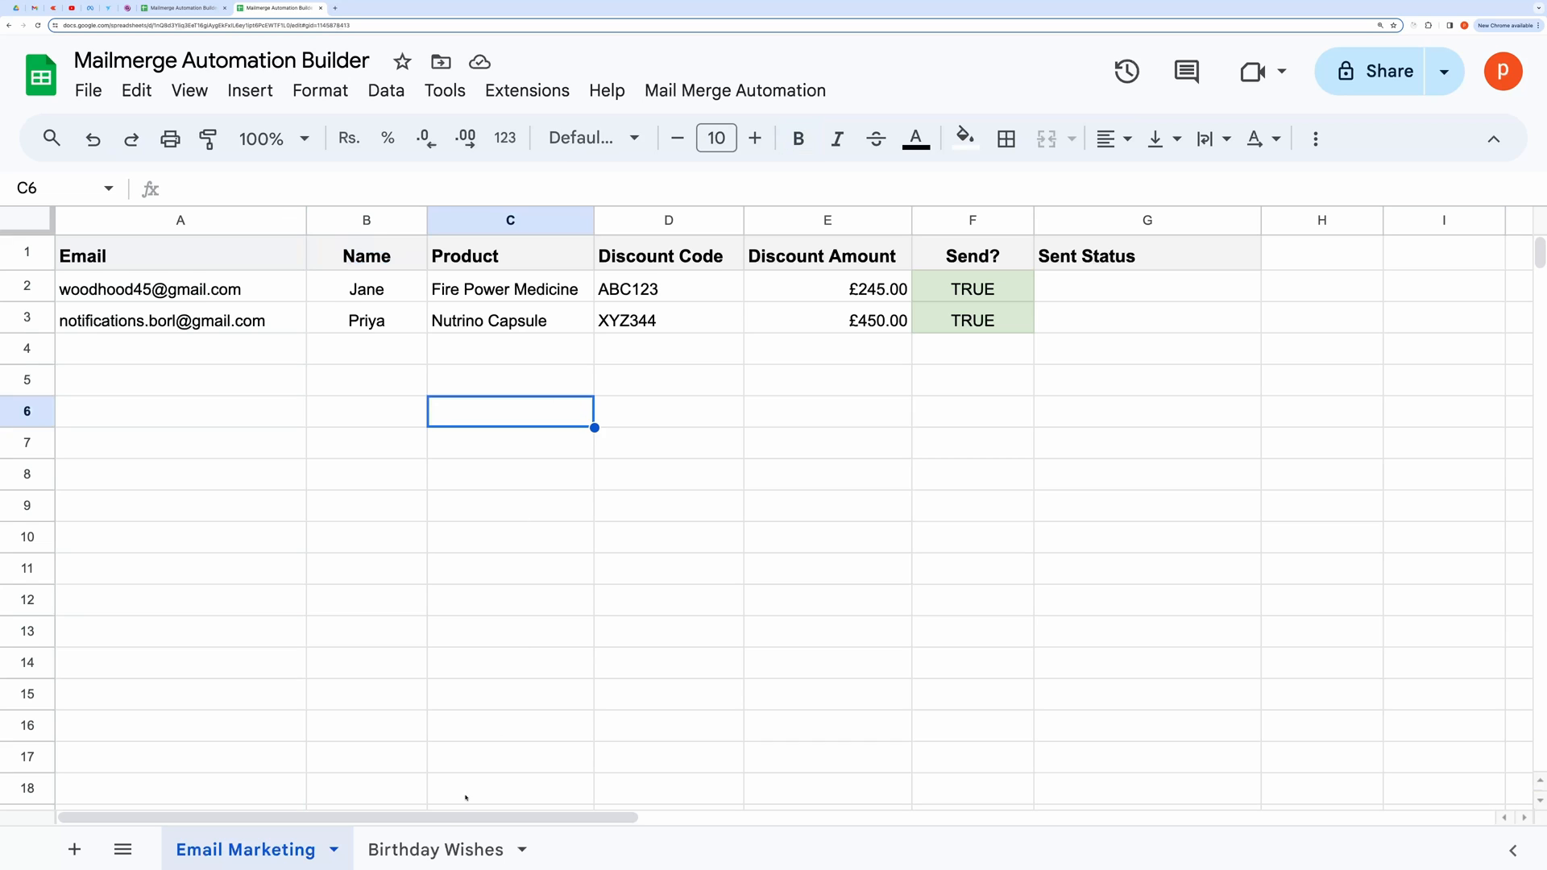
left_click(434, 850)
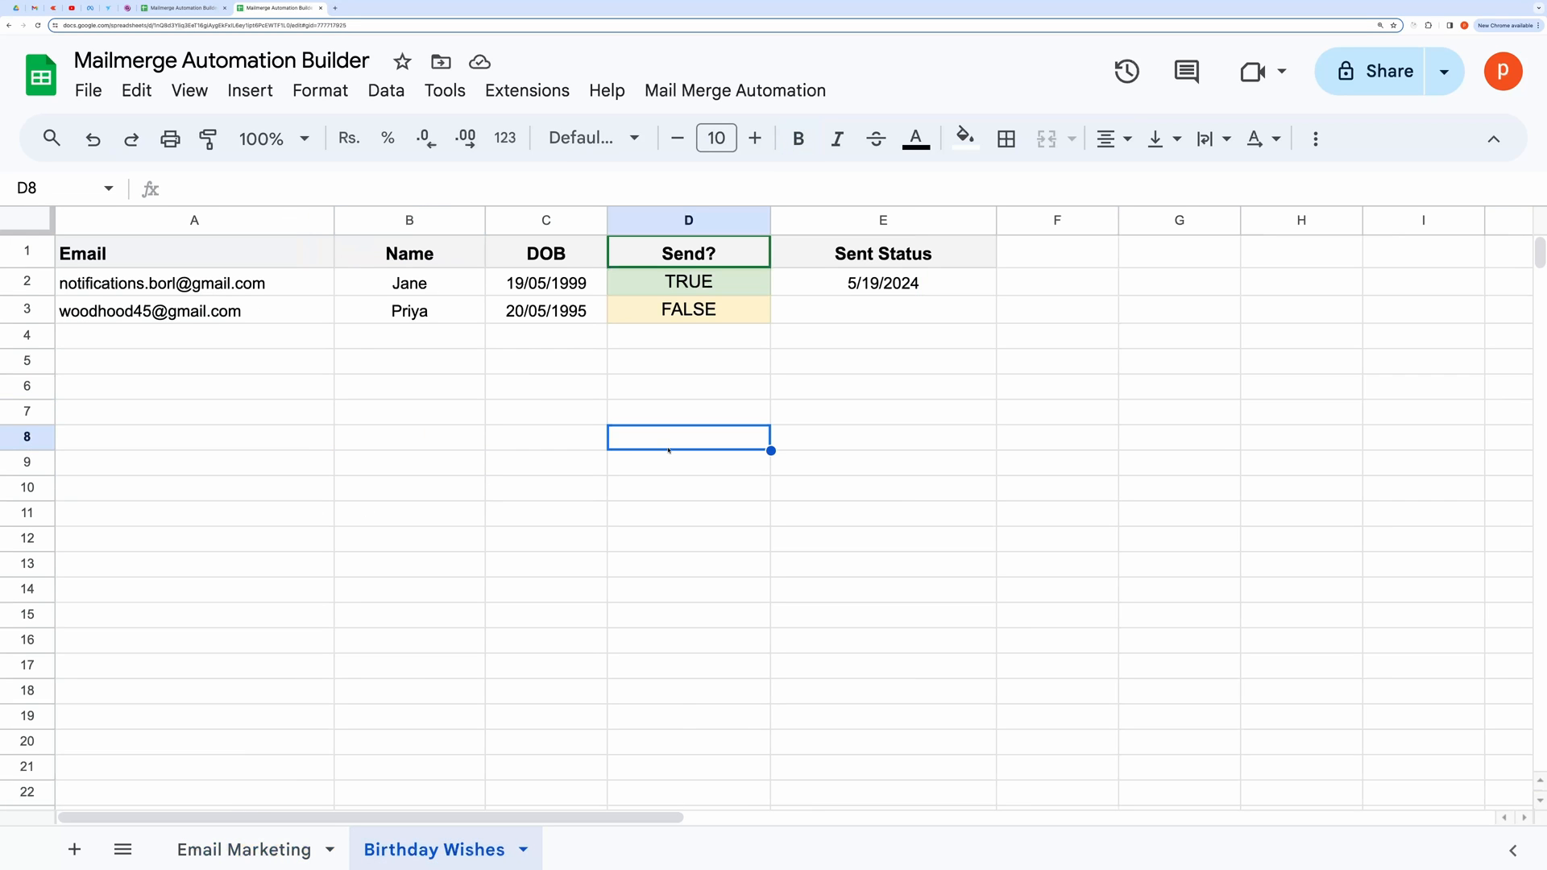
left_click(689, 284)
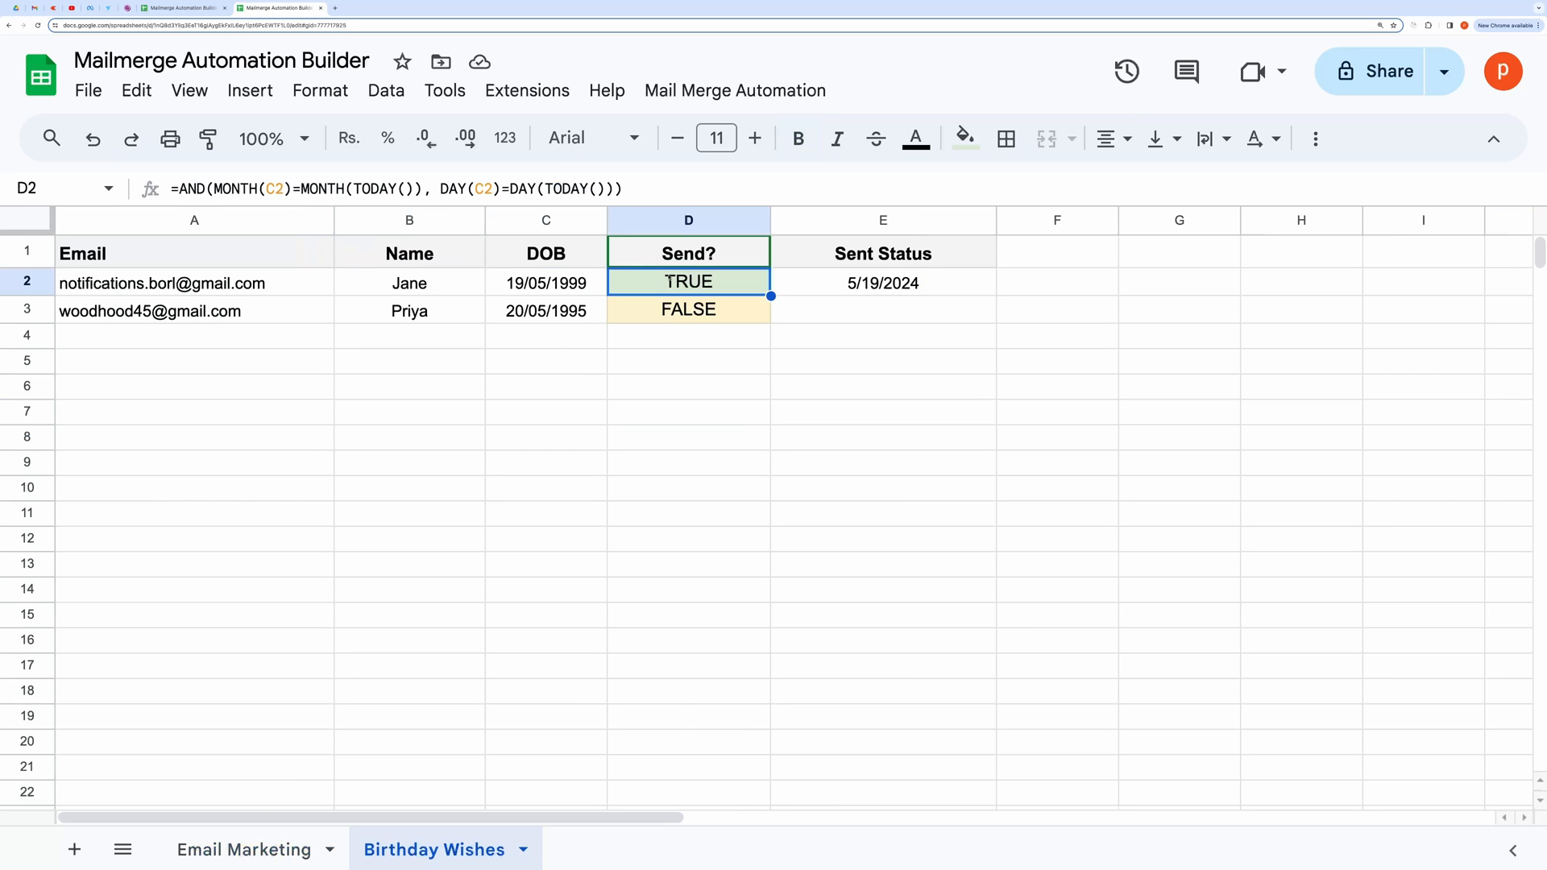
double_click(688, 284)
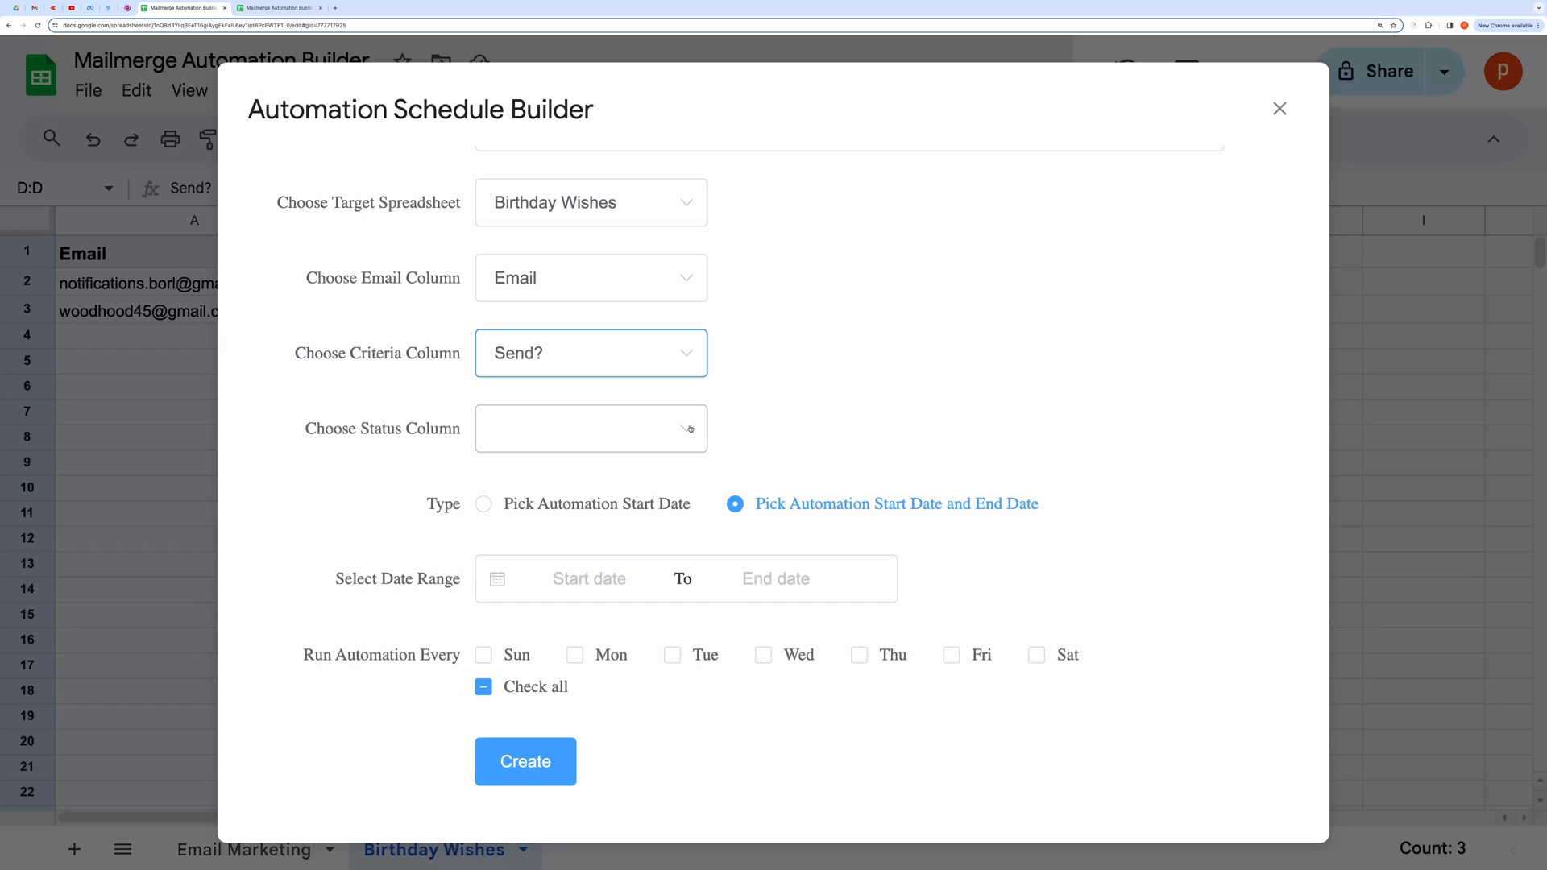
Step: Use Sent Status as the status column and set a start-date-only schedule beginning 2024-05-18
left_click(590, 429)
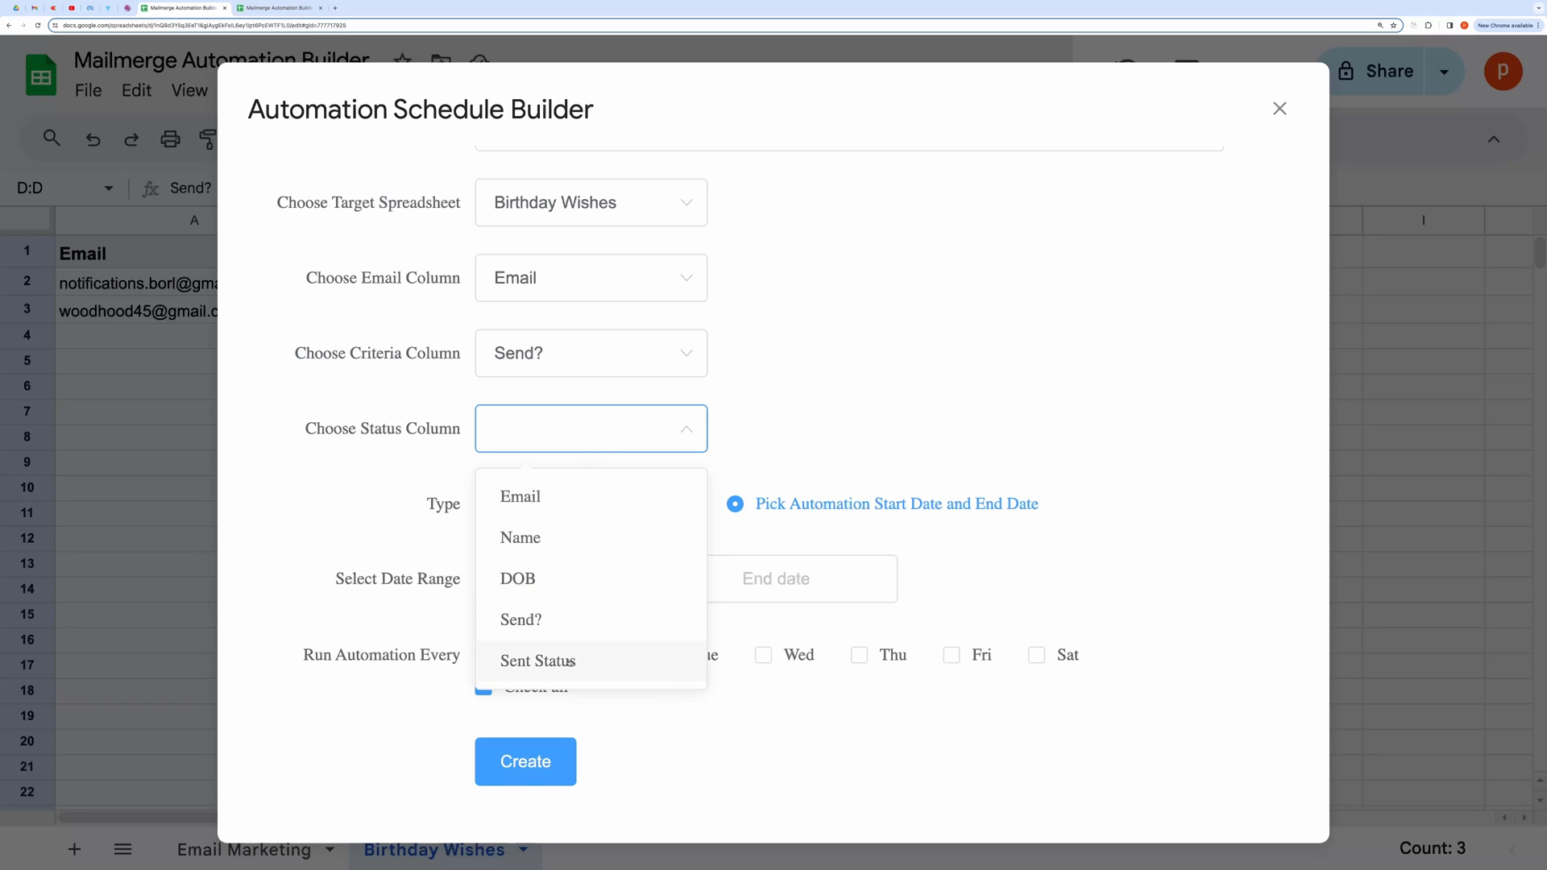
left_click(538, 660)
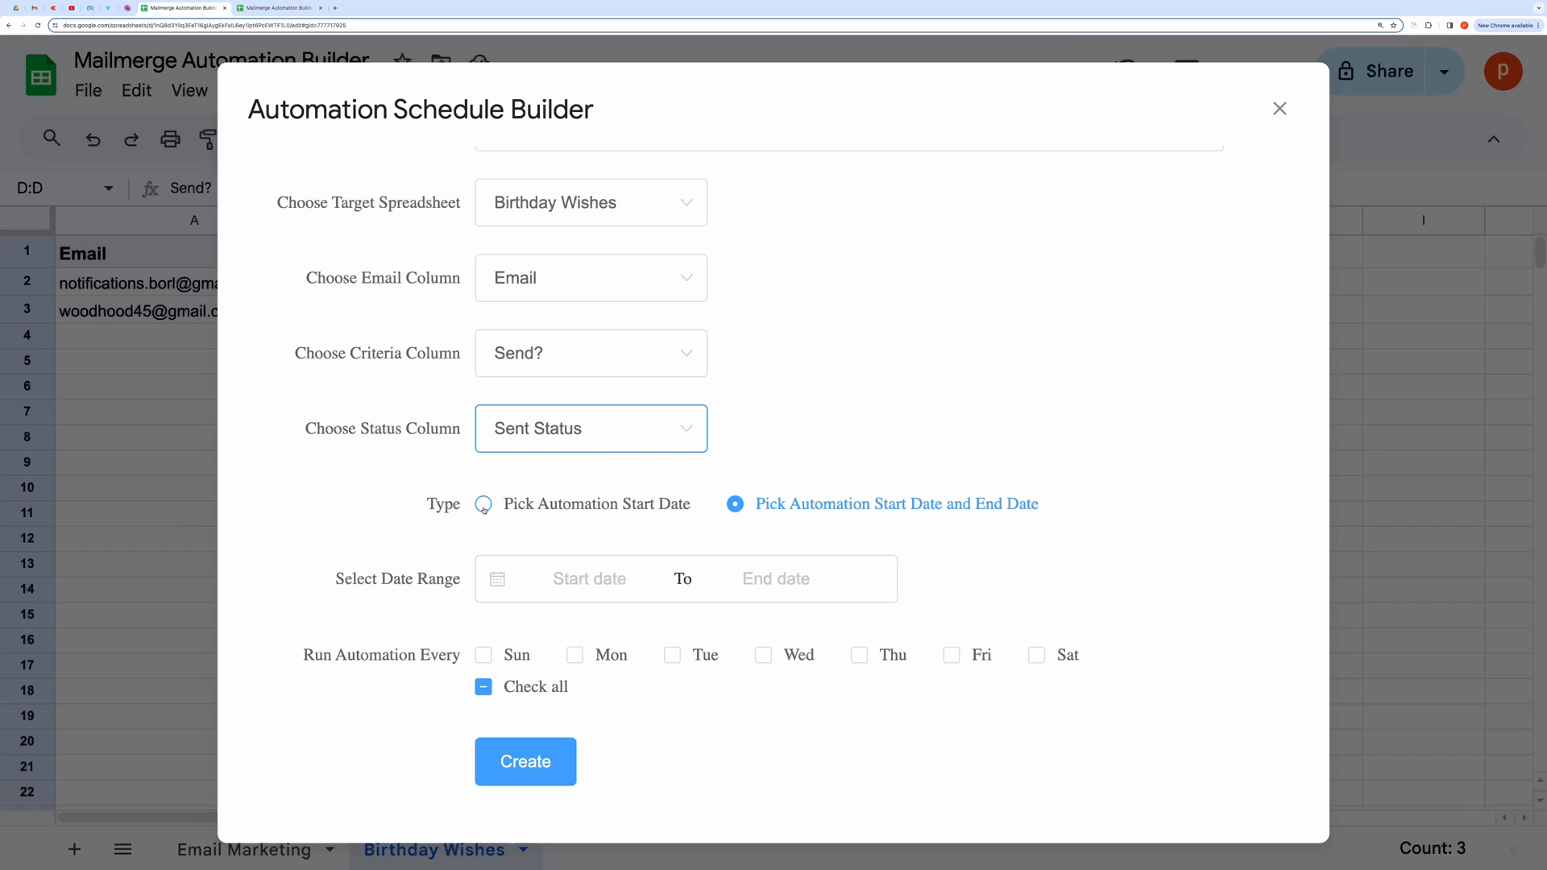
left_click(481, 504)
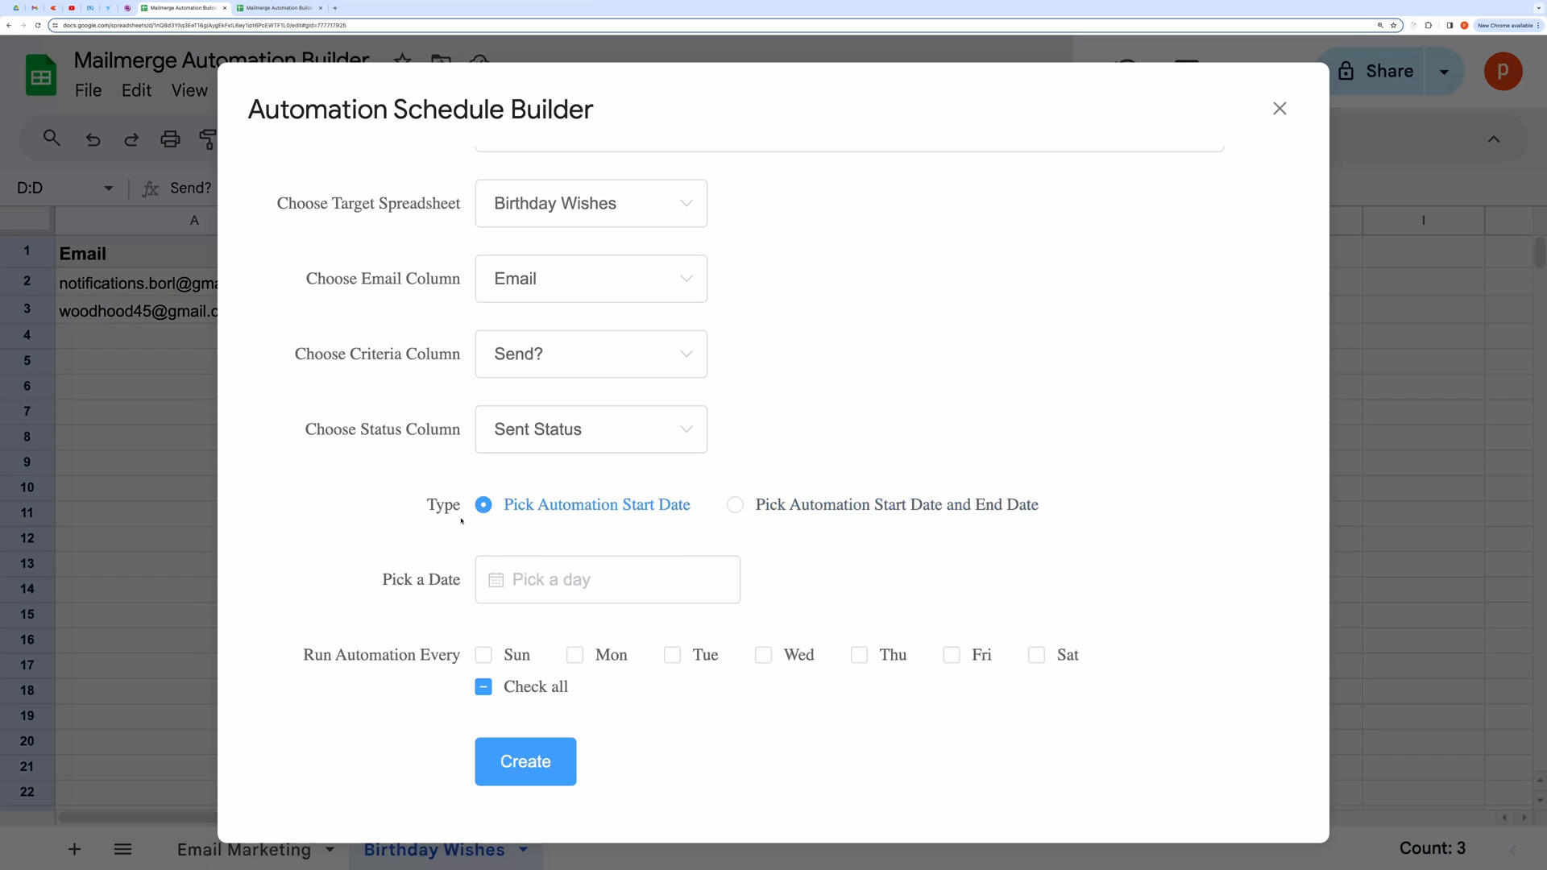
left_click(607, 579)
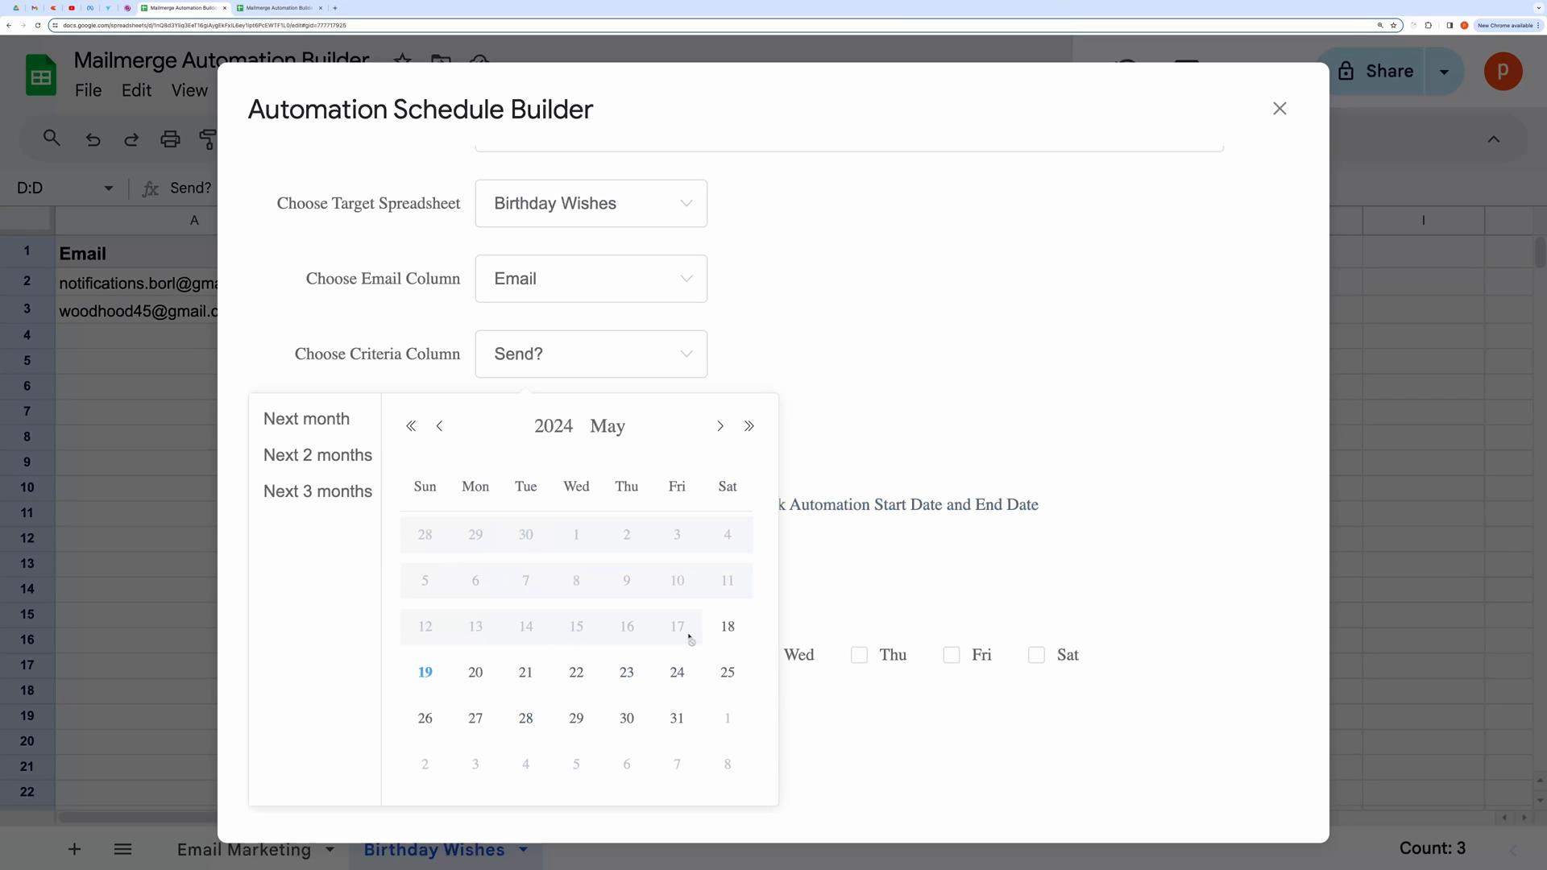
left_click(727, 627)
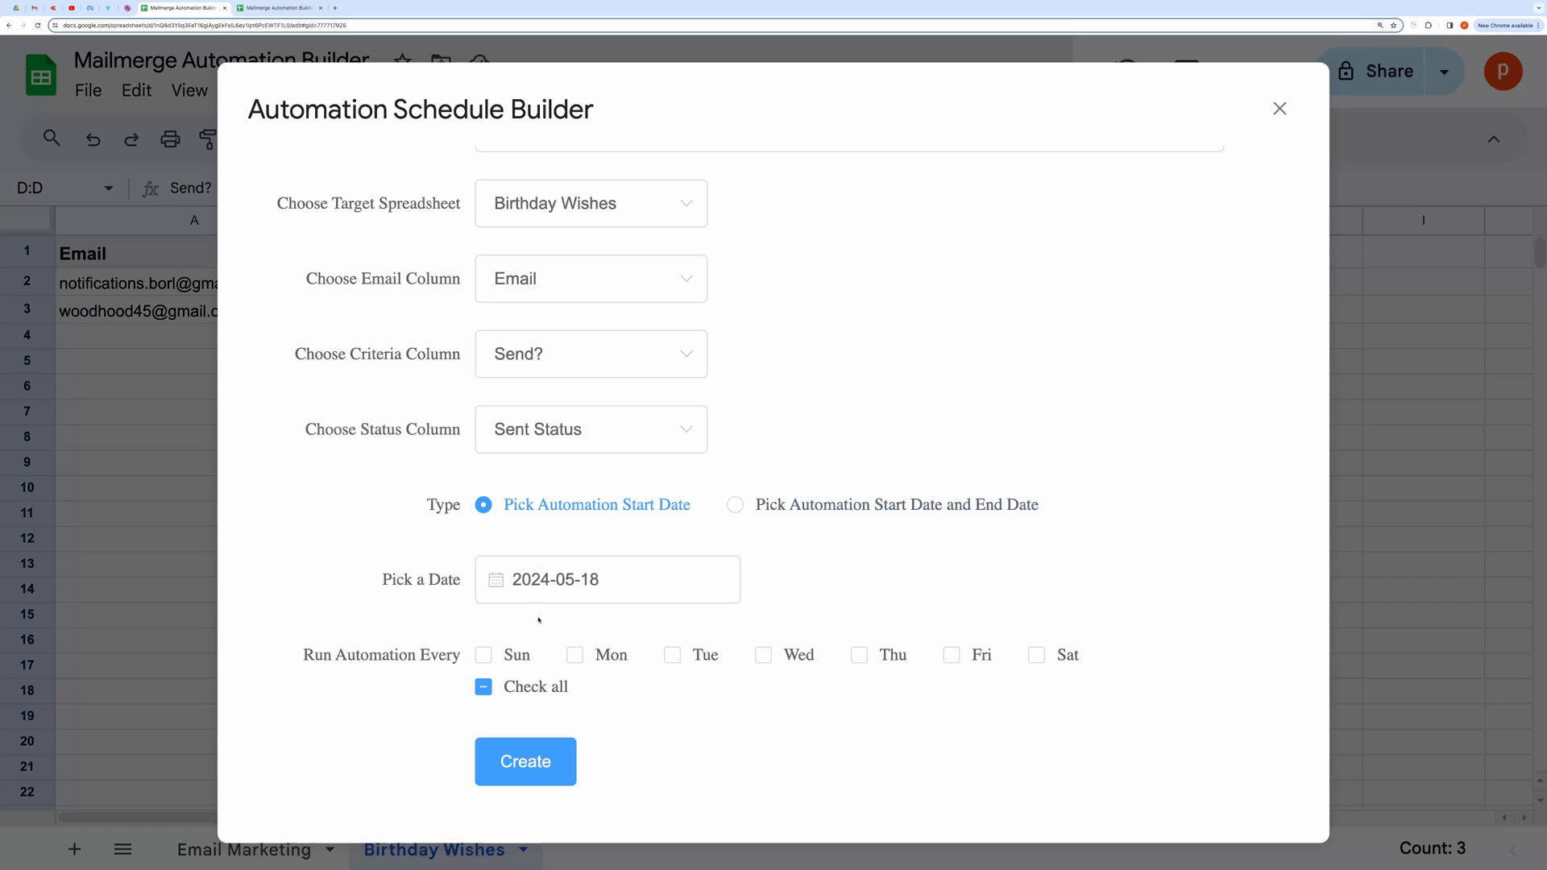
mouse_move(628, 659)
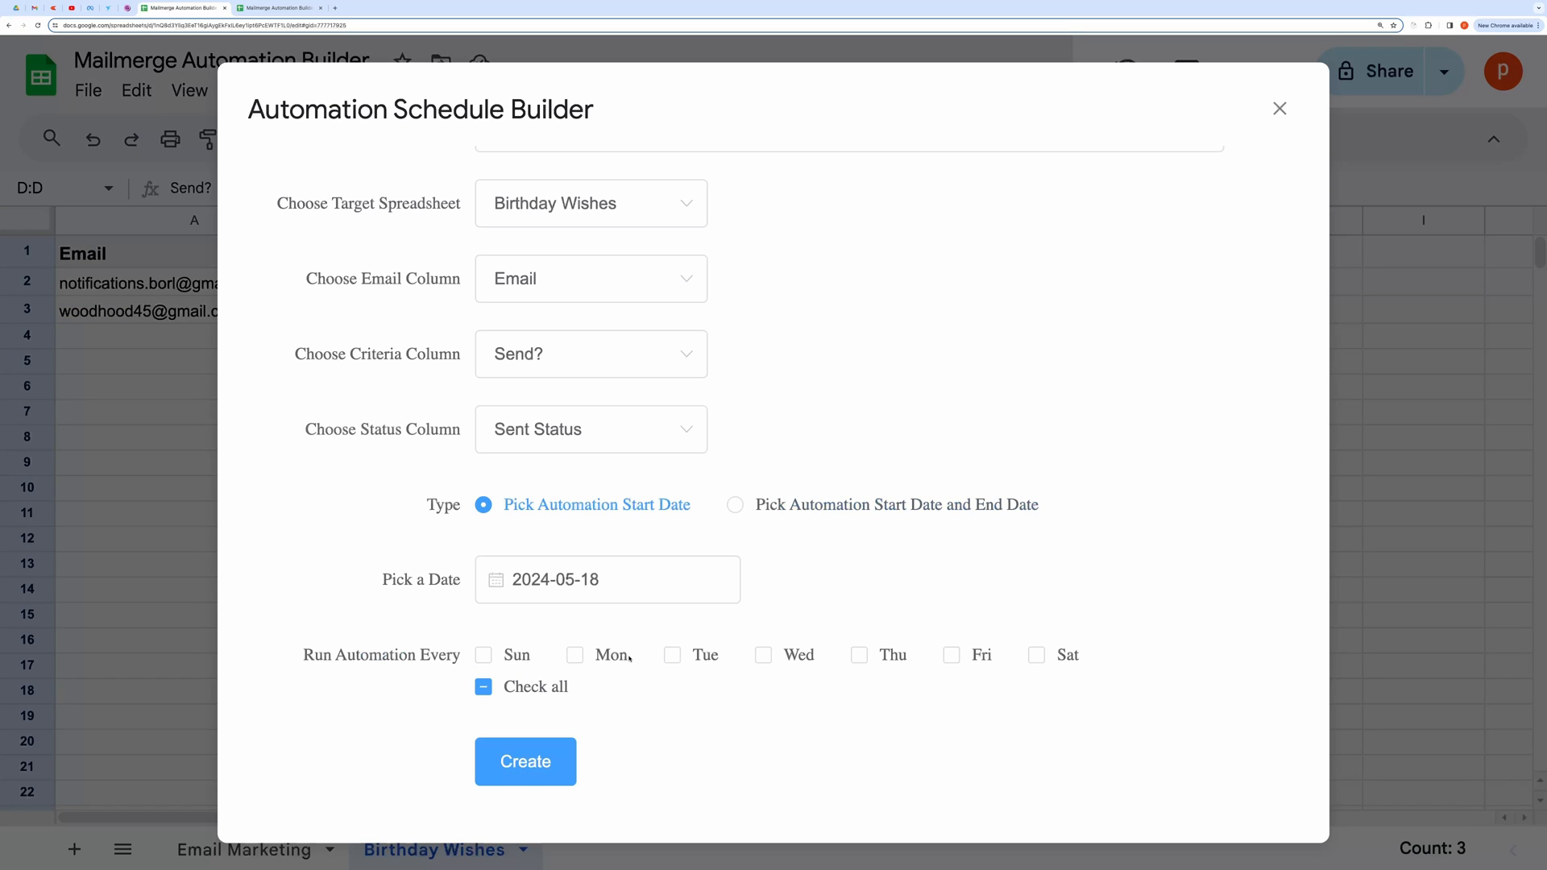
Step: Run the automation every day of the week and create the birthday schedule
left_click(573, 654)
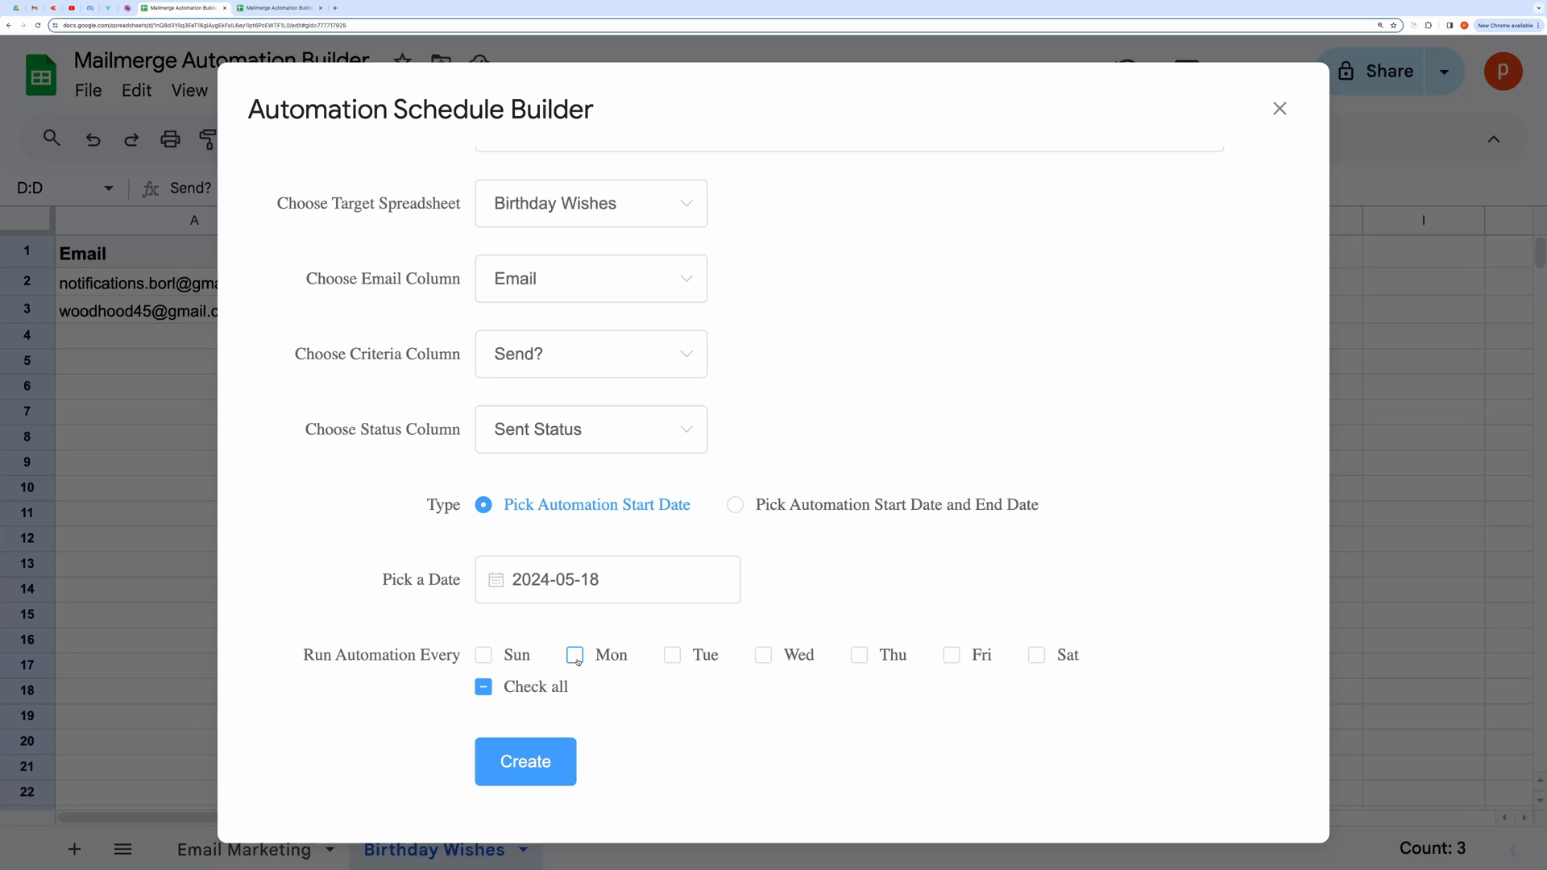
left_click(574, 655)
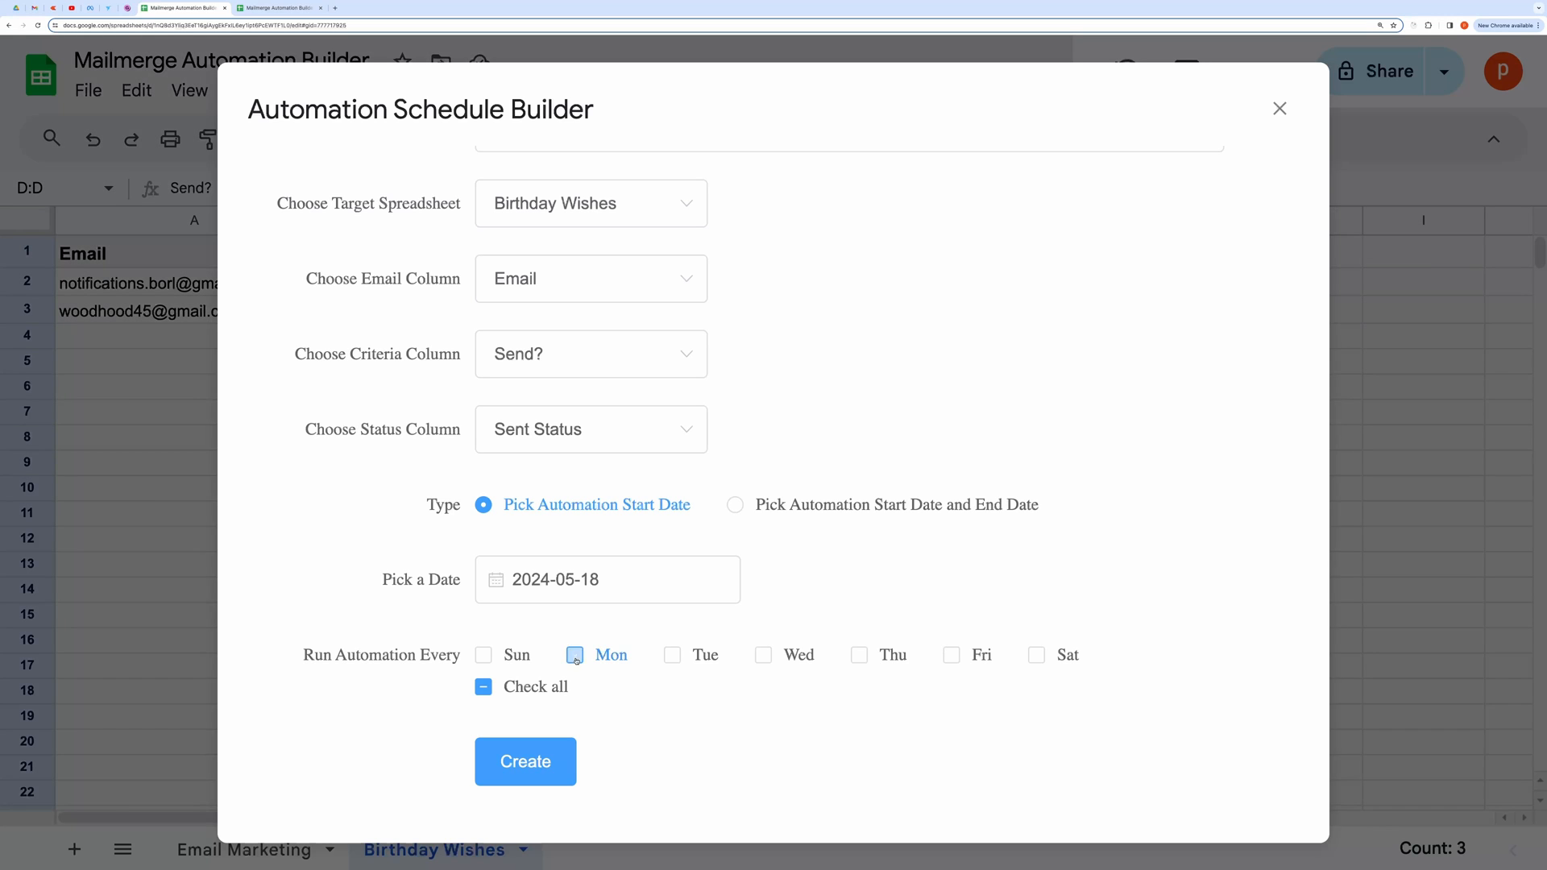
left_click(574, 654)
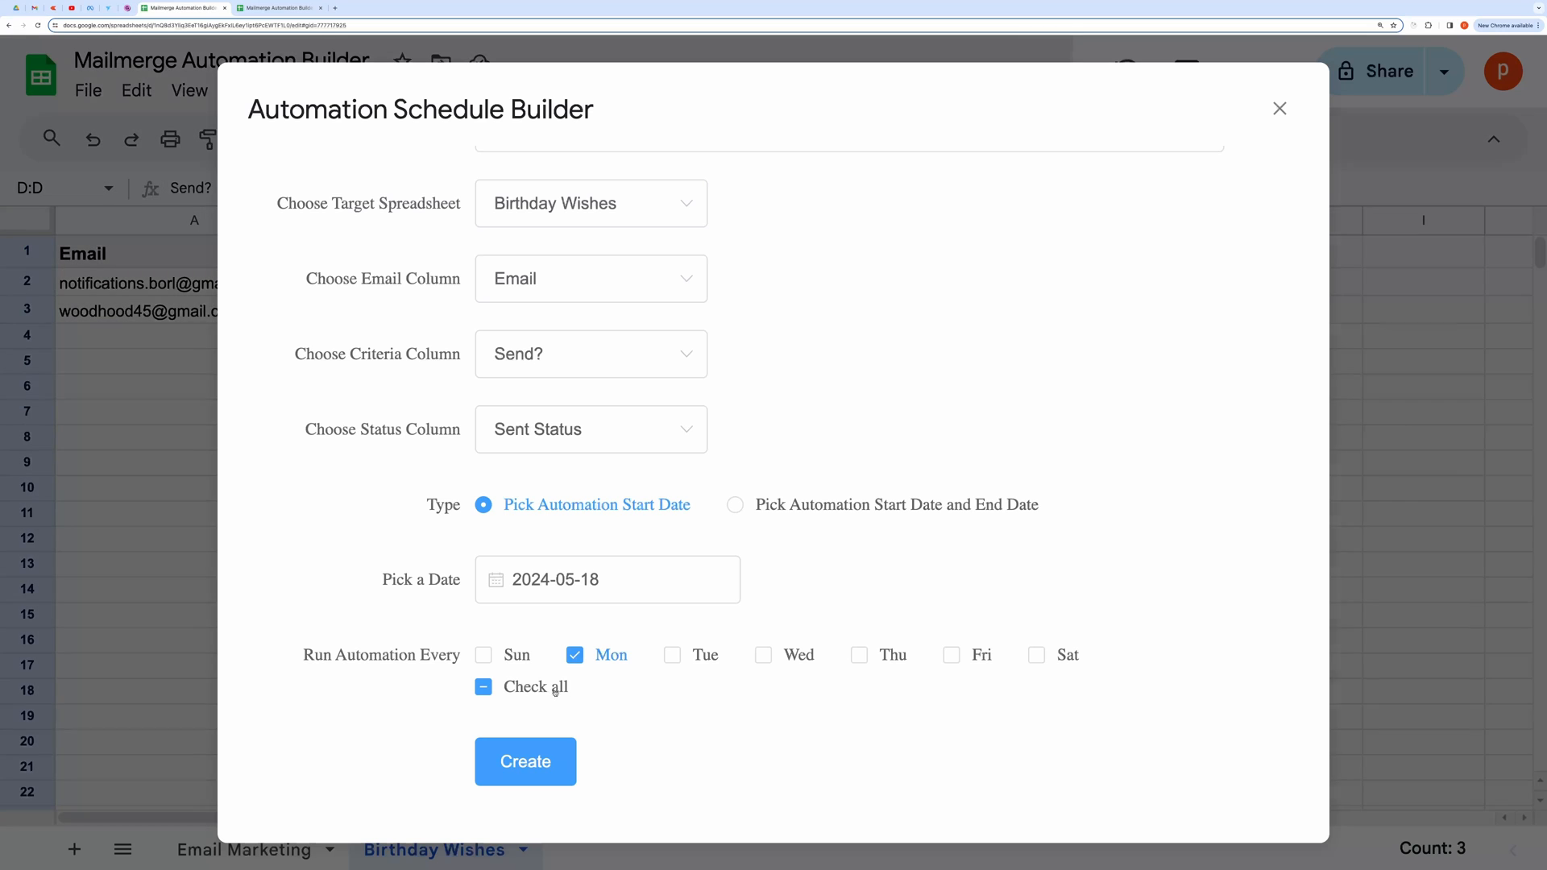
left_click(482, 687)
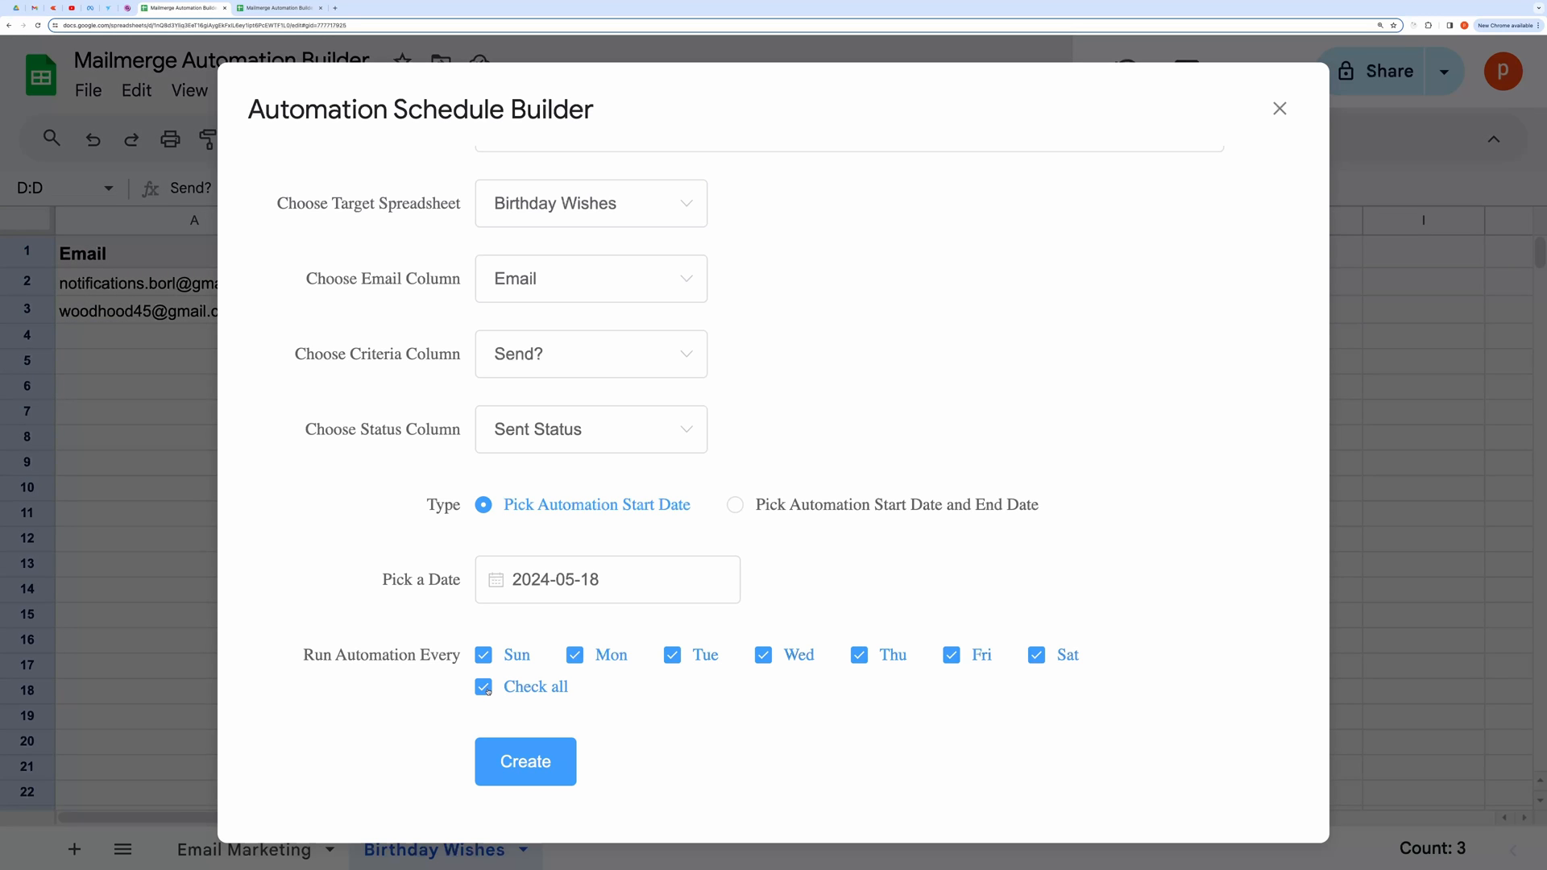
mouse_move(868, 542)
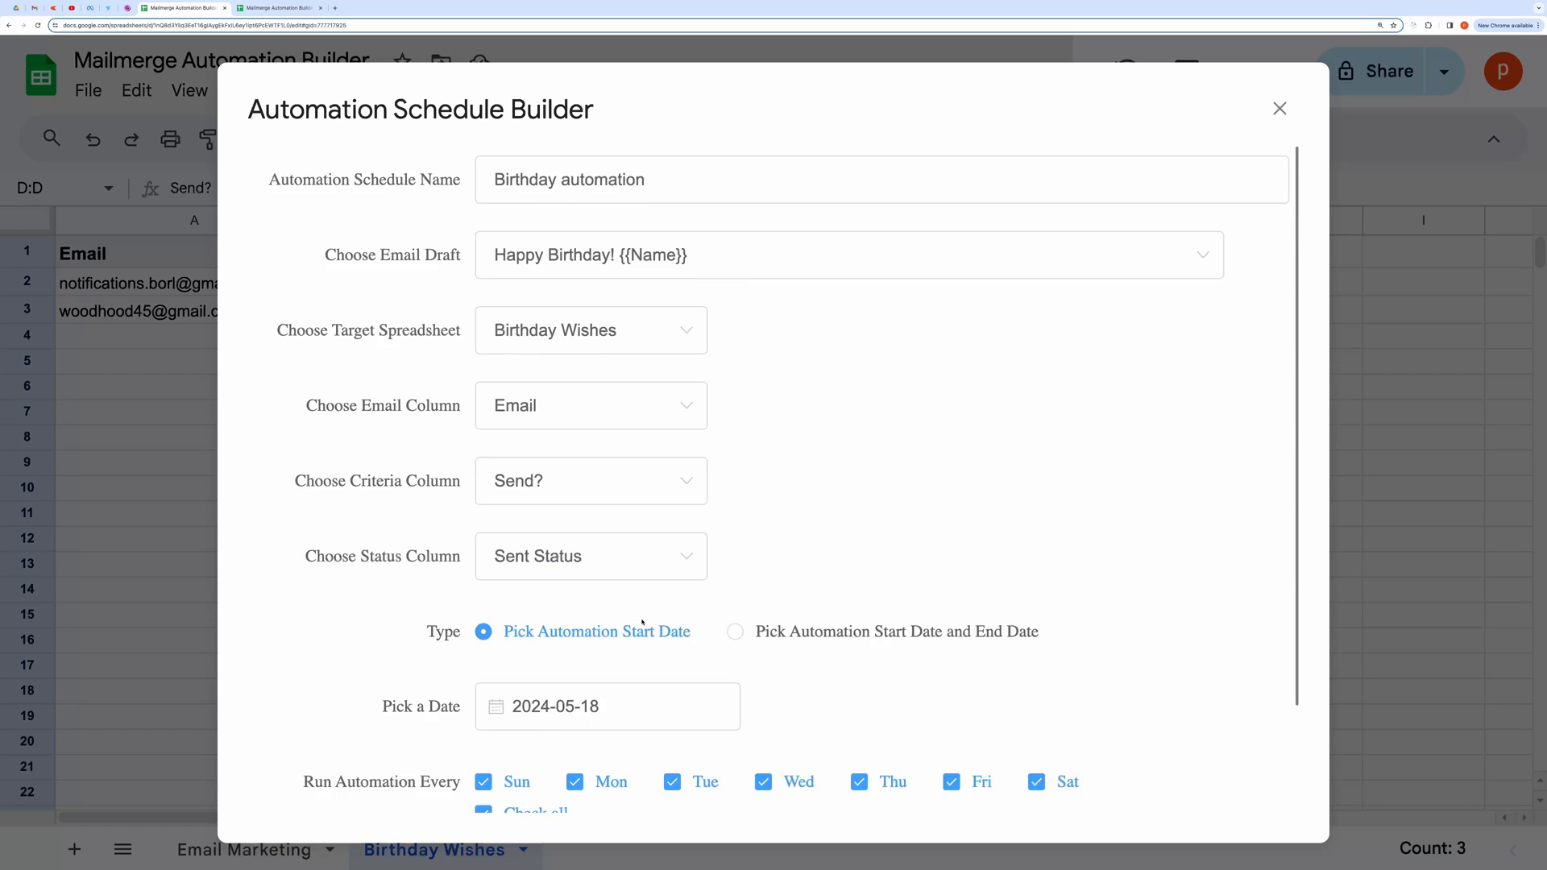
scroll("down", 3)
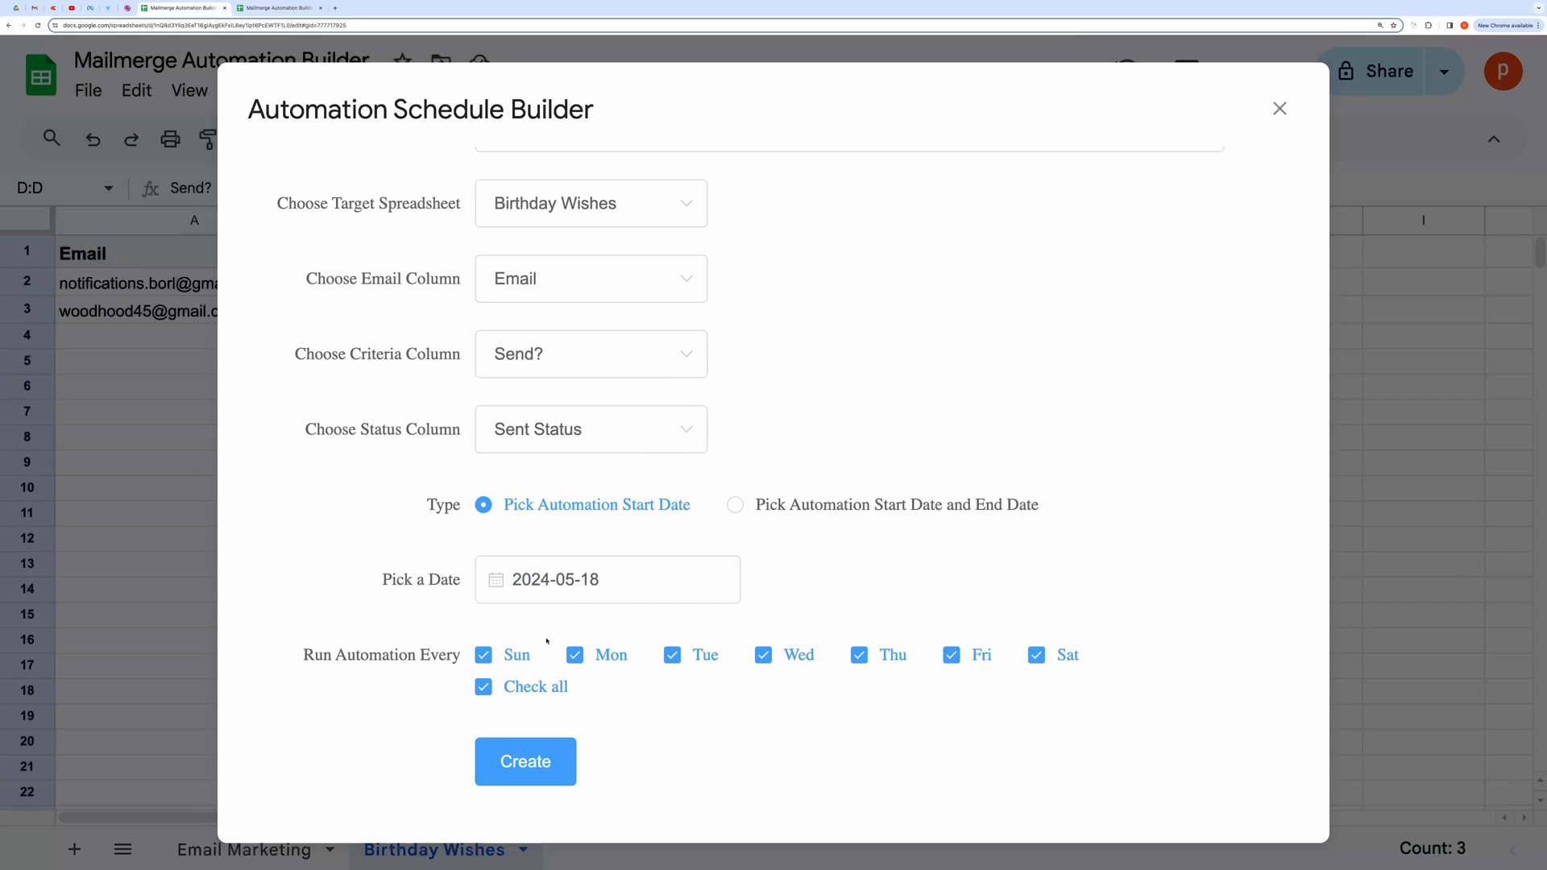
left_click(525, 760)
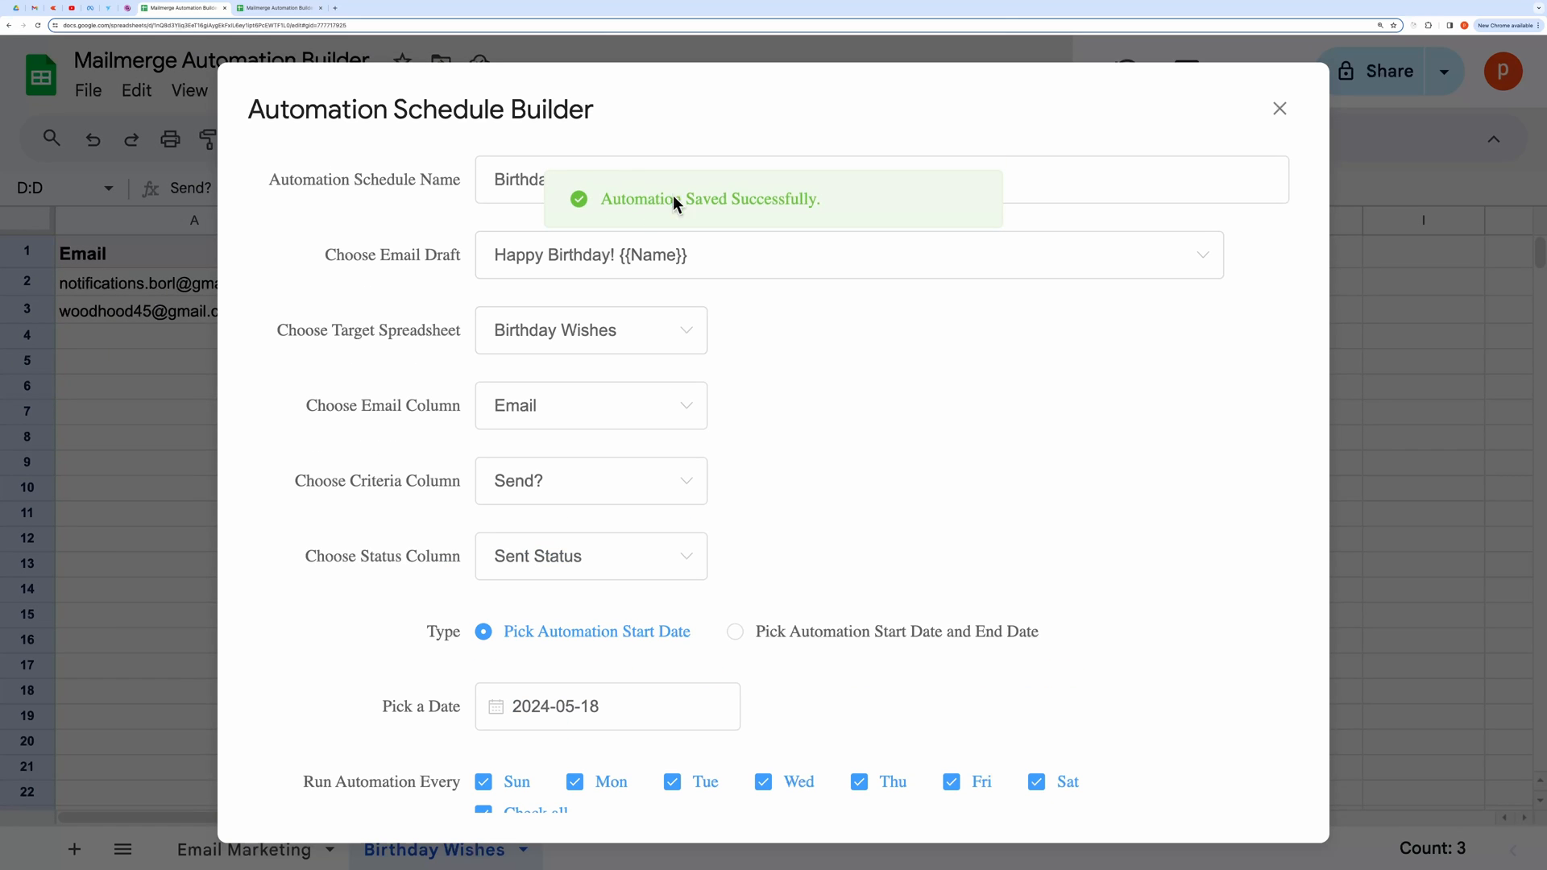
Step: Close the scheduler and run Test Automation from the Mail Merge Automation menu
left_click(1279, 108)
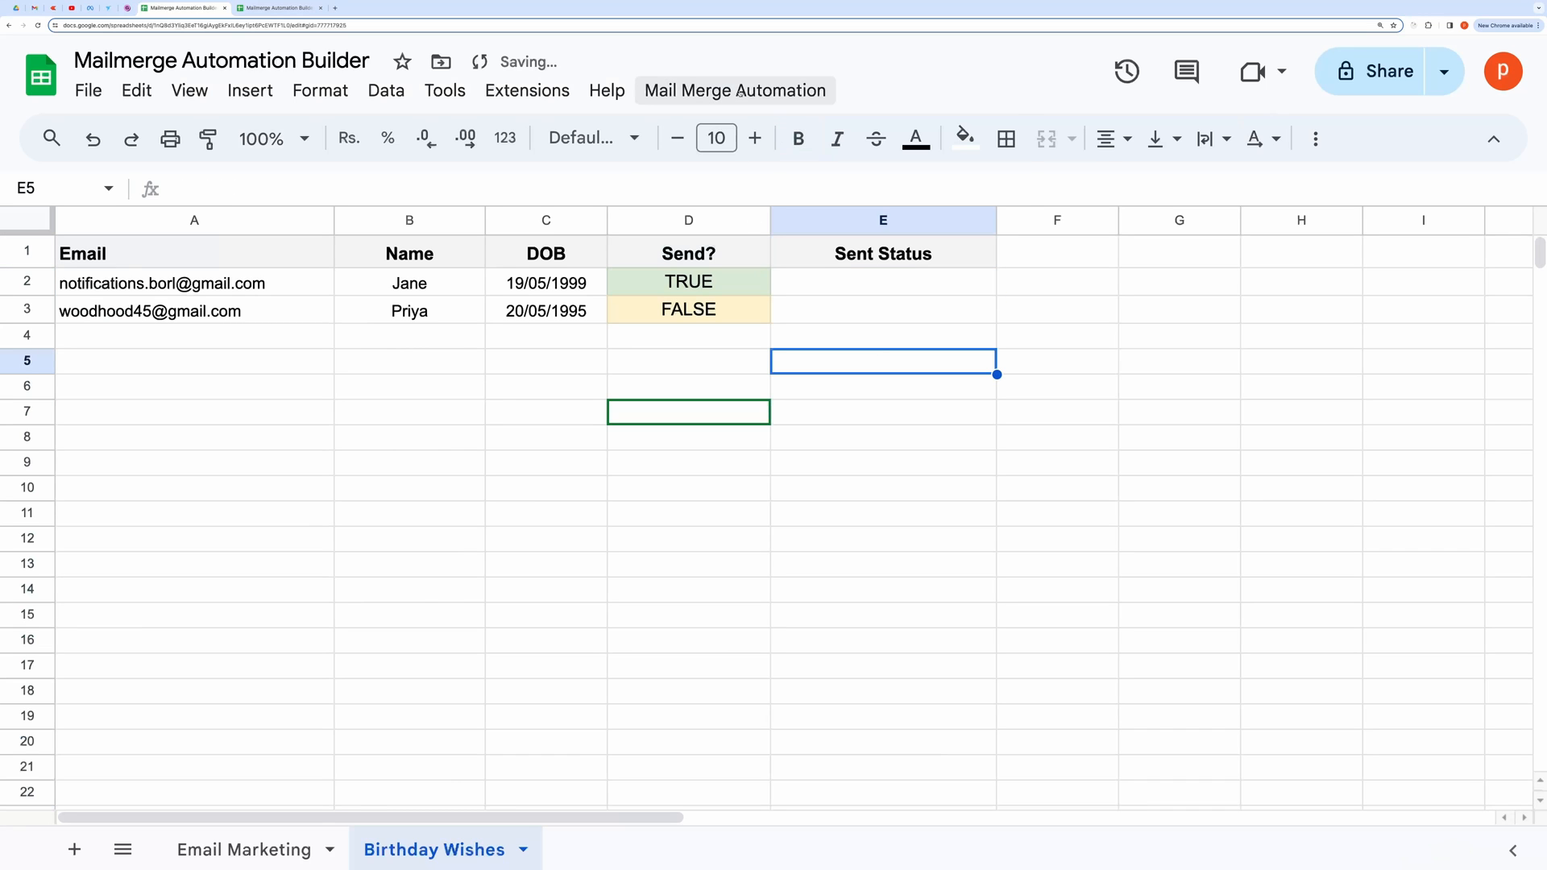
left_click(735, 90)
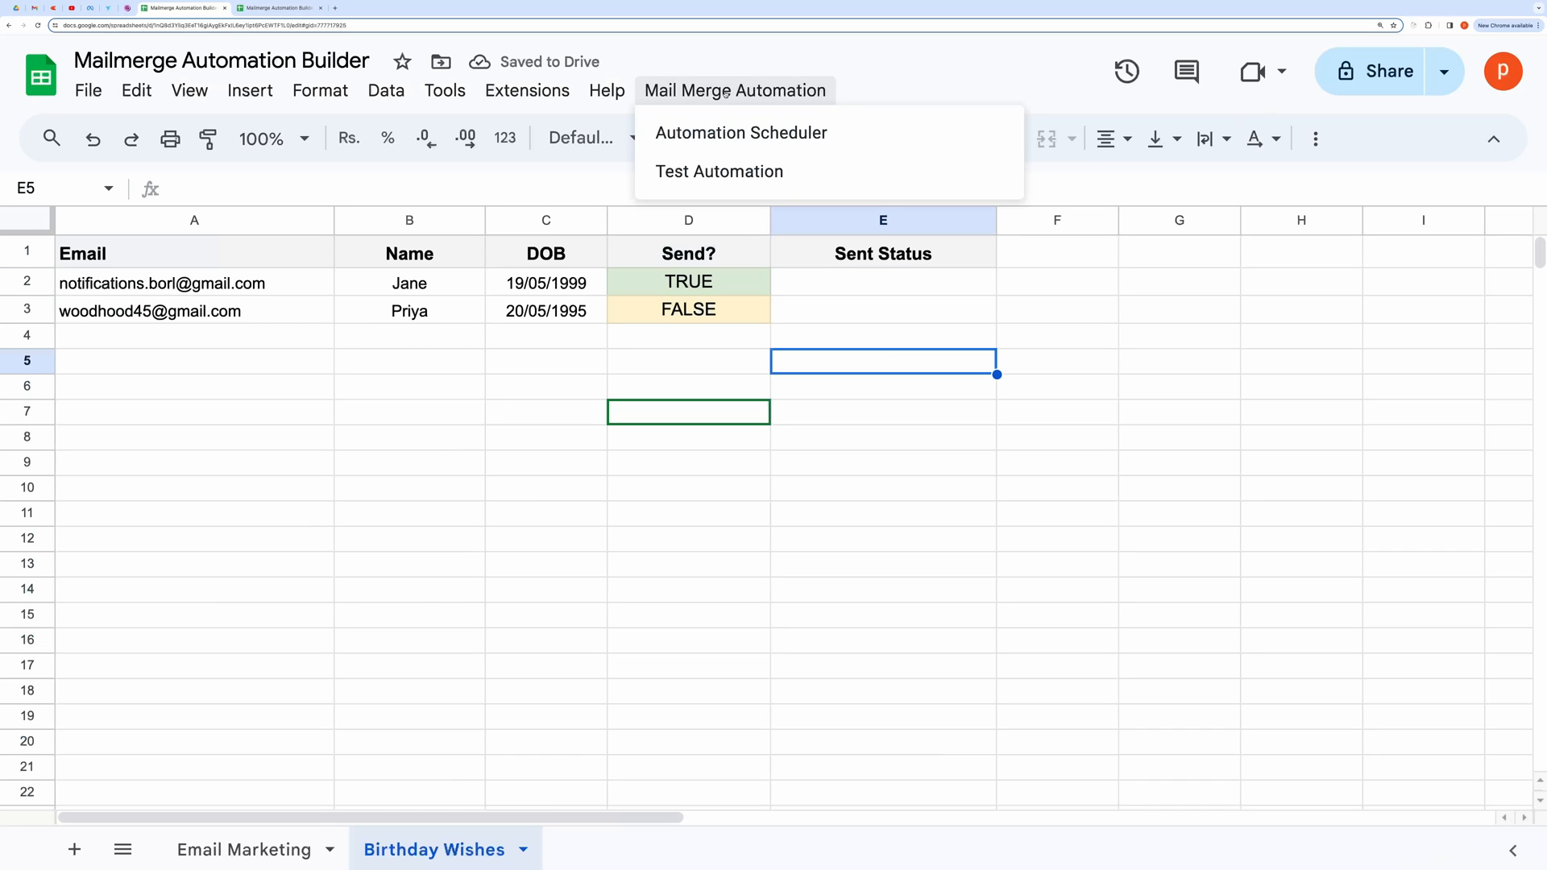
mouse_move(718, 171)
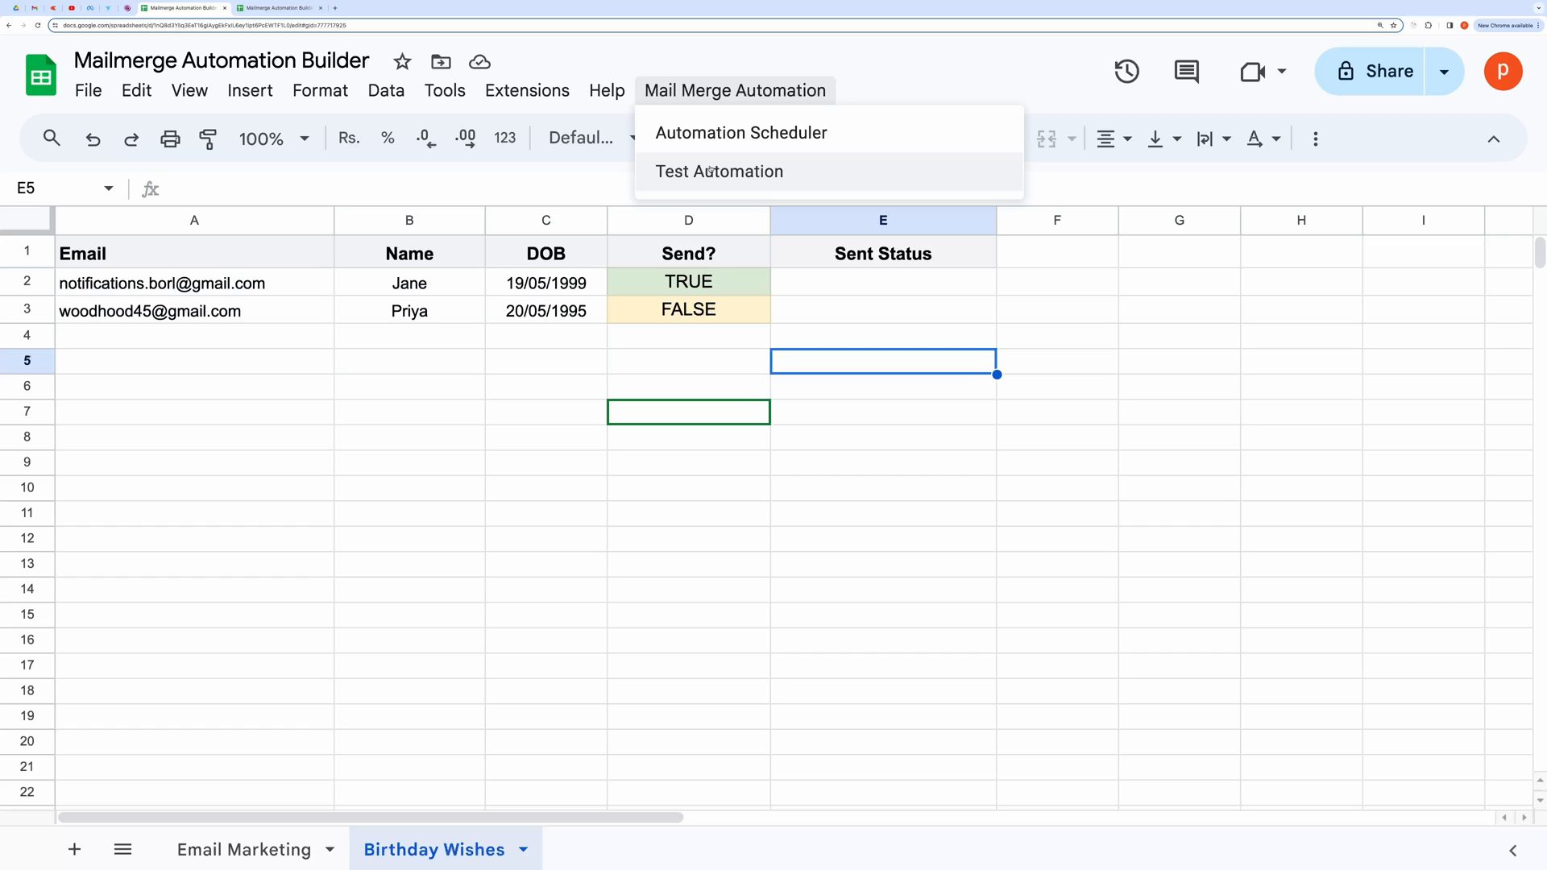
left_click(719, 171)
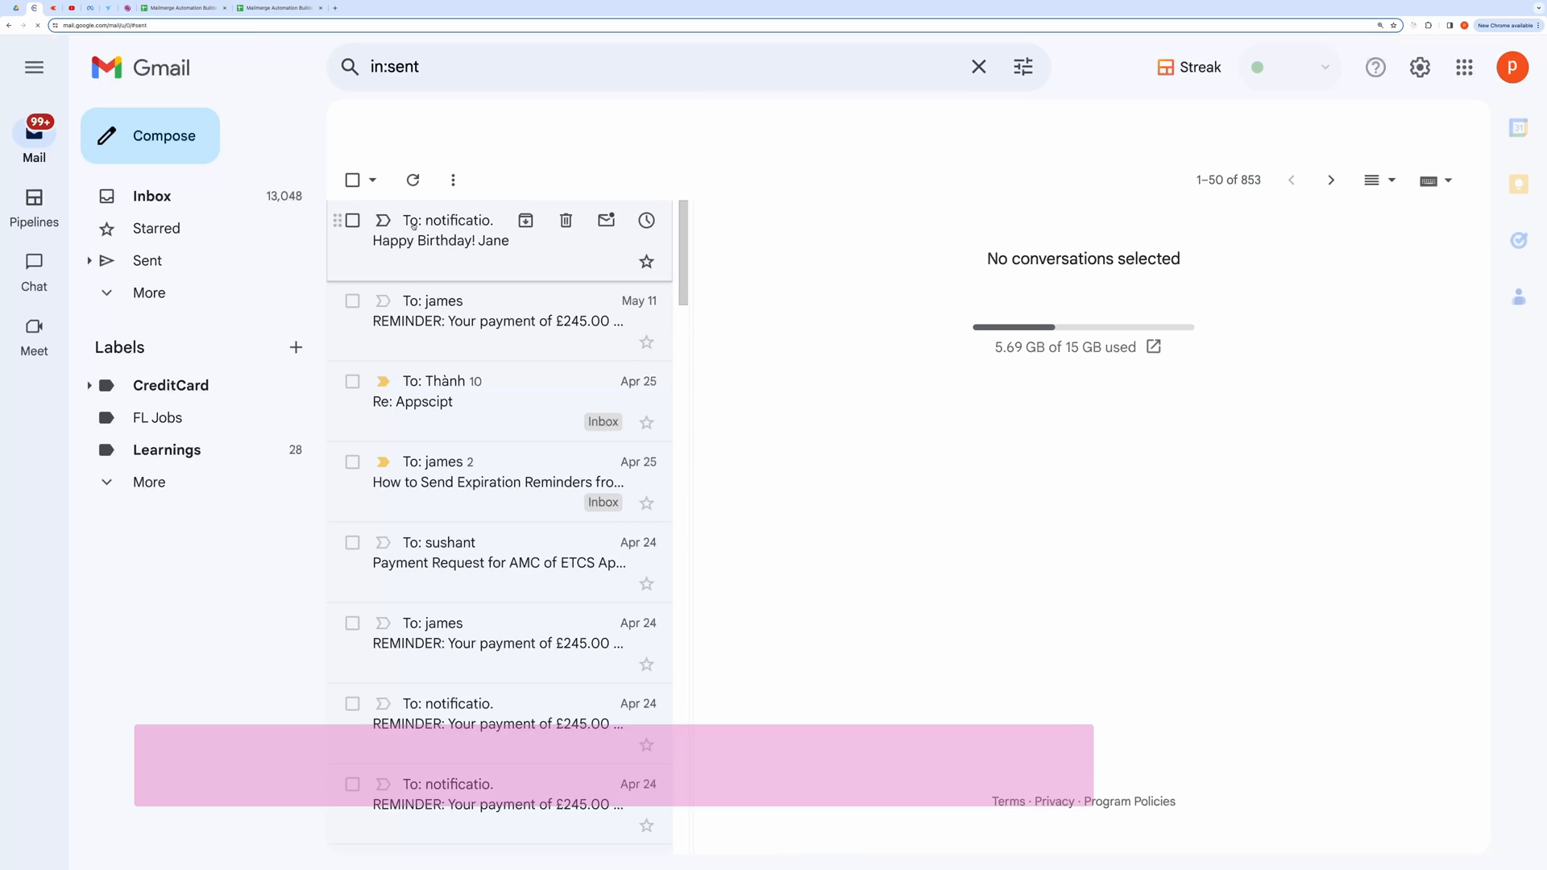
Step: Review the sent Happy Birthday! Jane email and the drafts, then return to the spreadsheet
left_click(441, 240)
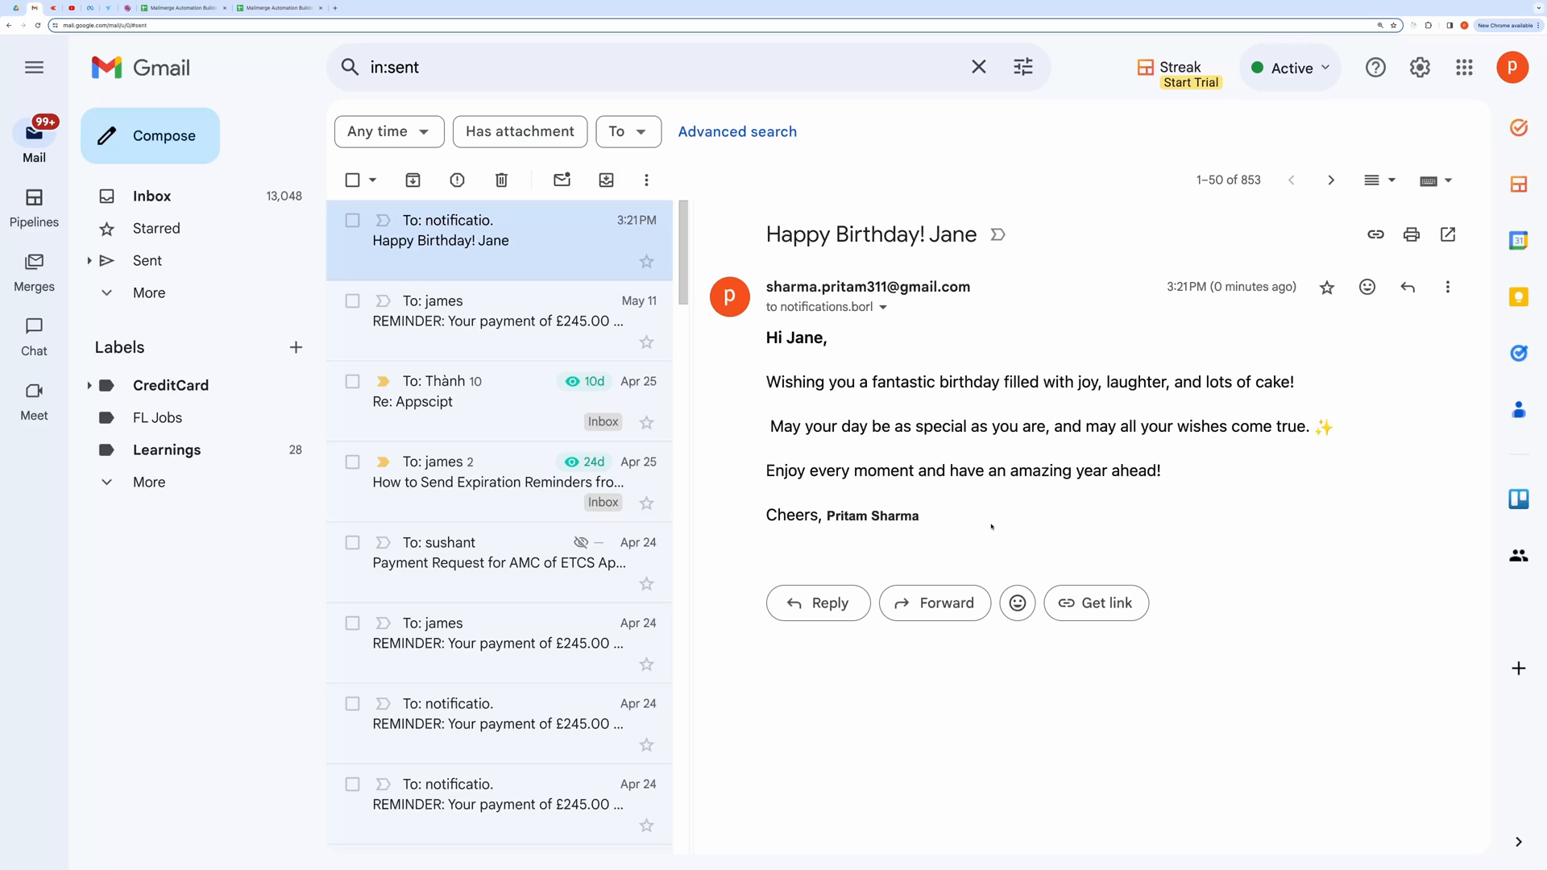
left_click_drag(767, 337, 917, 516)
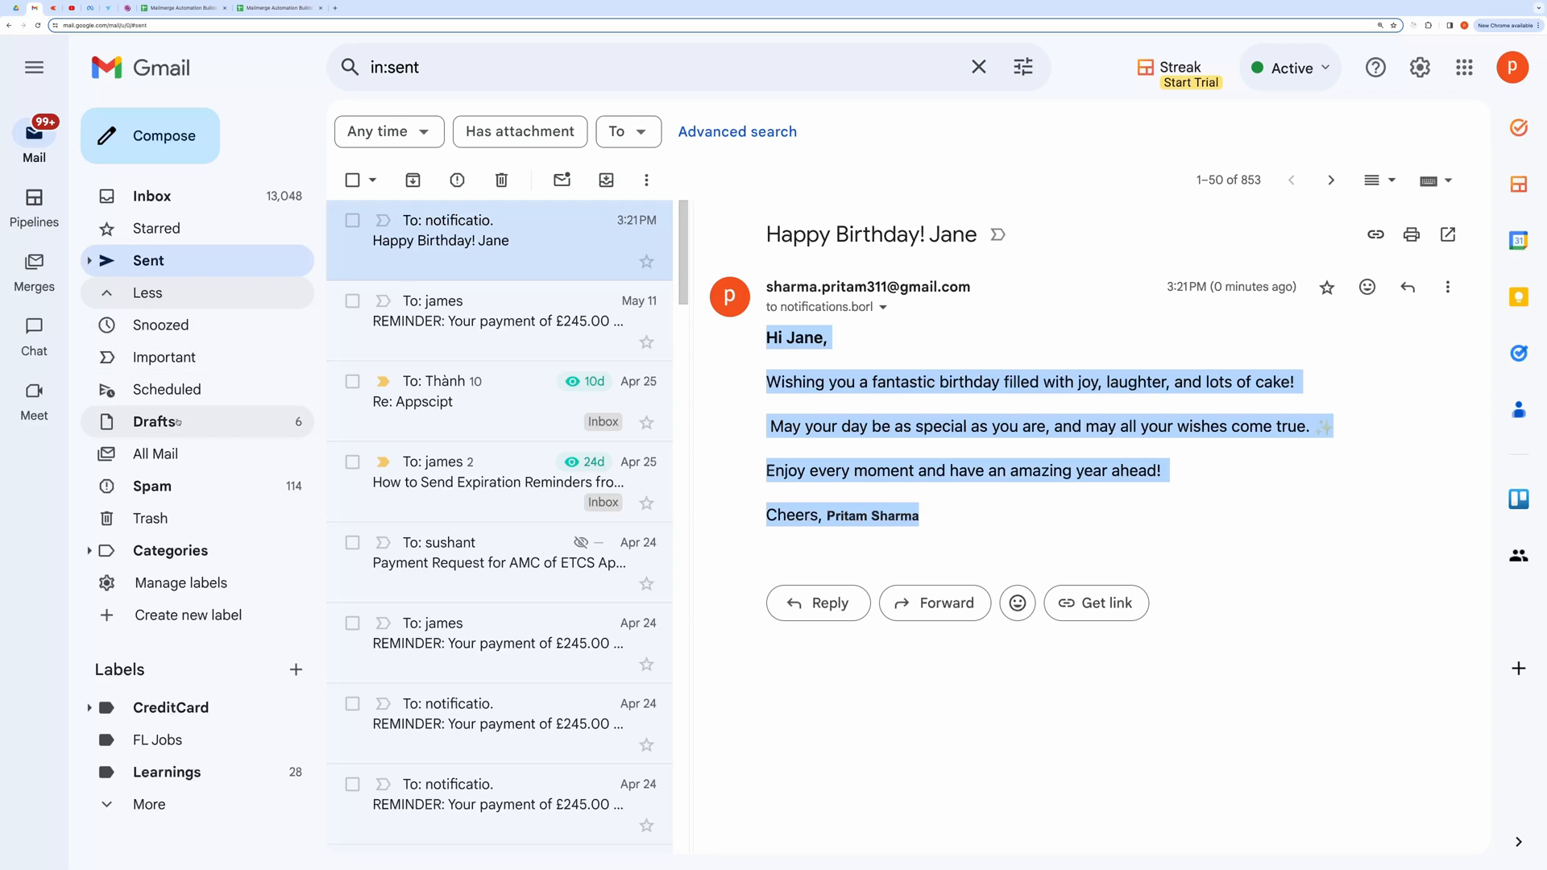
left_click(155, 420)
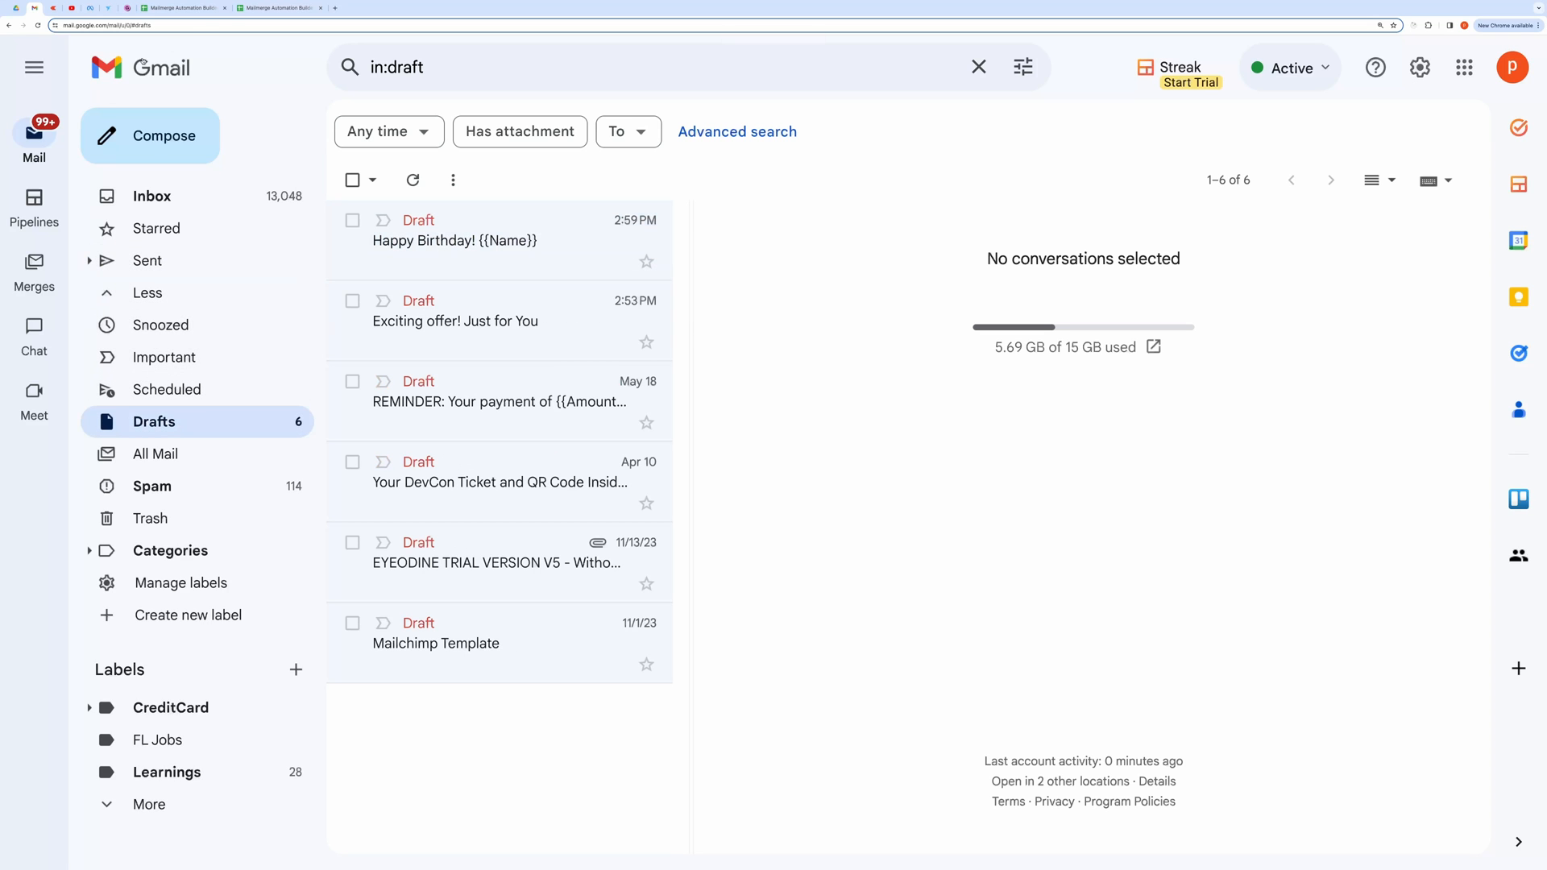
left_click(278, 8)
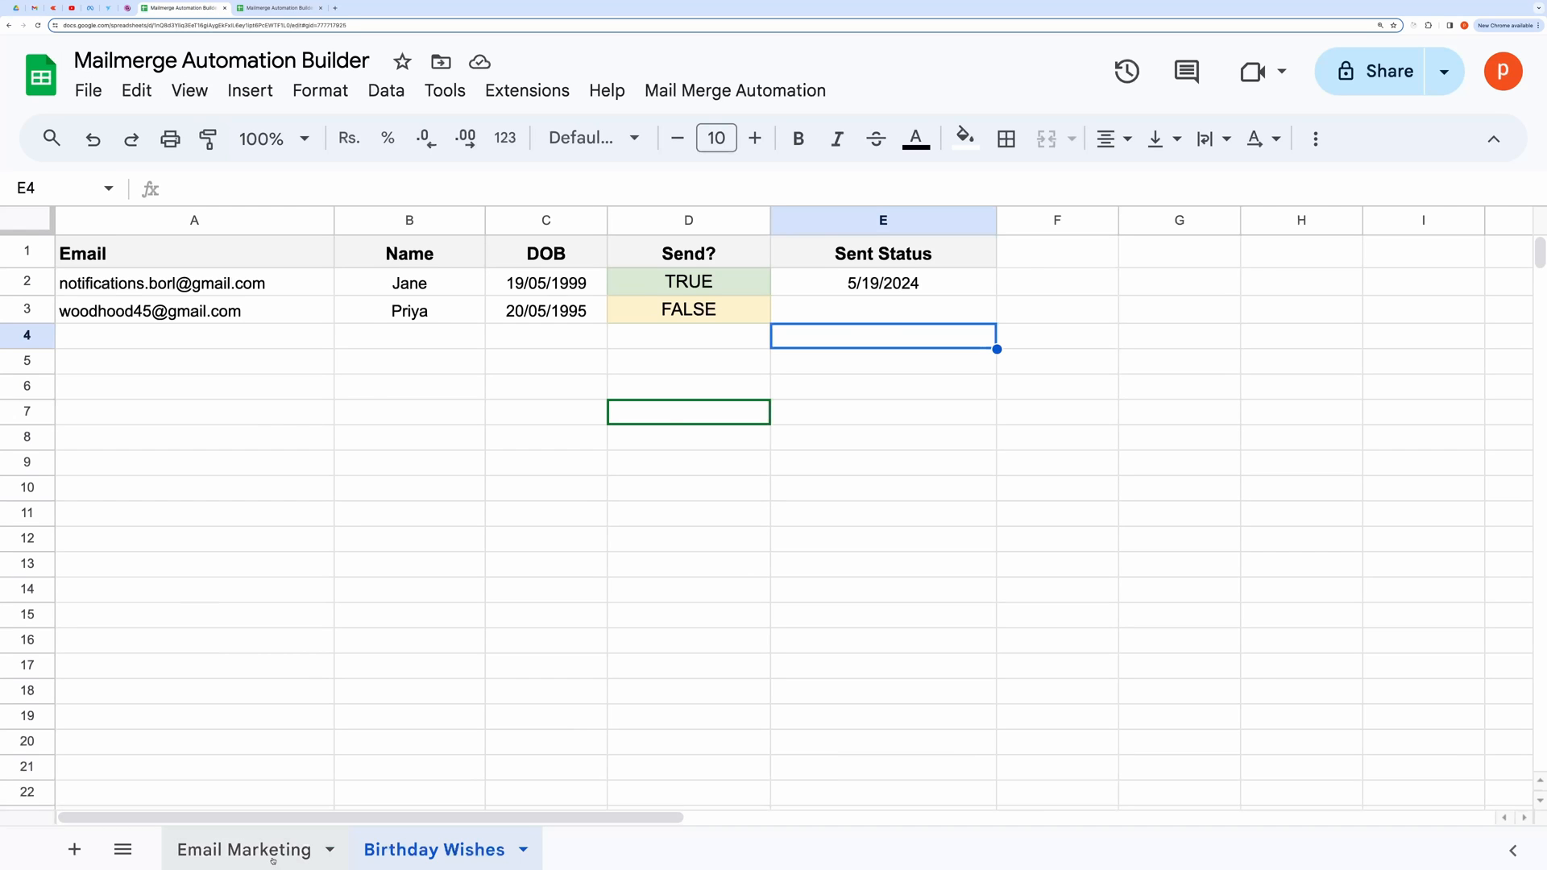
Step: Switch to the Email Marketing sheet and reopen the Automation Scheduler
left_click(243, 849)
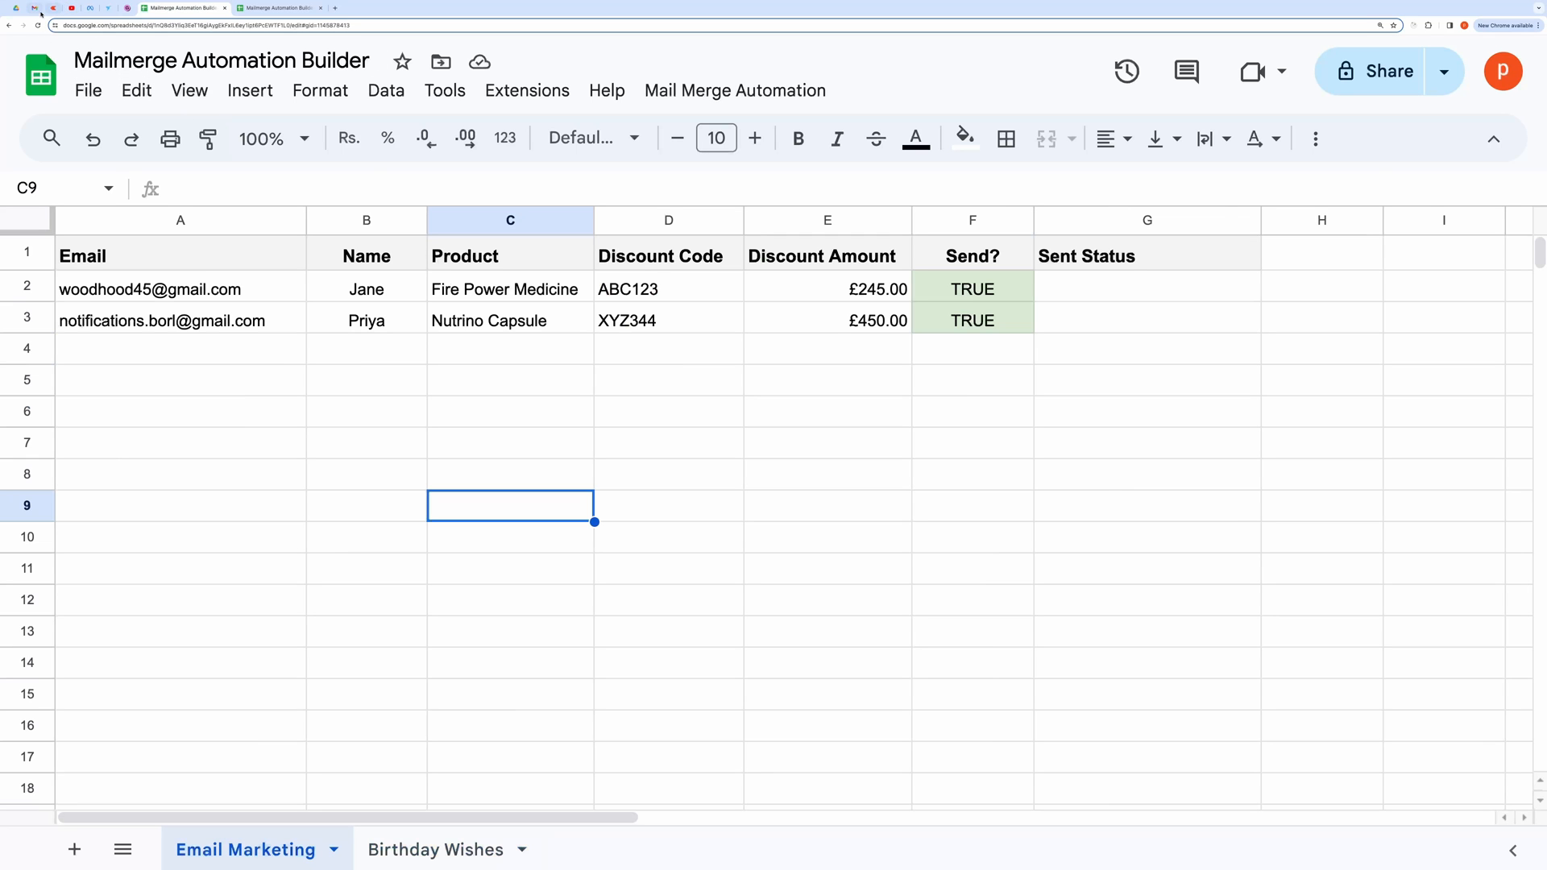
left_click(275, 8)
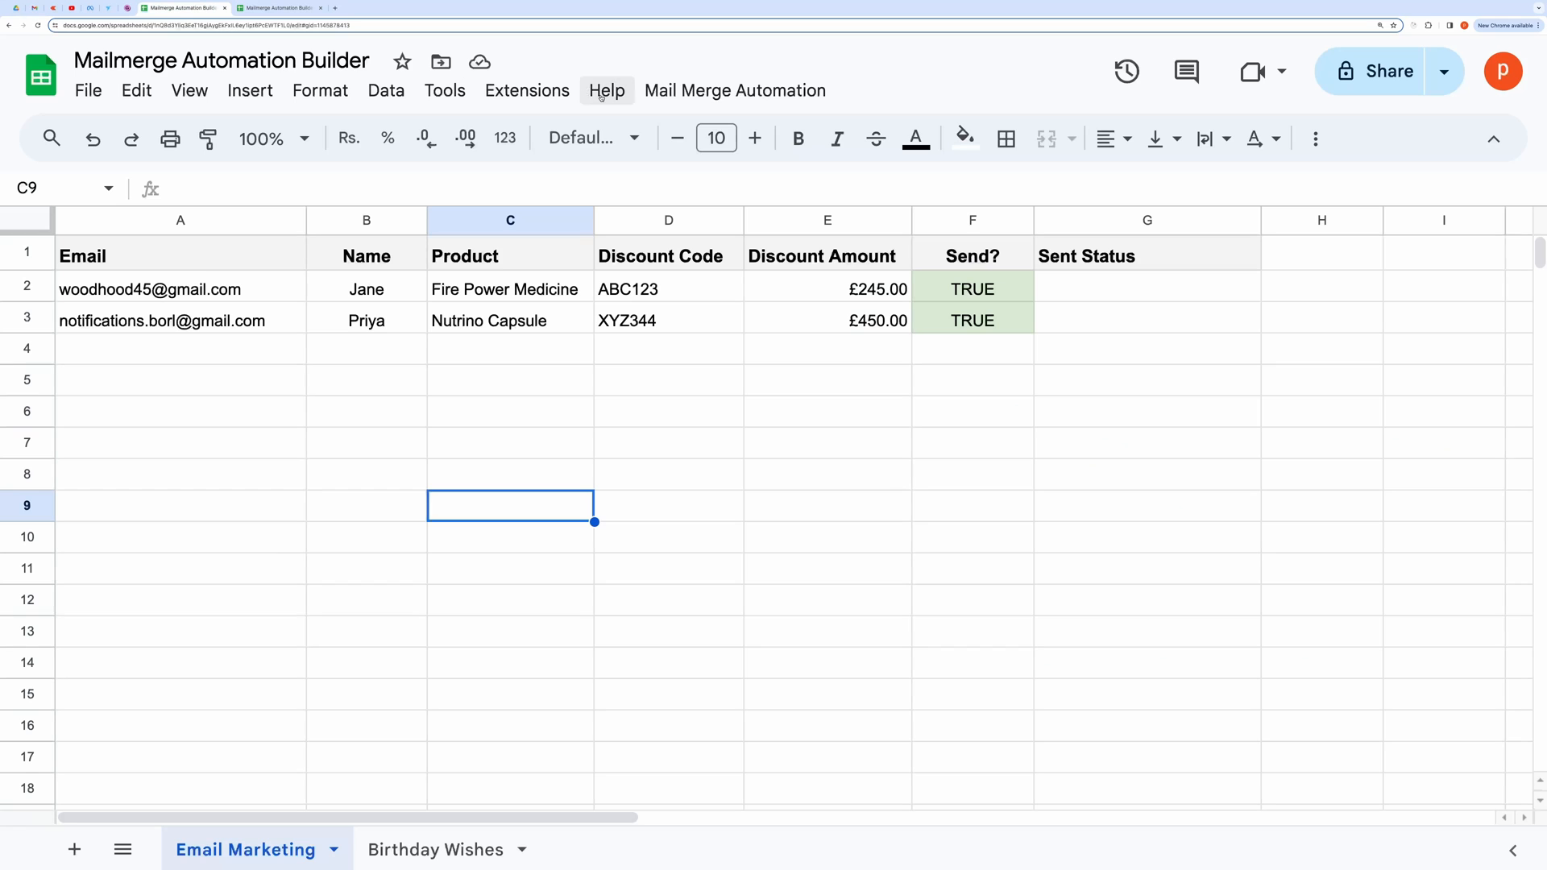
left_click(735, 90)
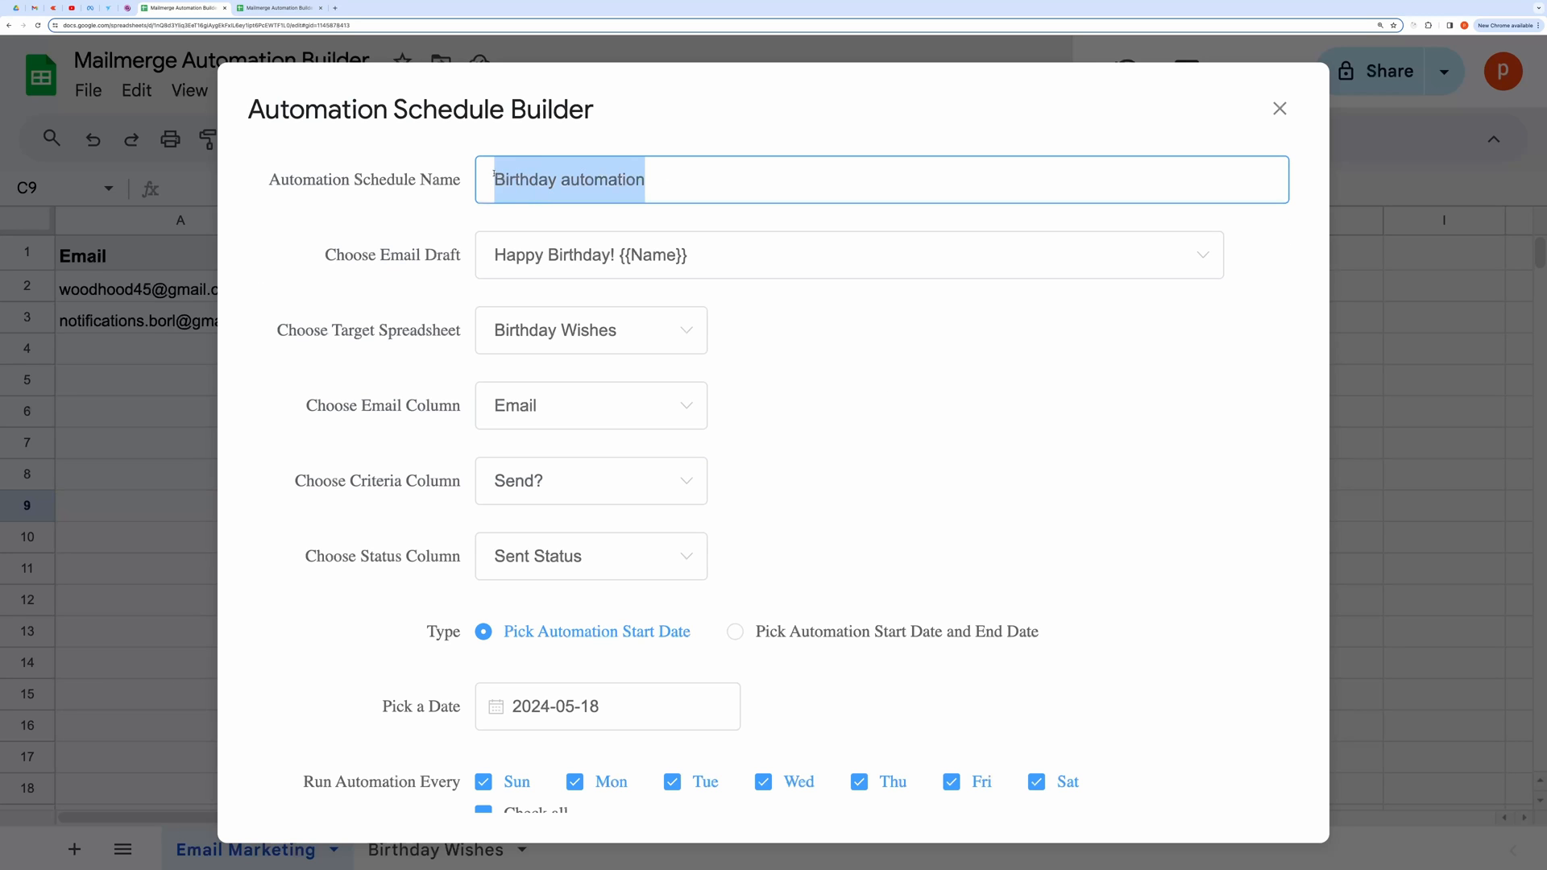
Step: Rename the schedule to 'Email Marketing' and keep Sent Status as the status column
type("Email Marketing")
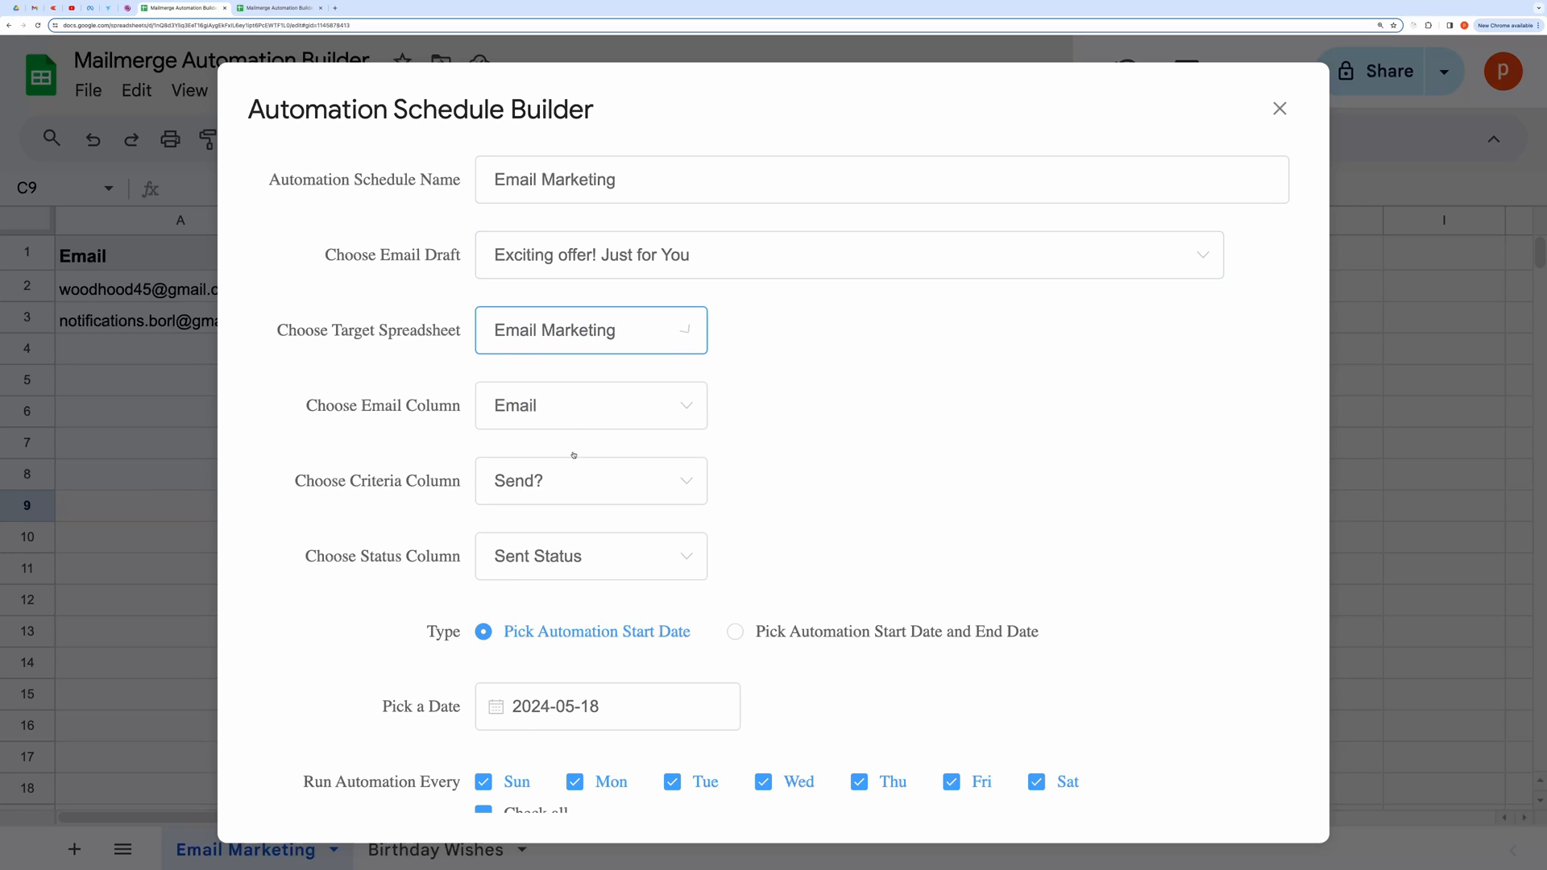
left_click(590, 556)
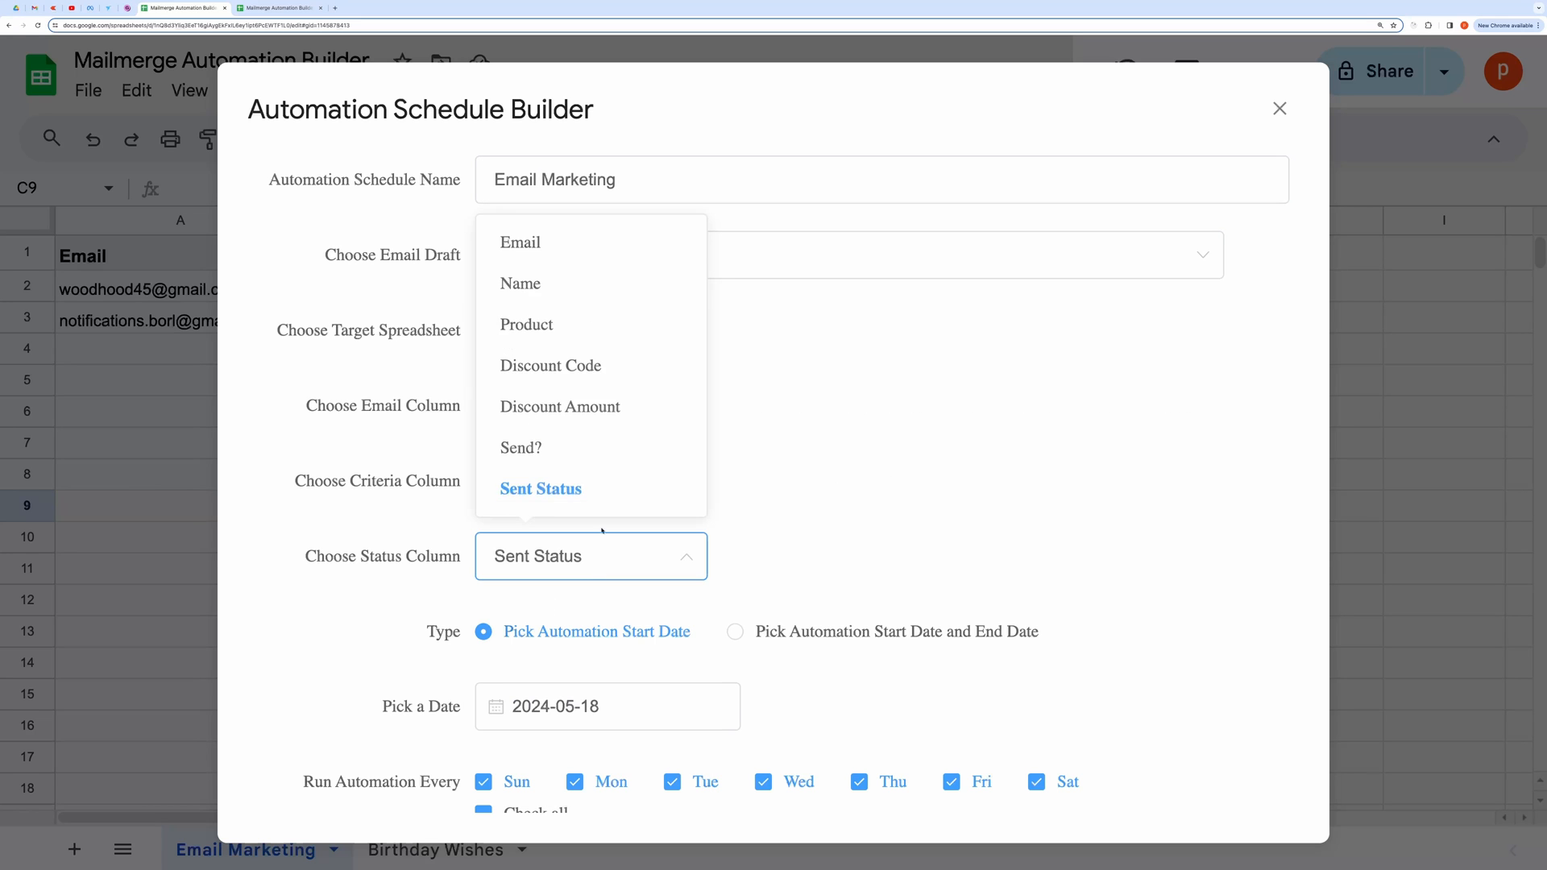
left_click(541, 488)
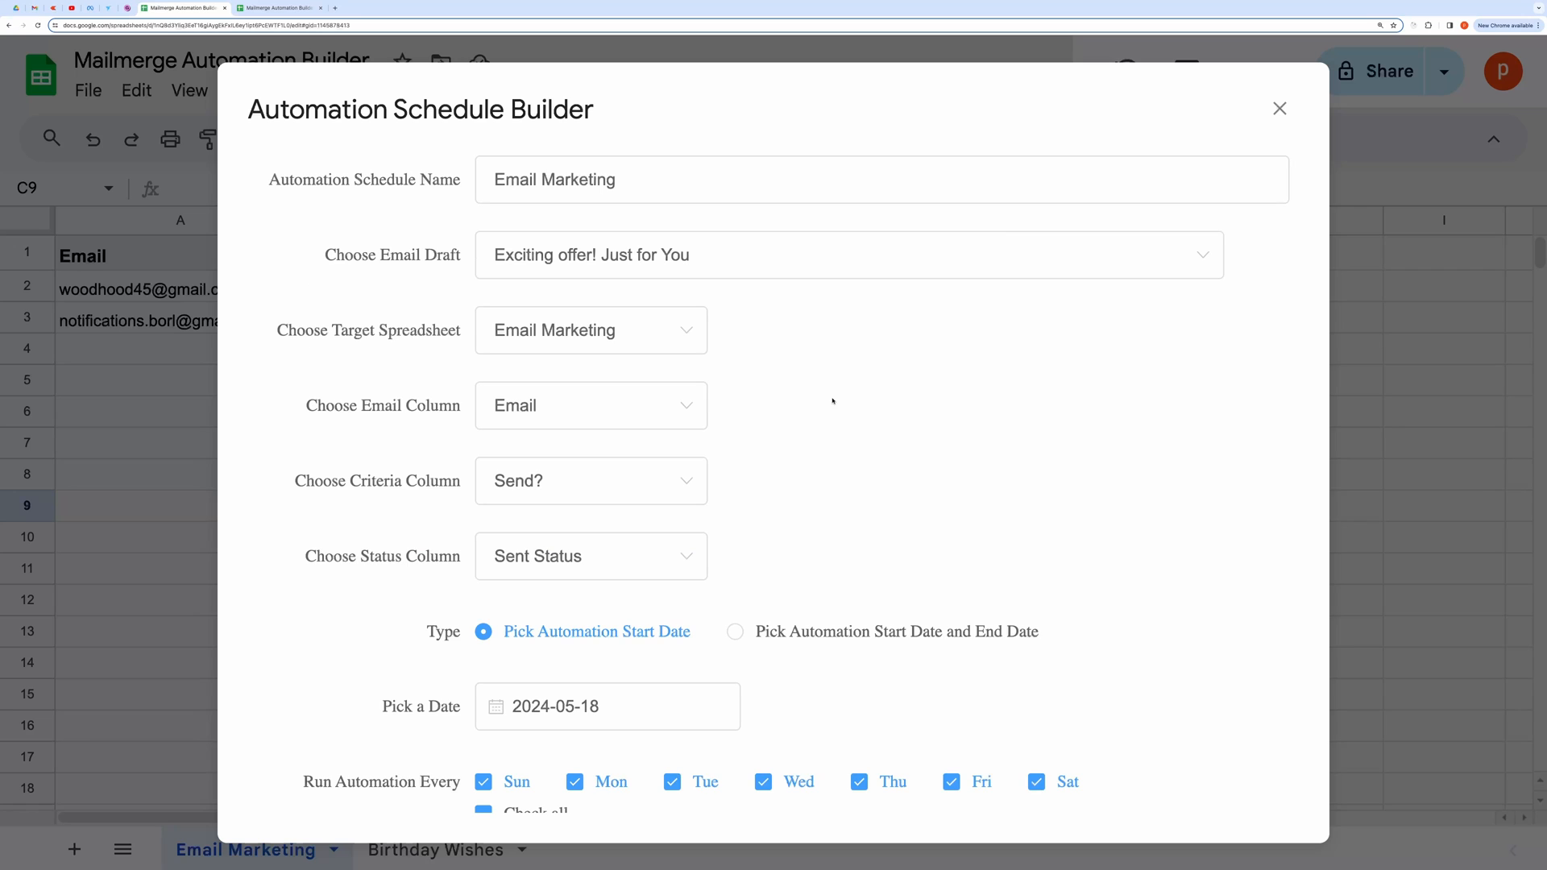
Step: Create the Email Marketing automation, test-run it, then switch to Gmail
left_click(1278, 108)
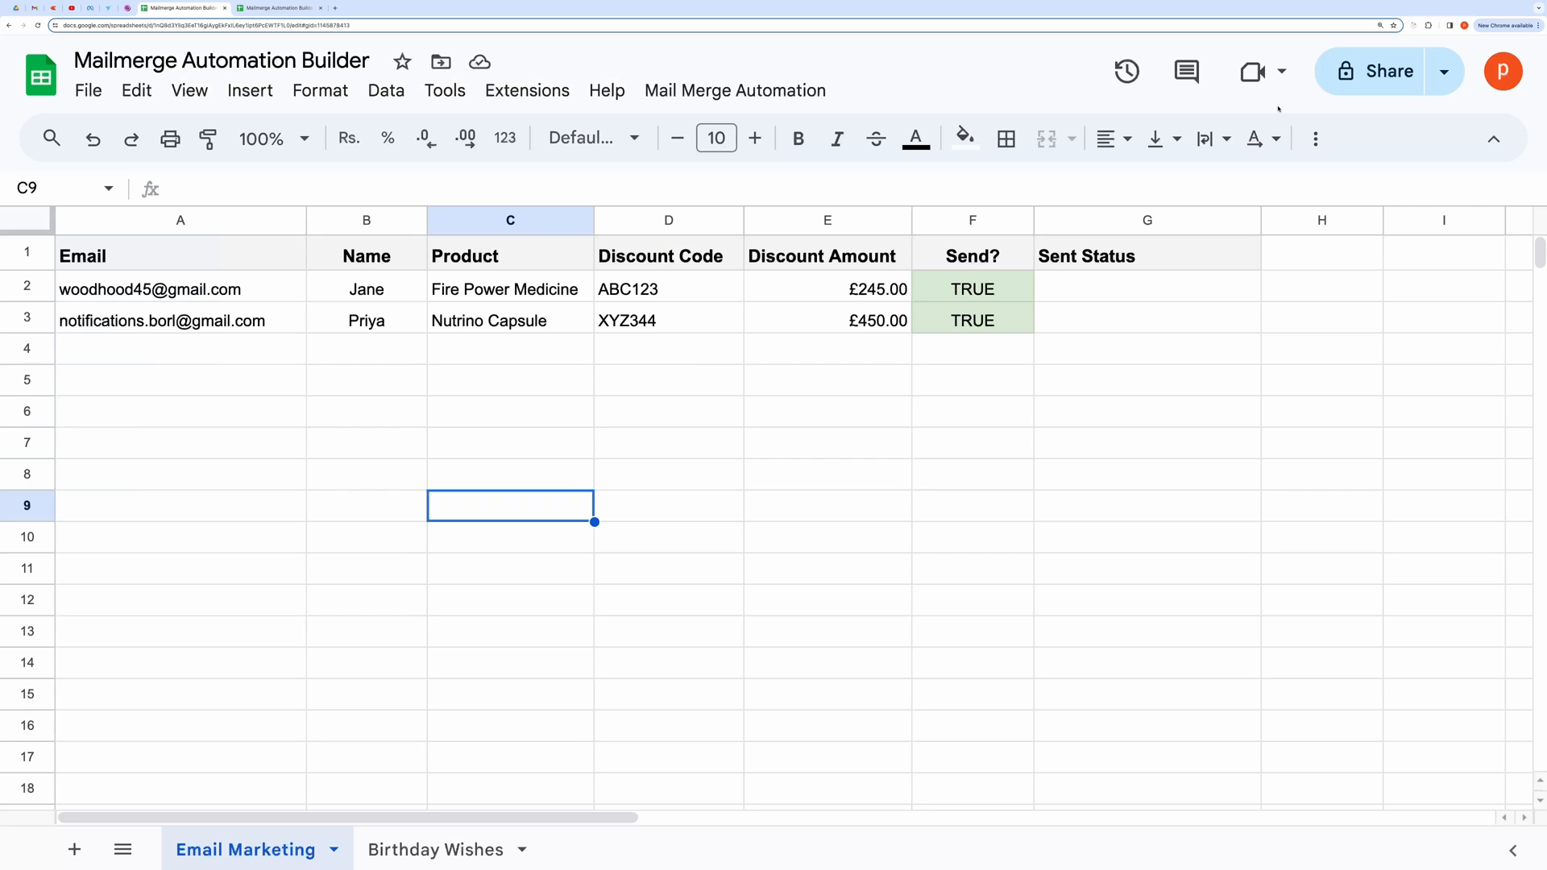
left_click(735, 91)
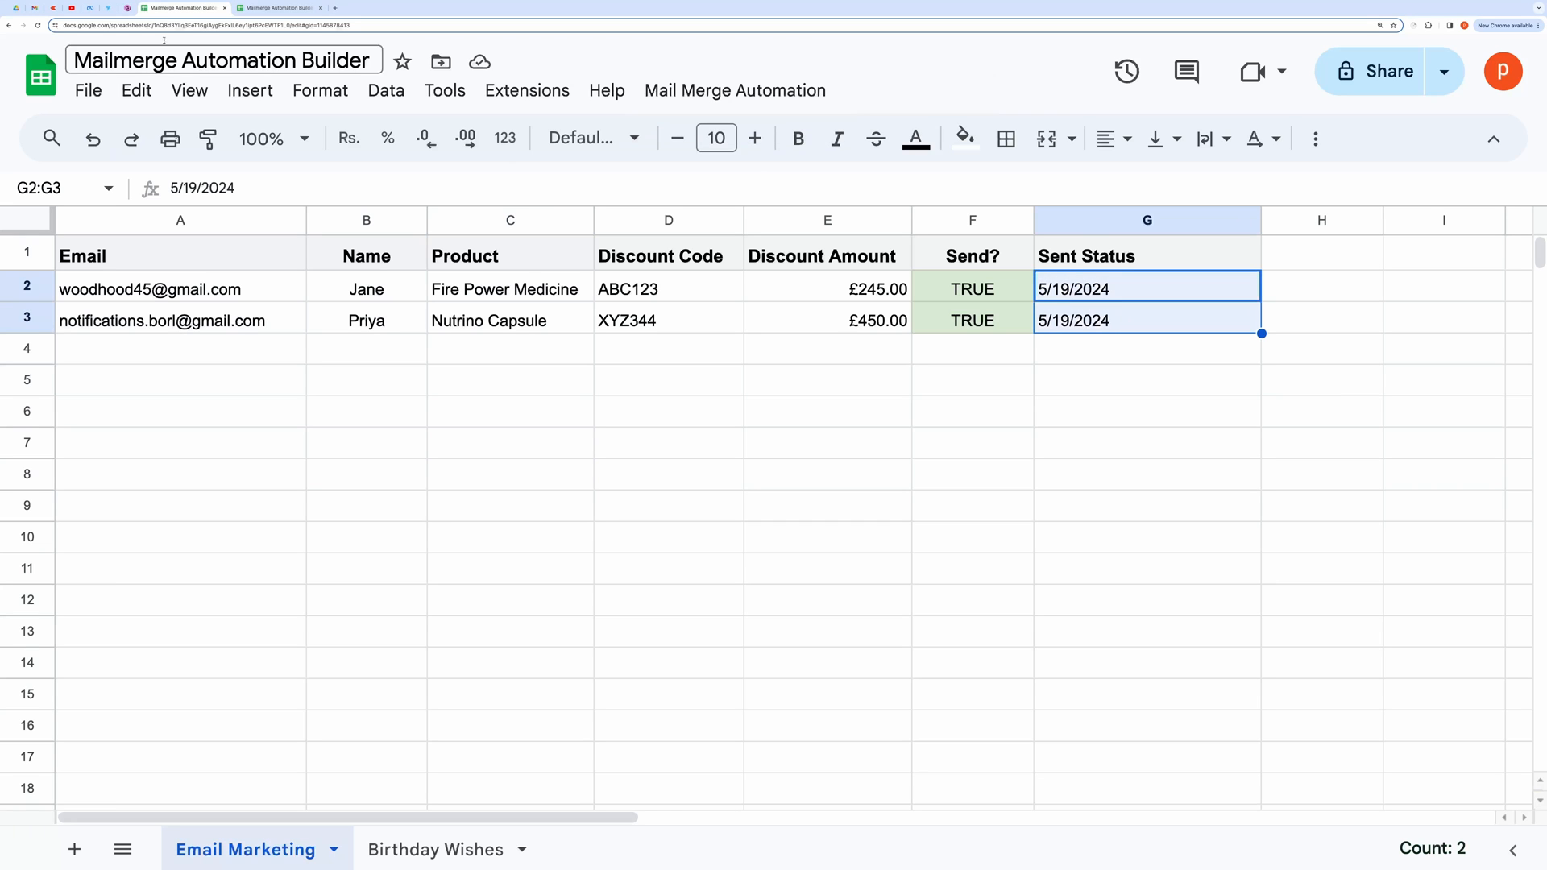
left_click(276, 8)
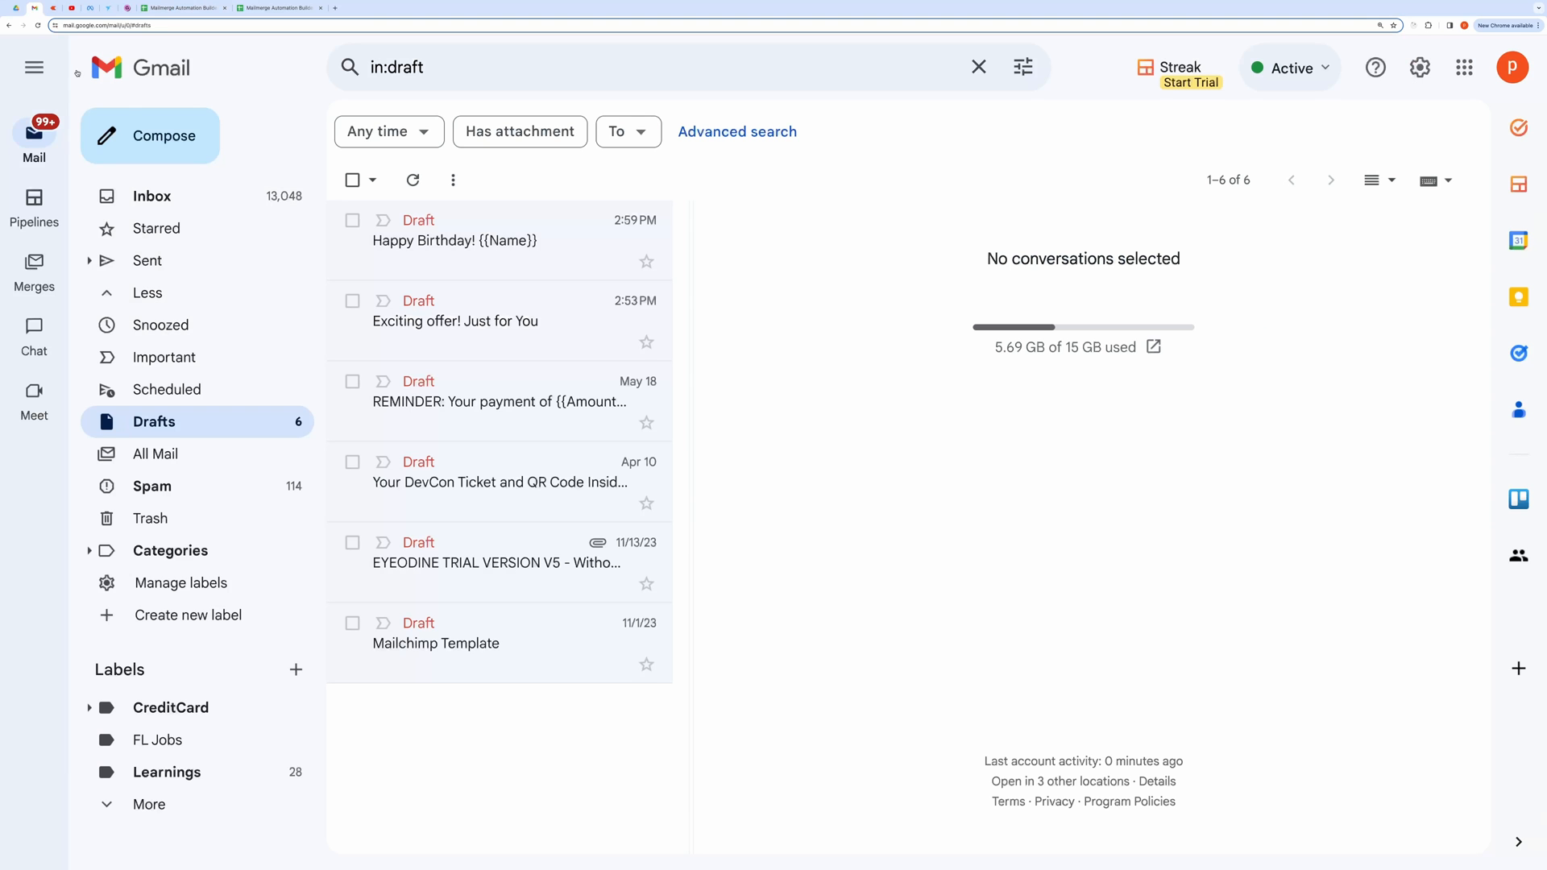
Step: Check the sent Exciting offer! Just for You email in Gmail's Sent folder
left_click(147, 261)
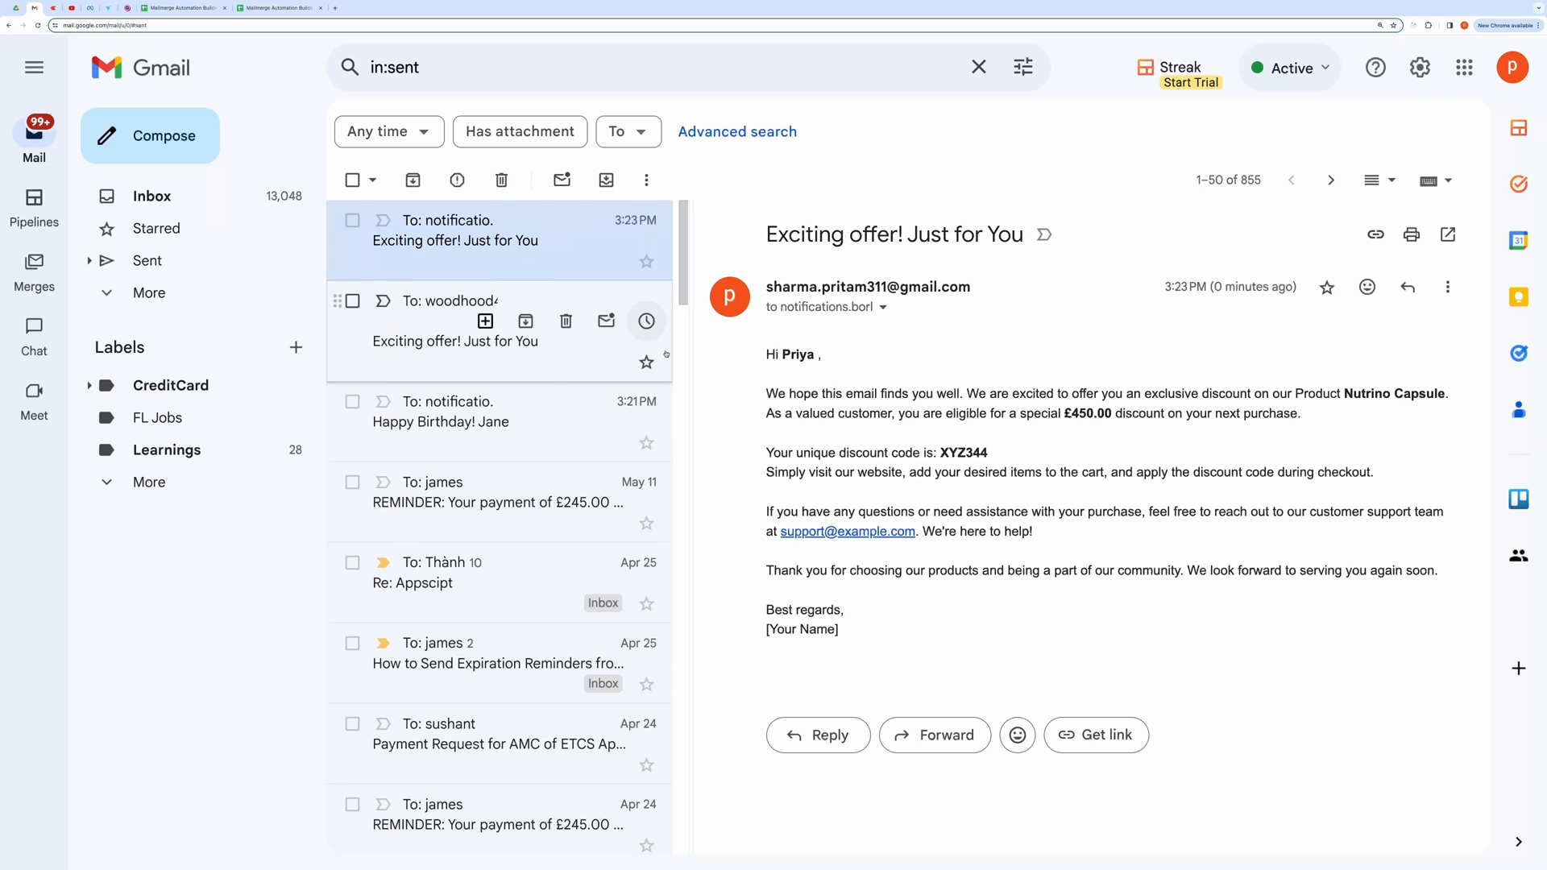
left_click_drag(767, 372, 859, 629)
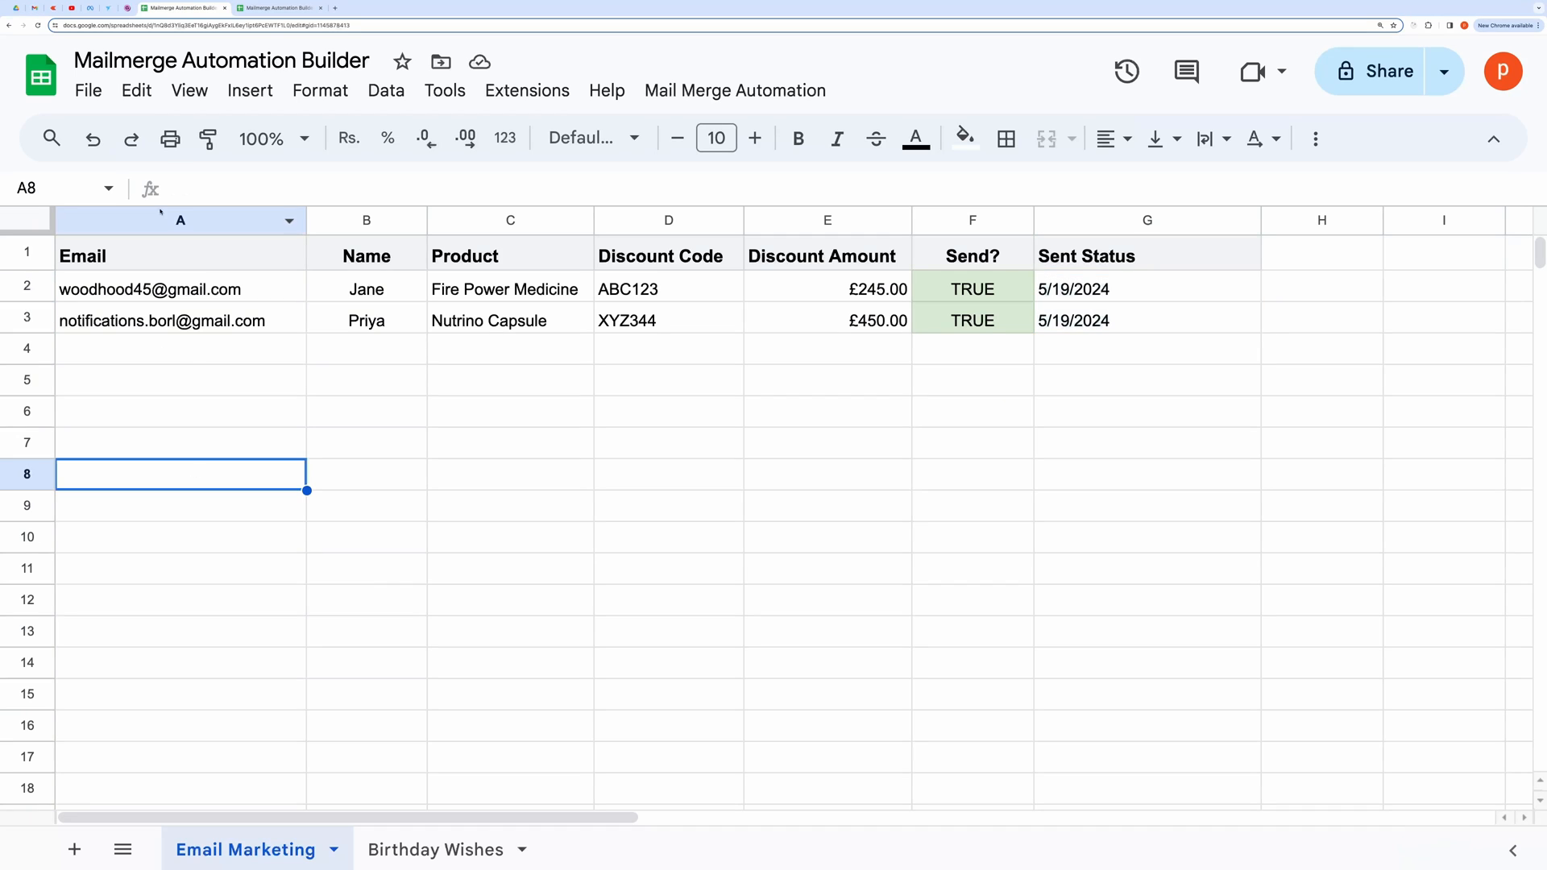
Step: Make a copy of the Mailmerge Automation Builder spreadsheet and run its Mail Merge Automation menu
left_click(87, 90)
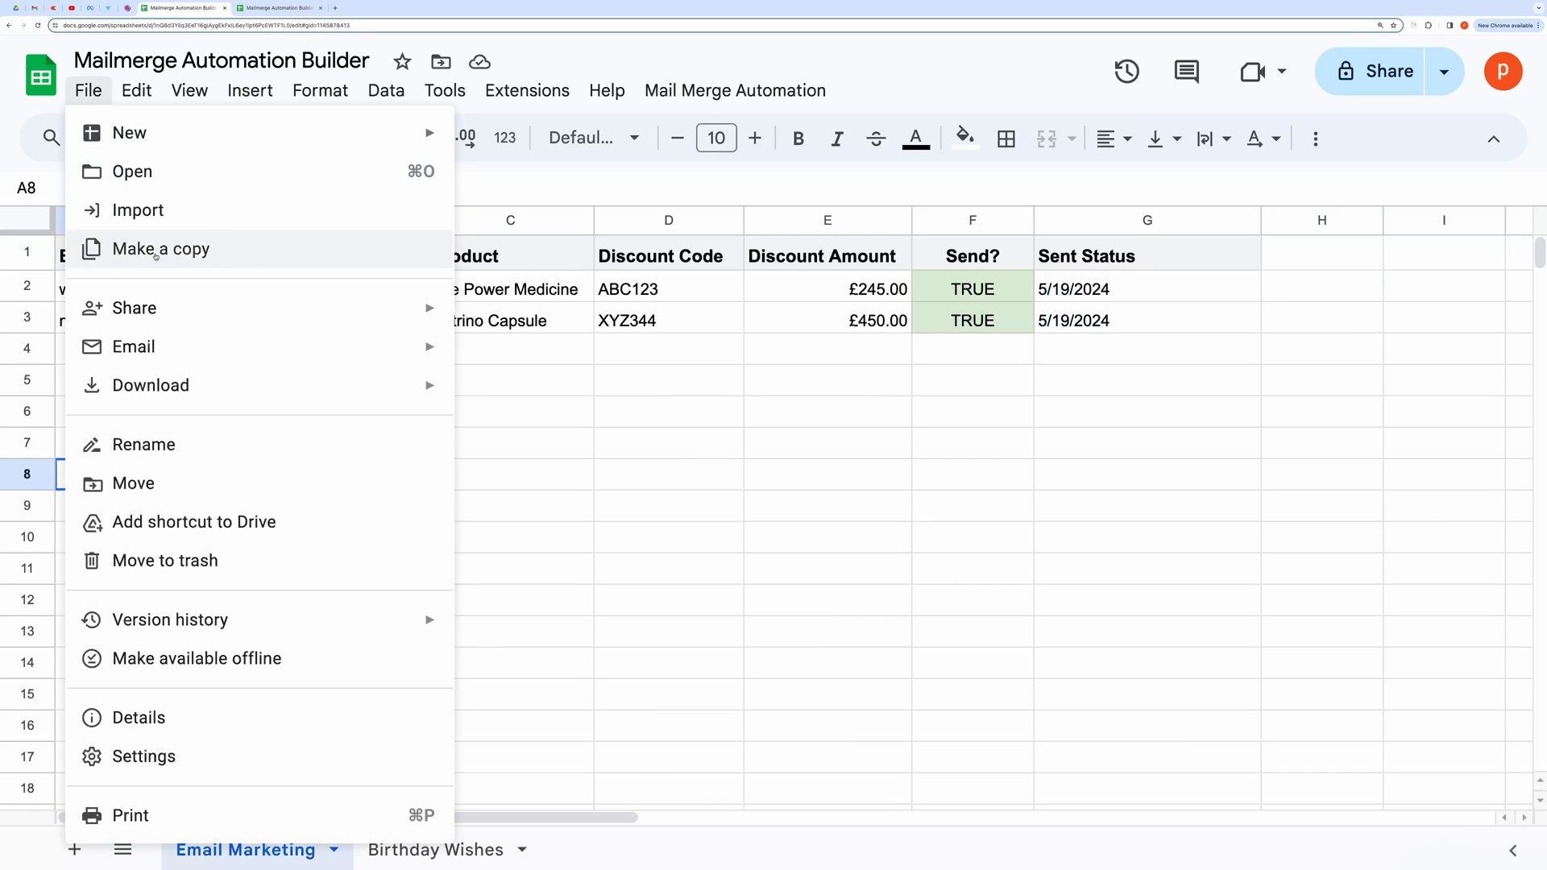
left_click(160, 248)
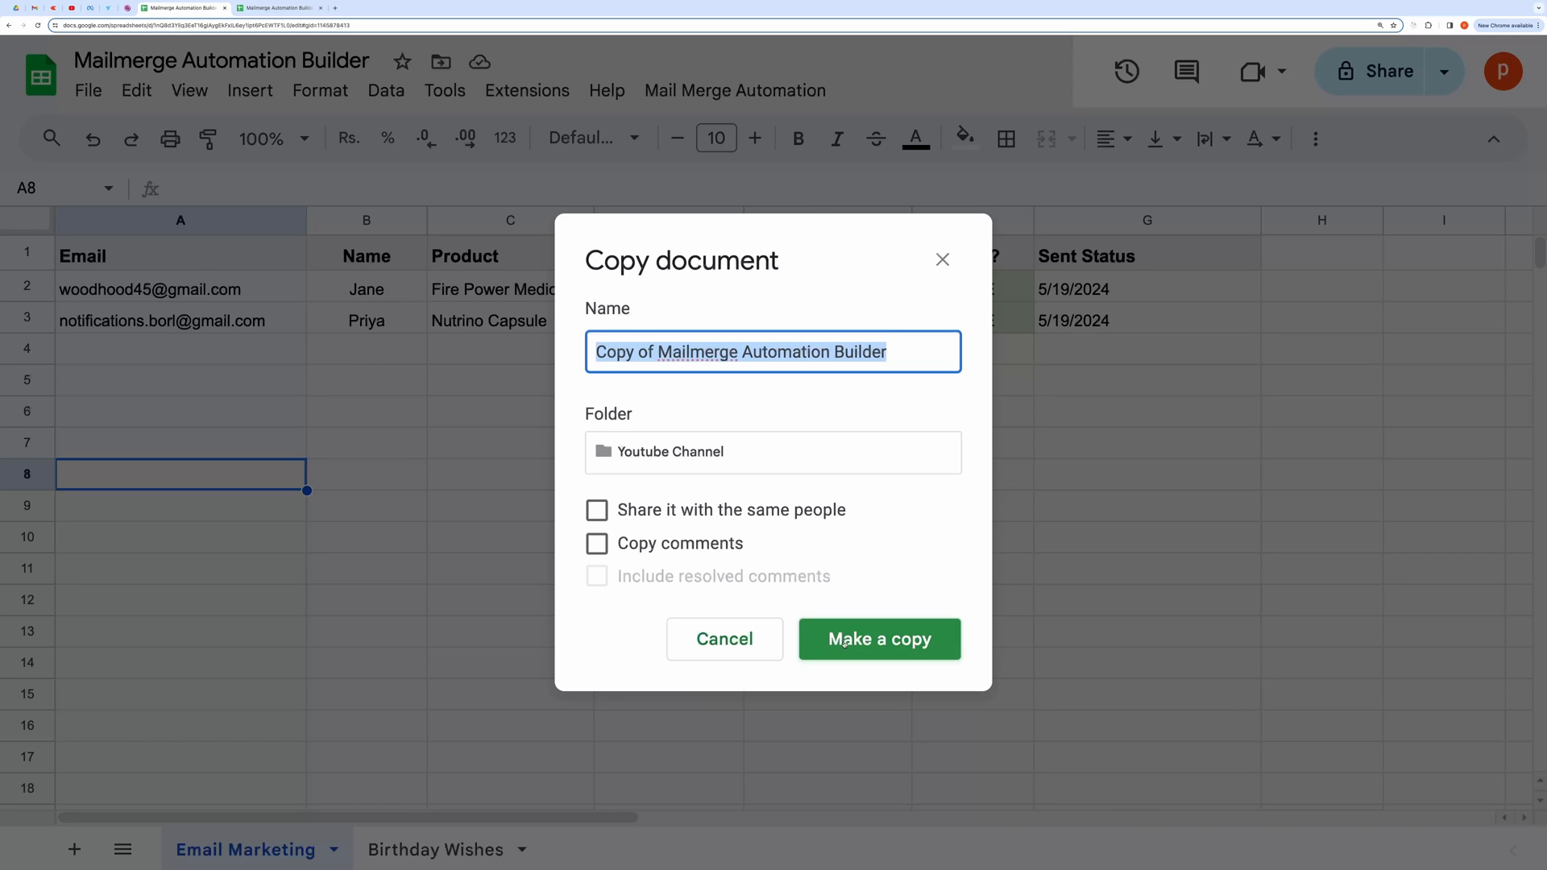
left_click(878, 638)
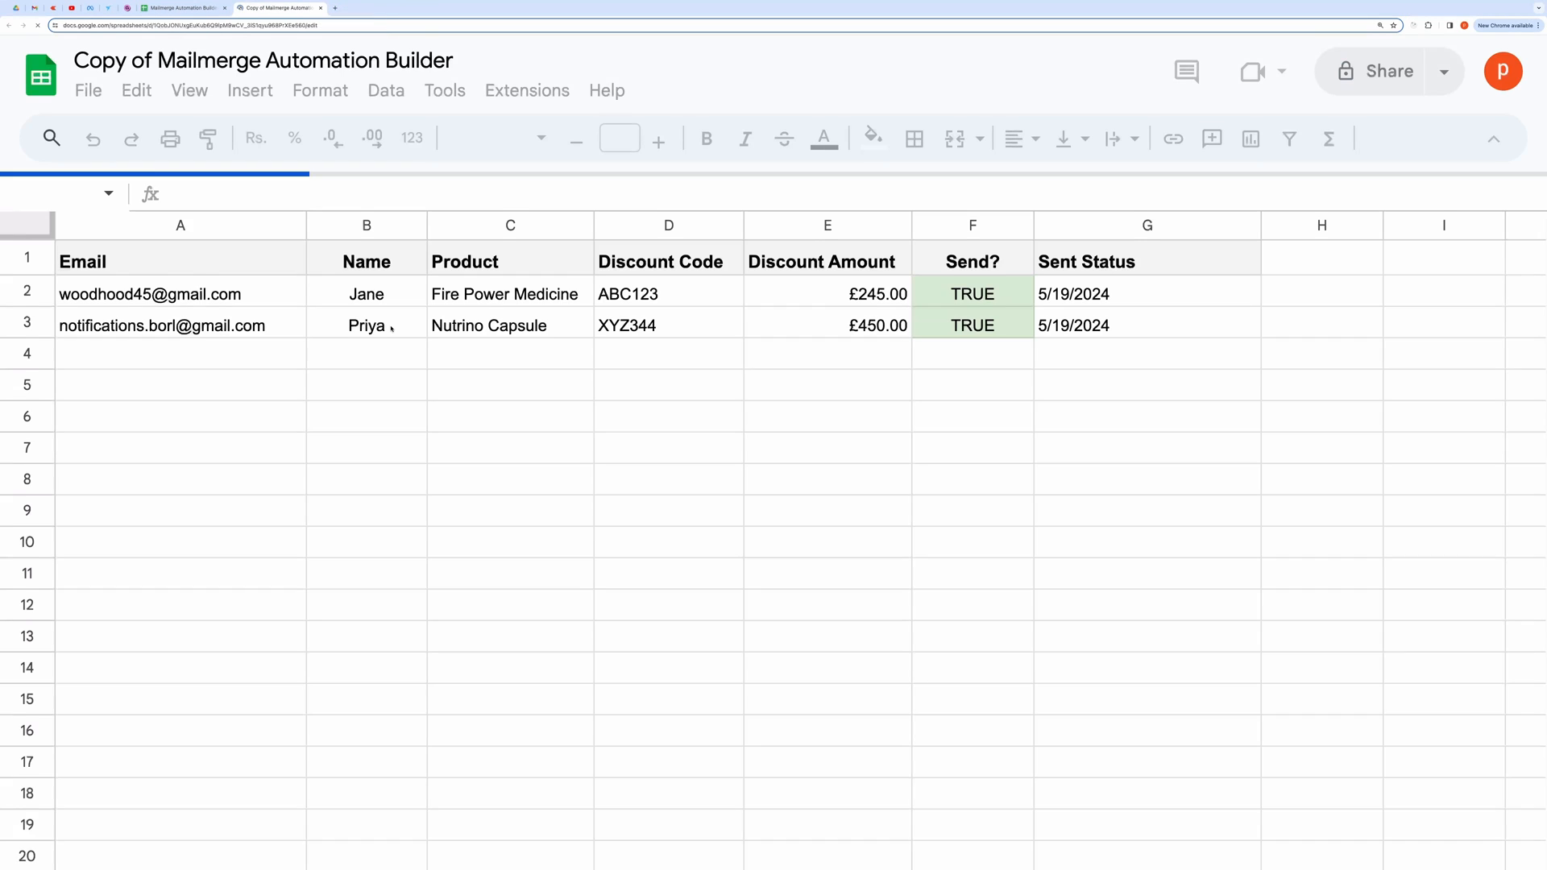
left_click(181, 473)
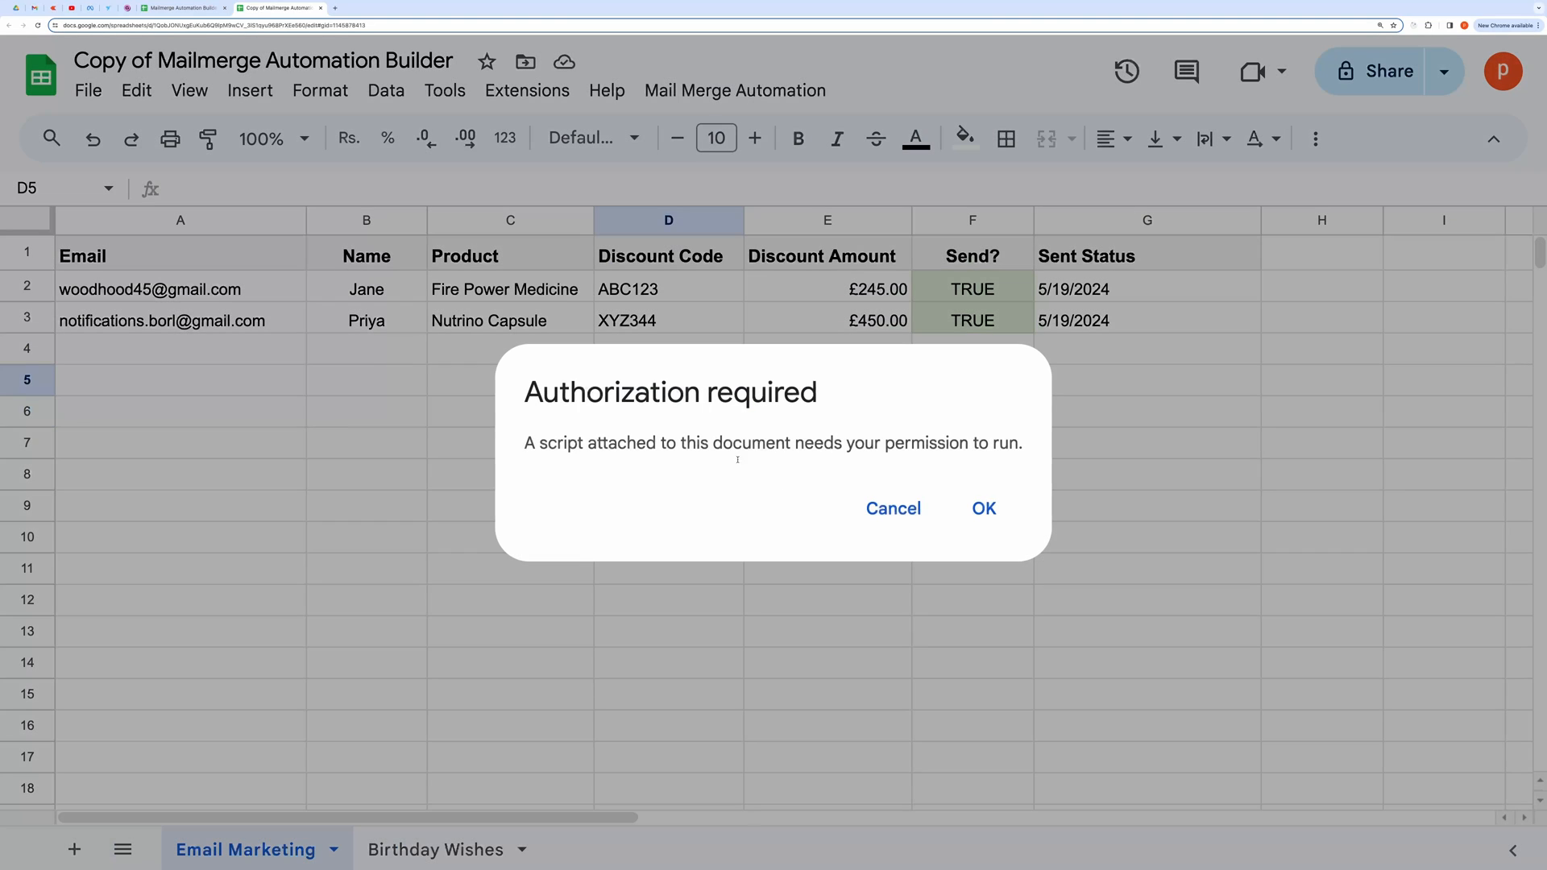
Step: Authorize Mail Merge Automation Builder with the Google account, proceeding past the unverified-app warning
left_click(983, 508)
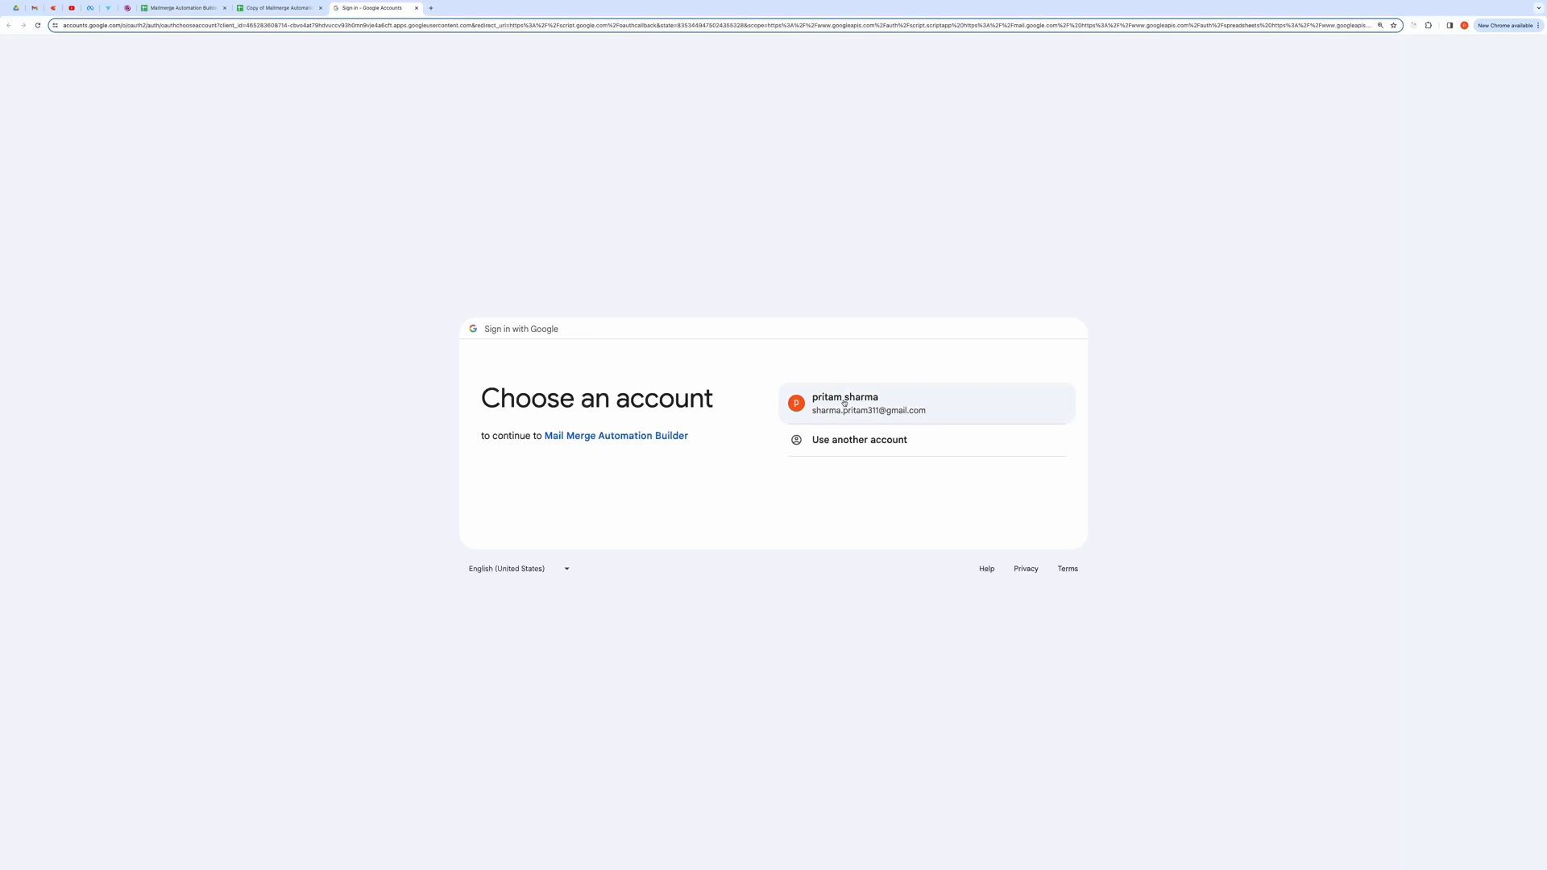
left_click(869, 403)
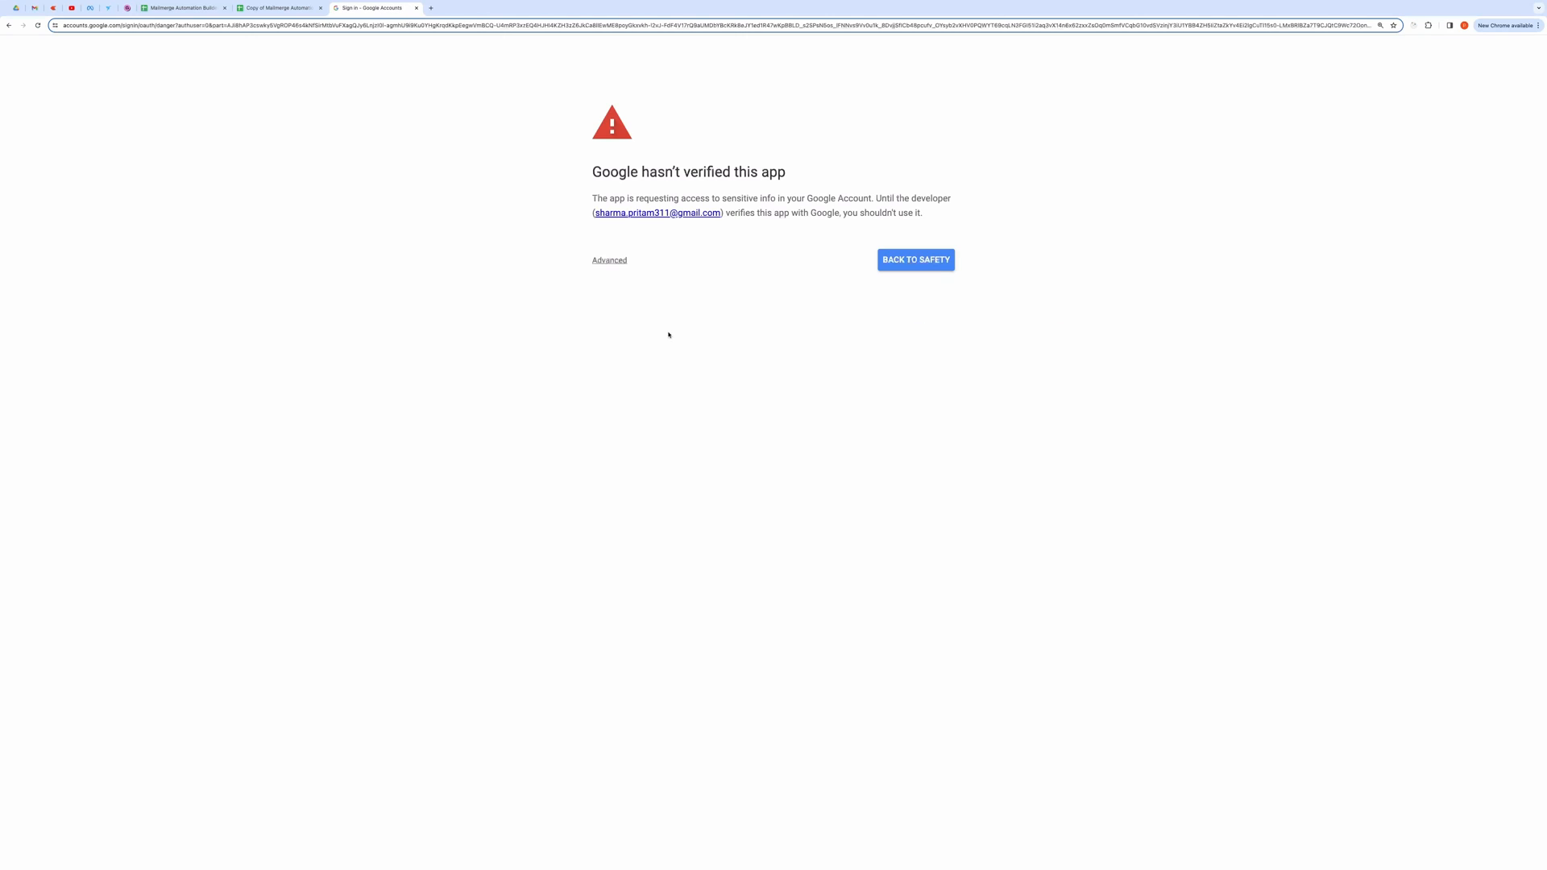
left_click(609, 259)
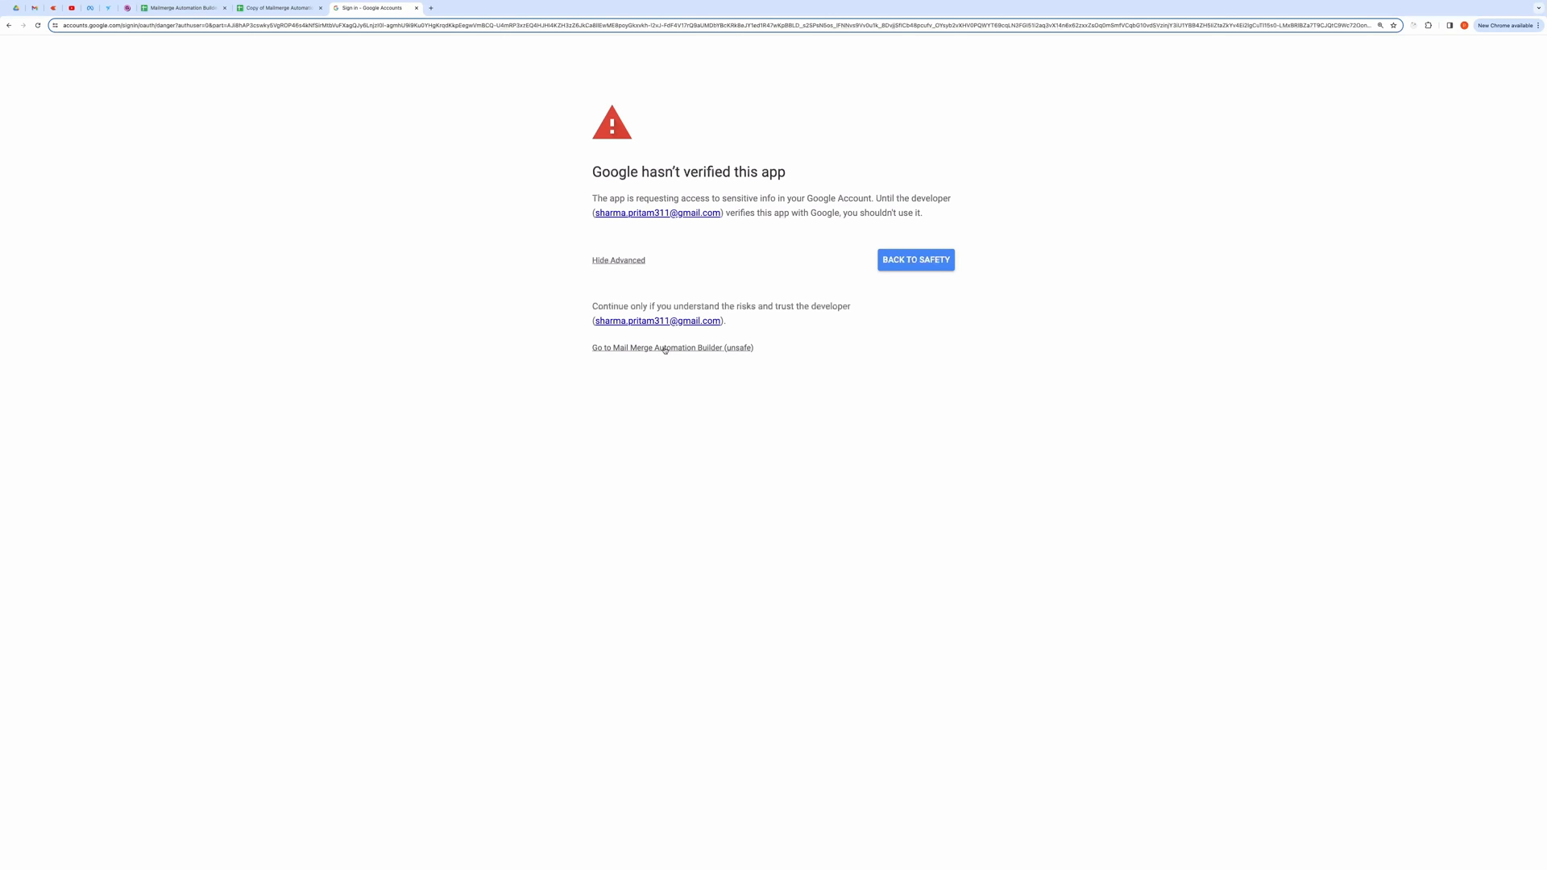
left_click(672, 348)
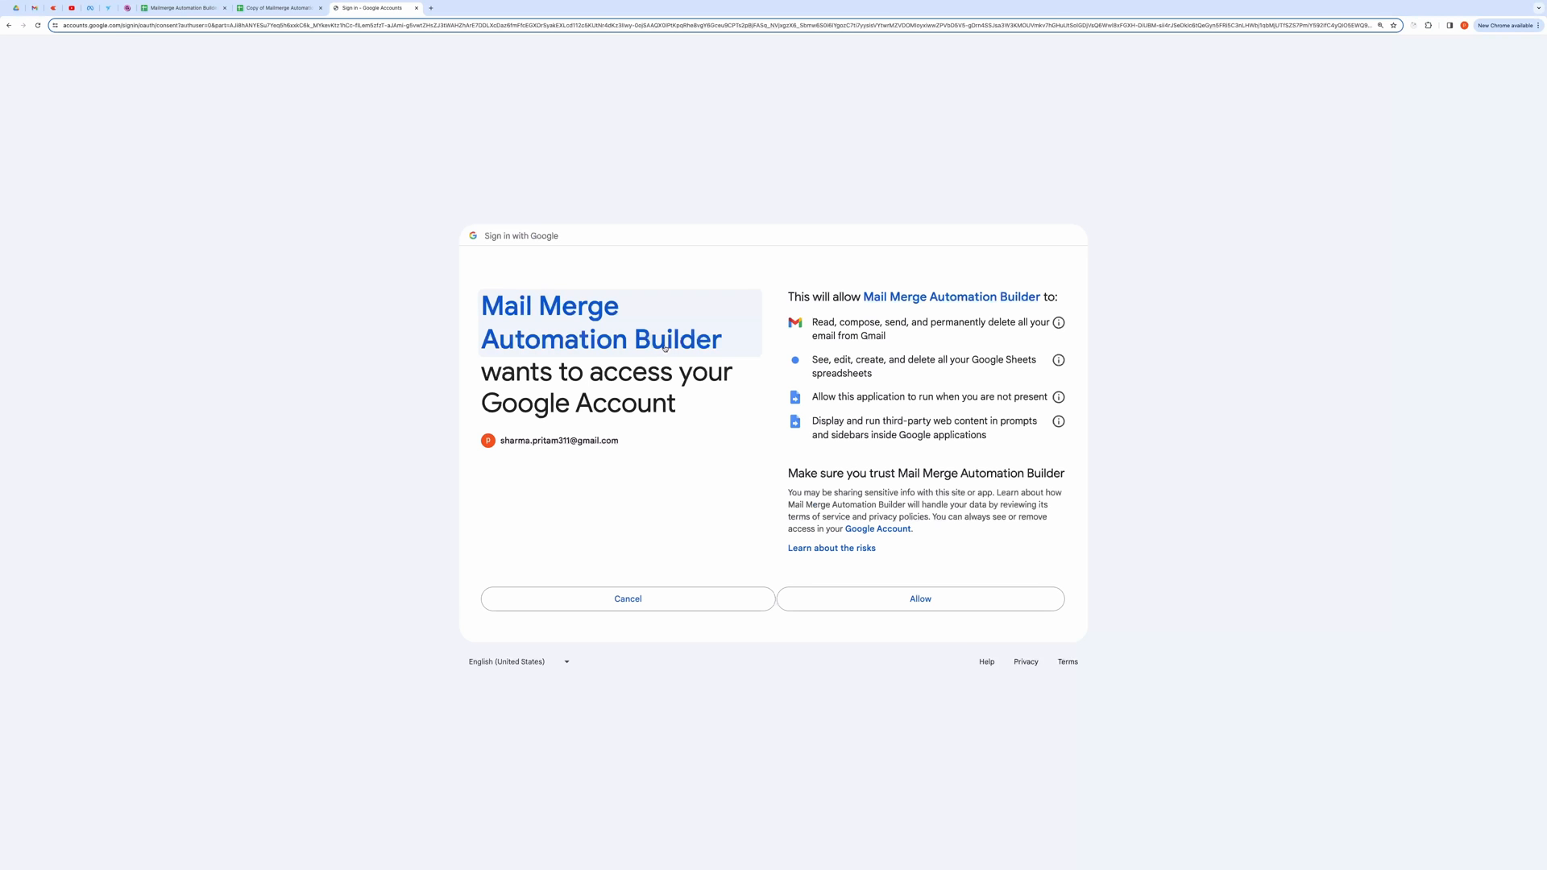
left_click(917, 600)
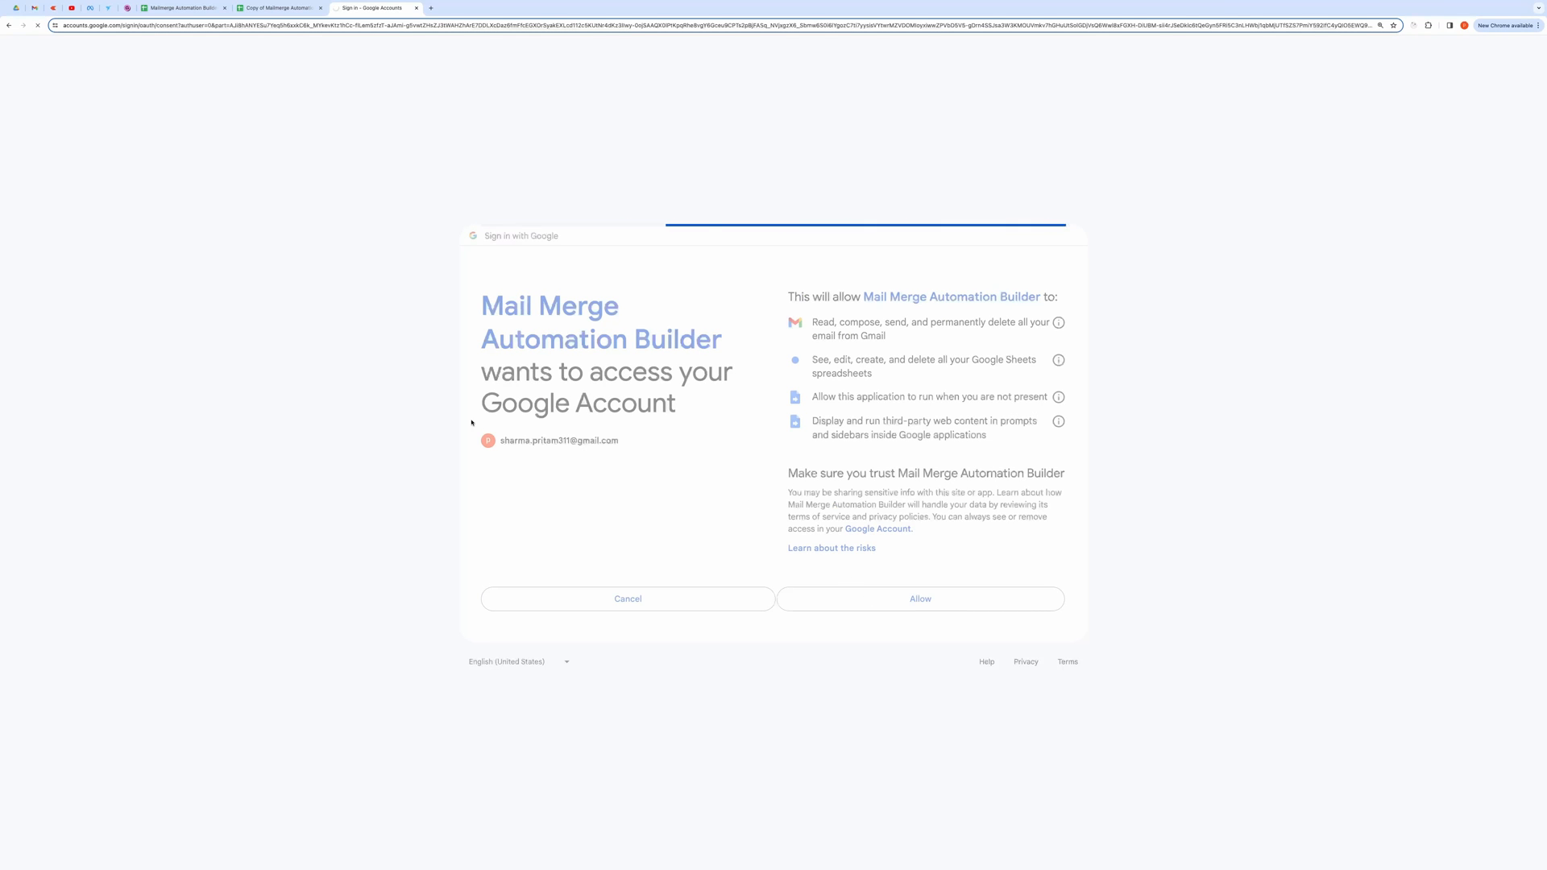
left_click(919, 600)
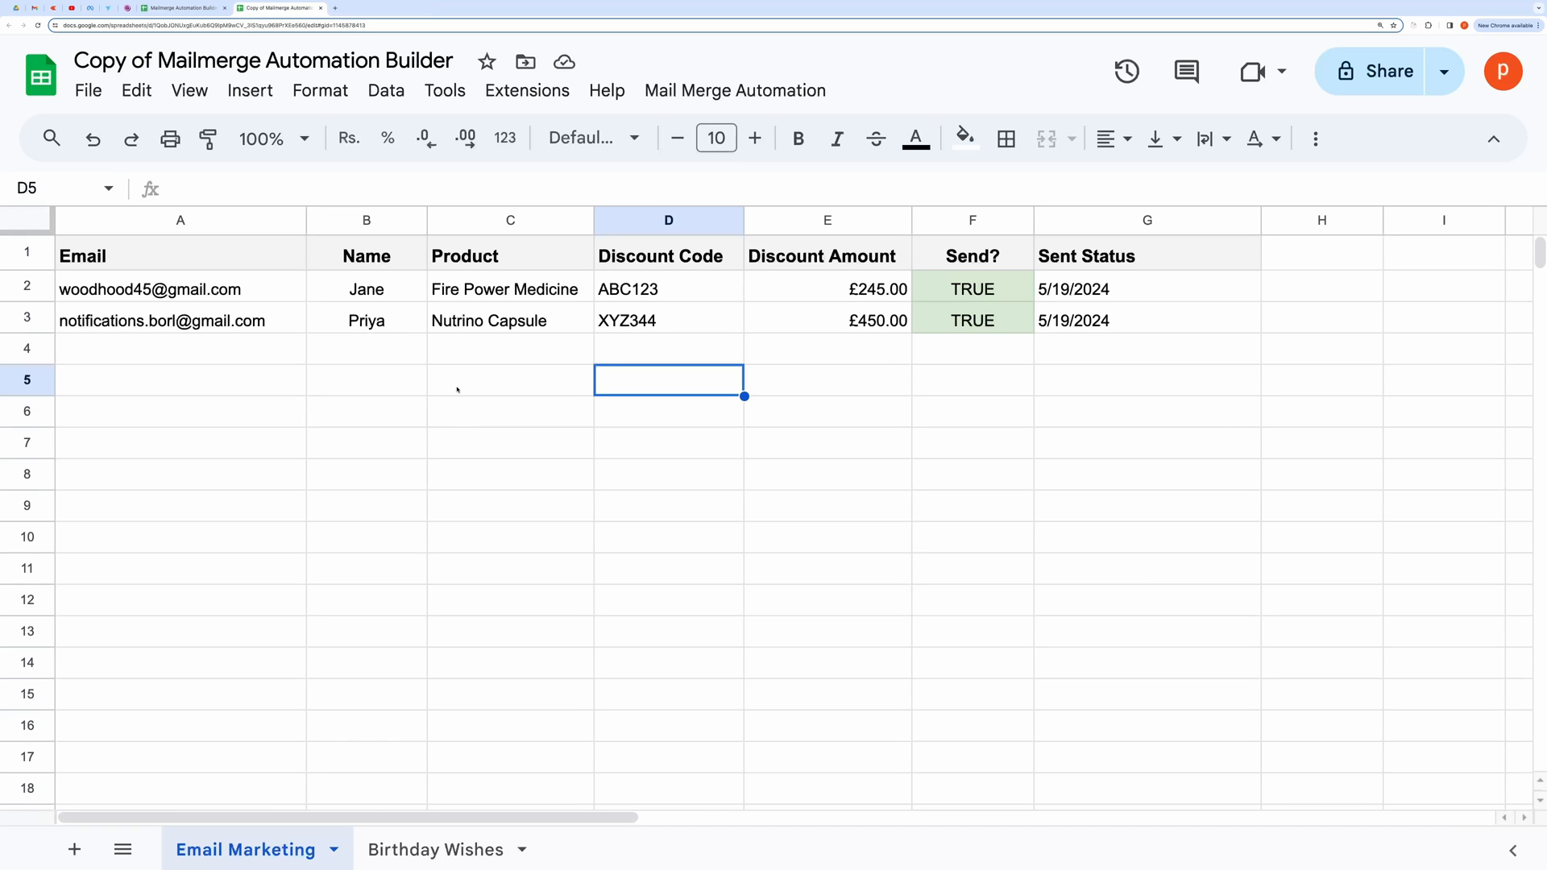
Step: Bring up the Automation Schedule Builder form from the Mail Merge Automation menu, look it over, and close it
left_click(735, 90)
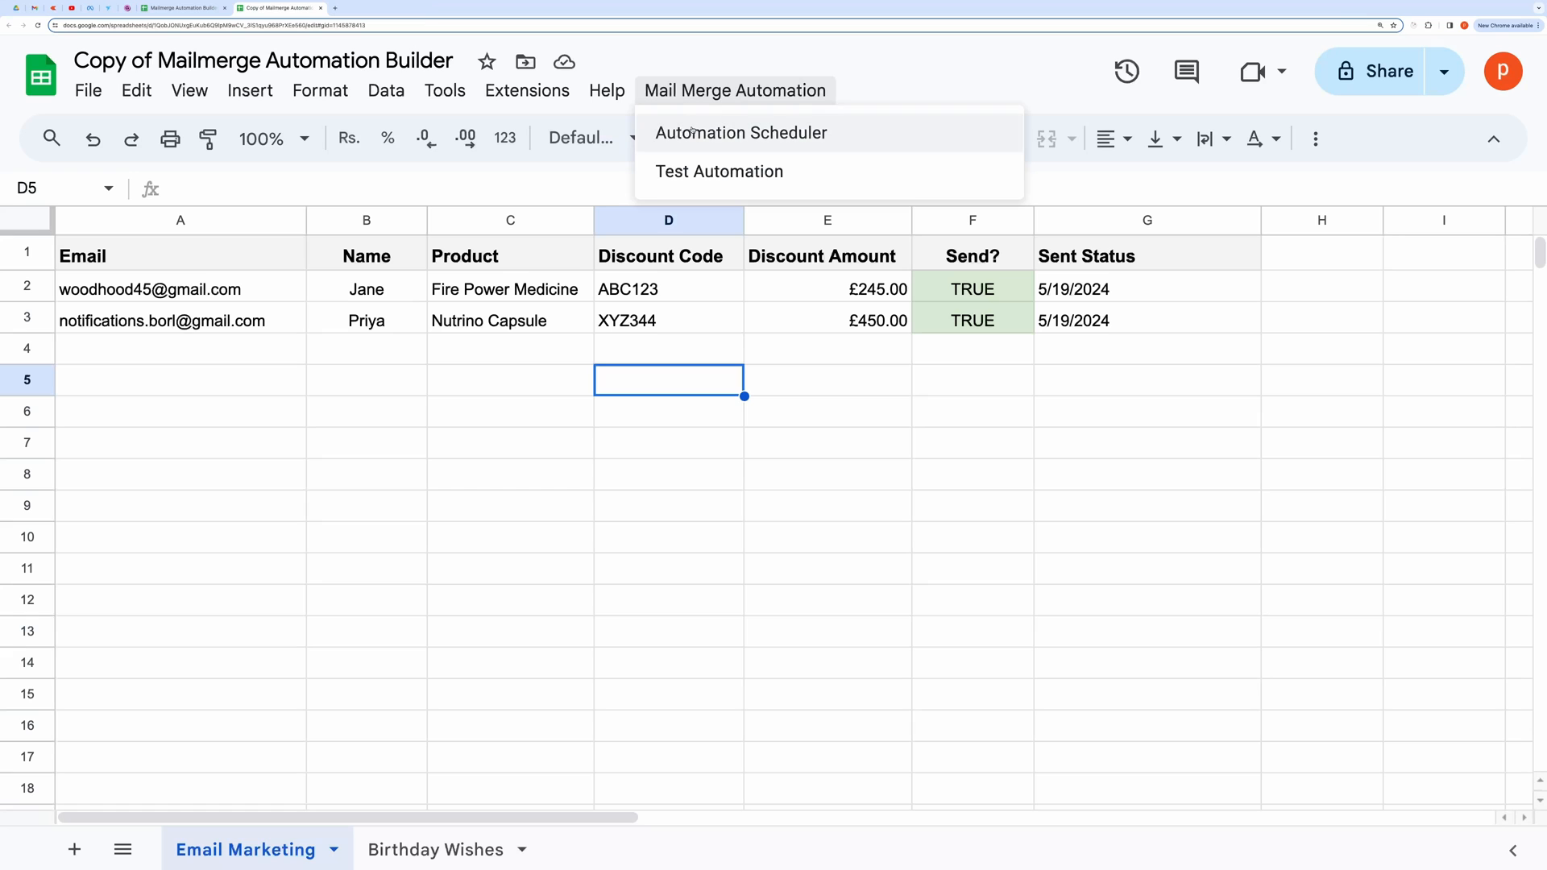
left_click(741, 132)
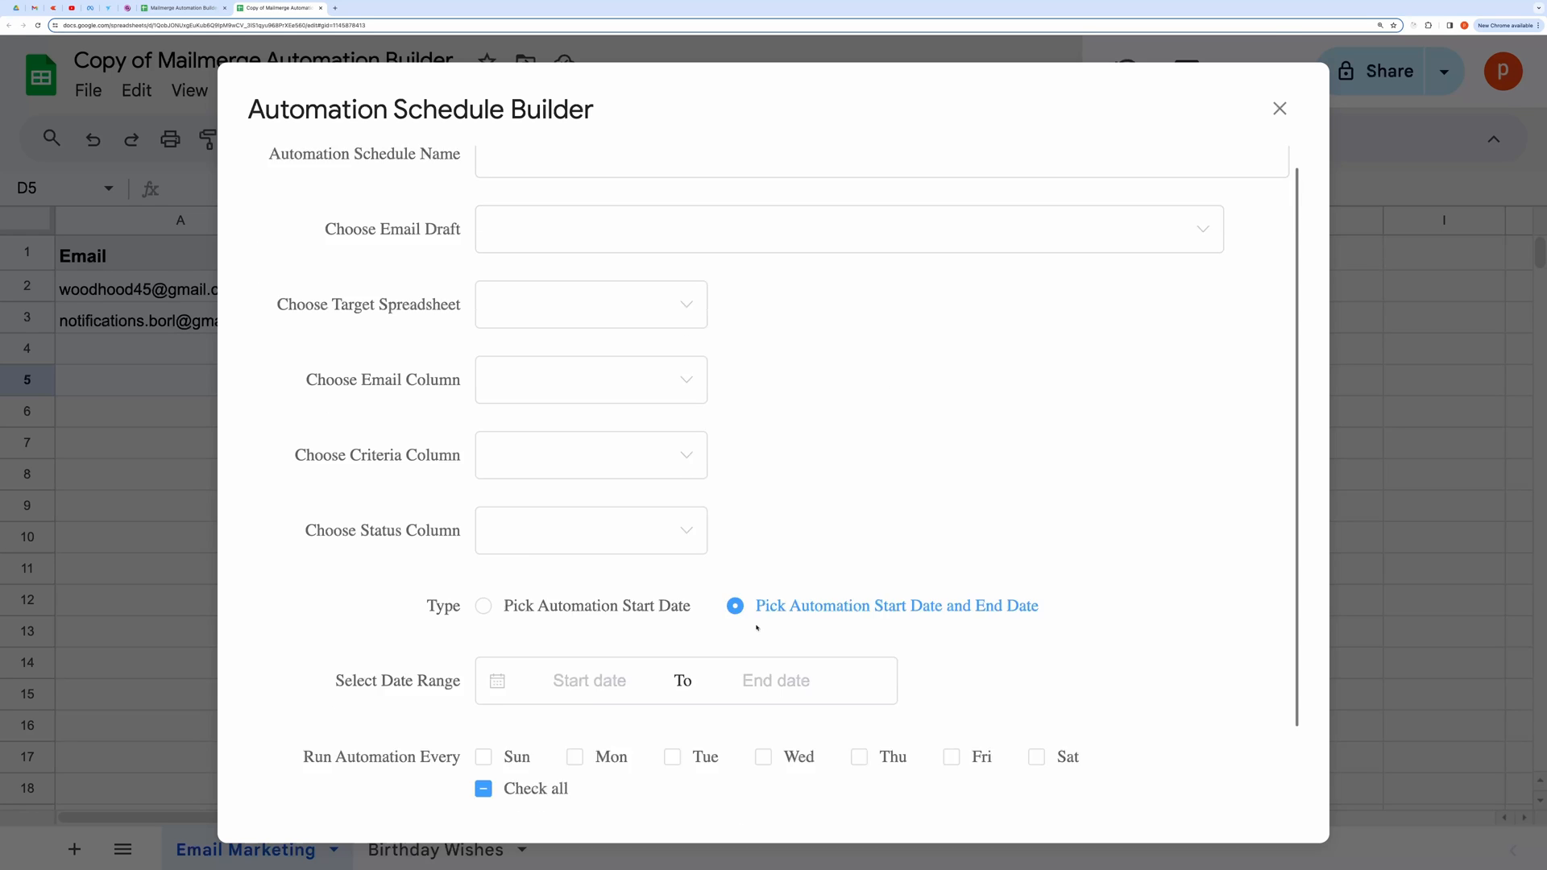
left_click(878, 179)
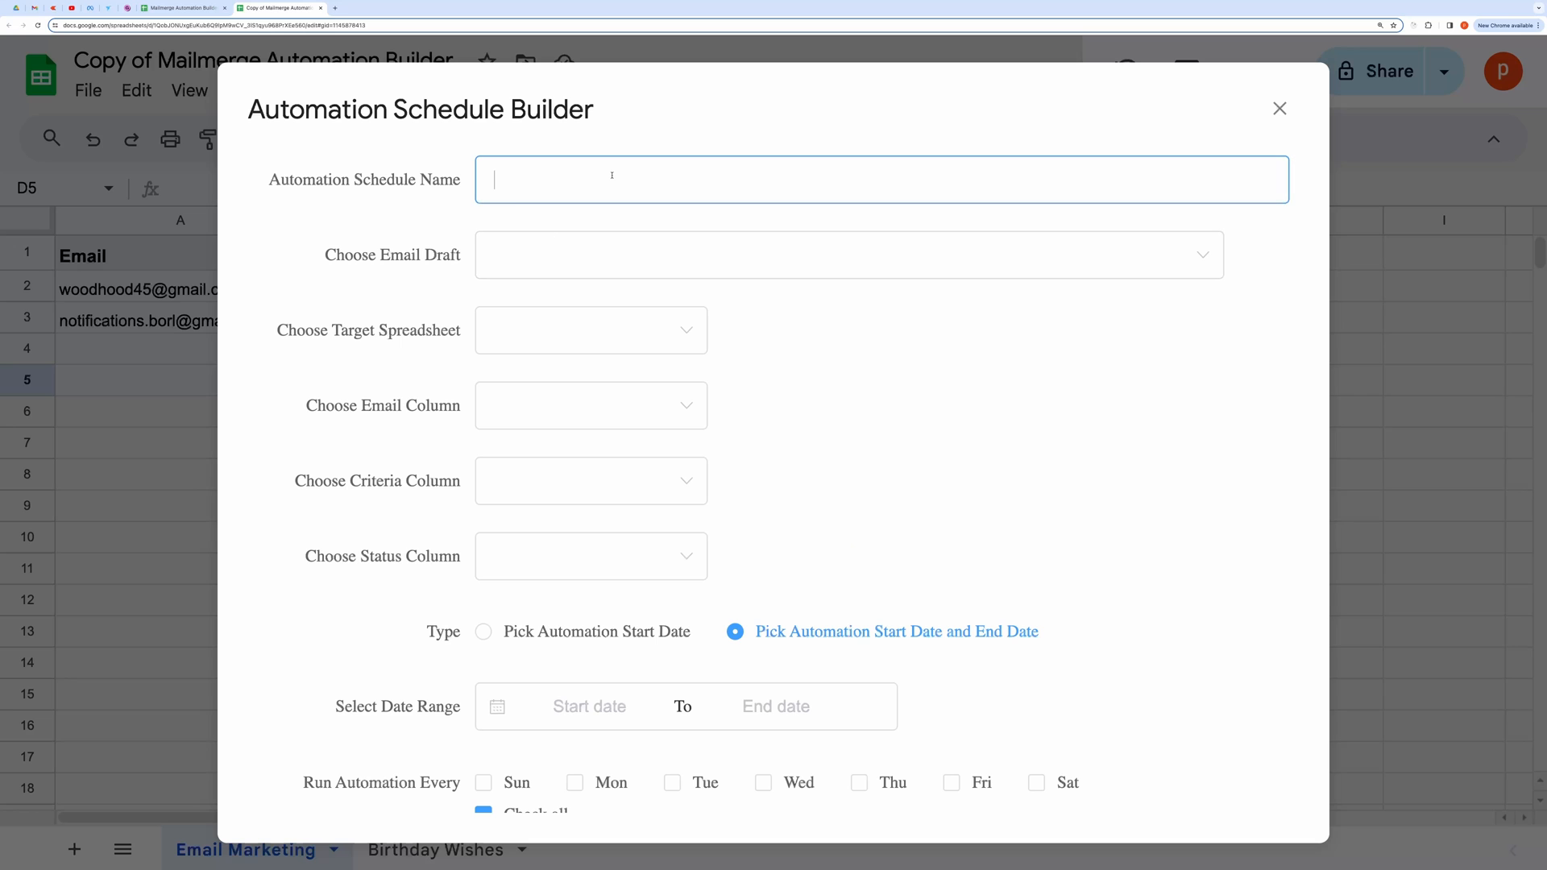
scroll("down", 3)
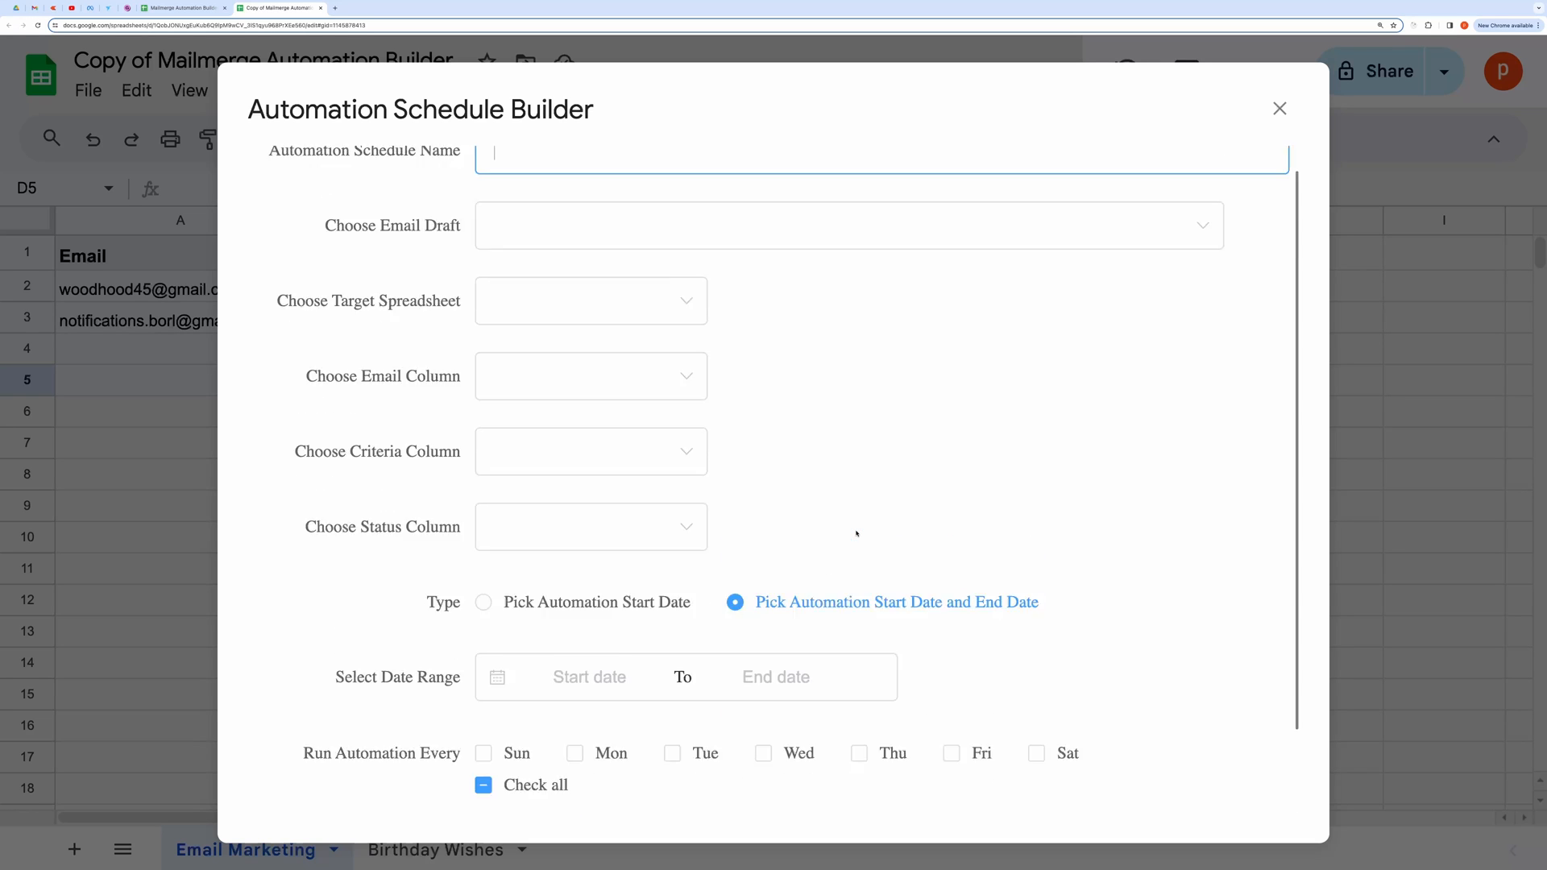
scroll("down", 3)
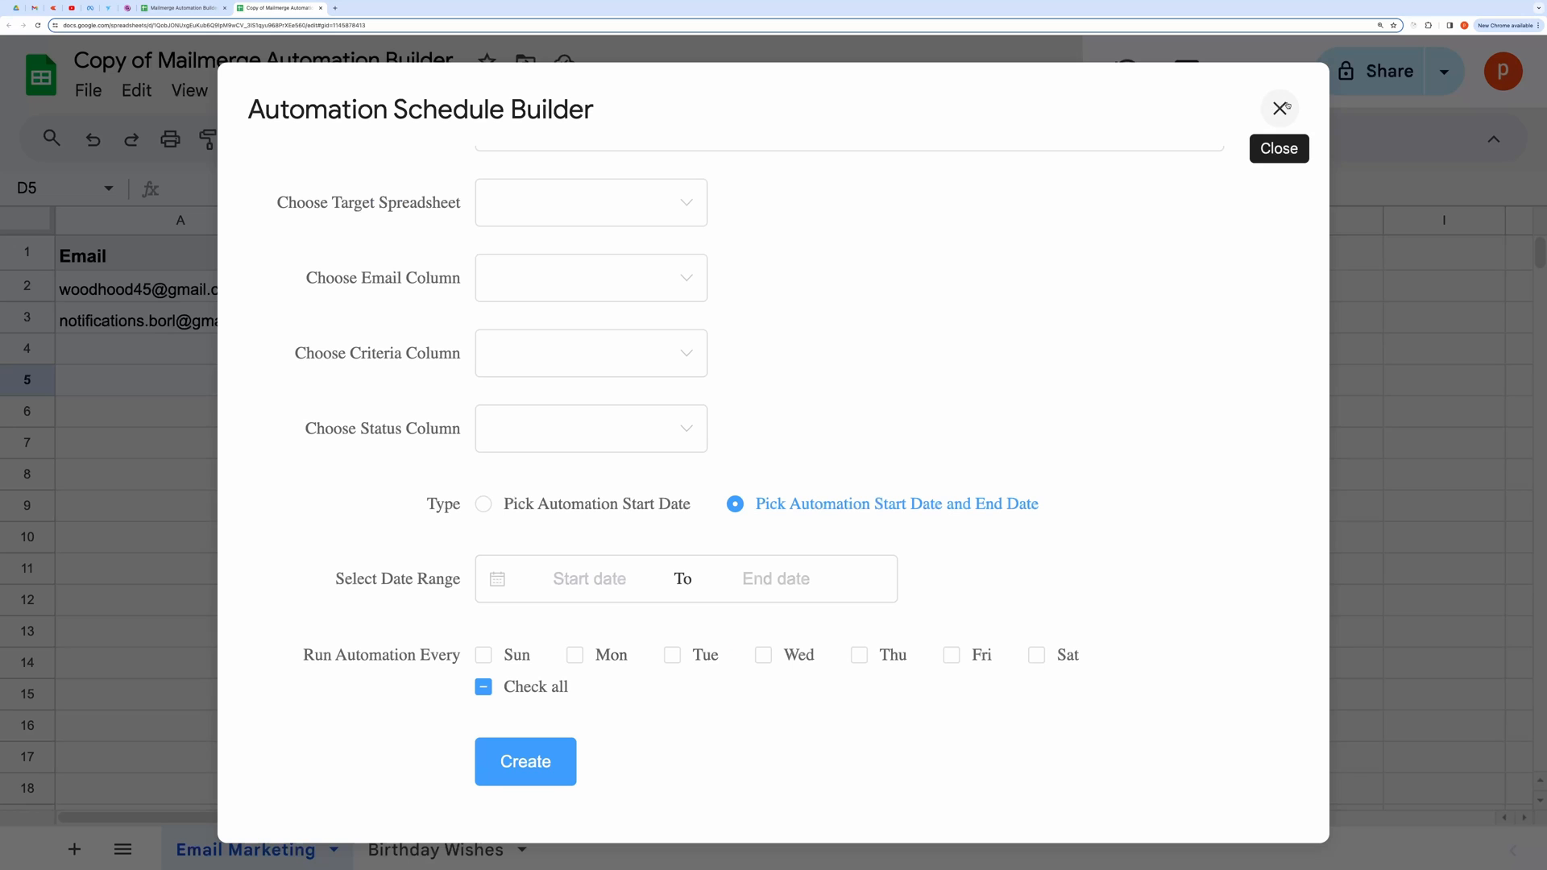
left_click(1281, 108)
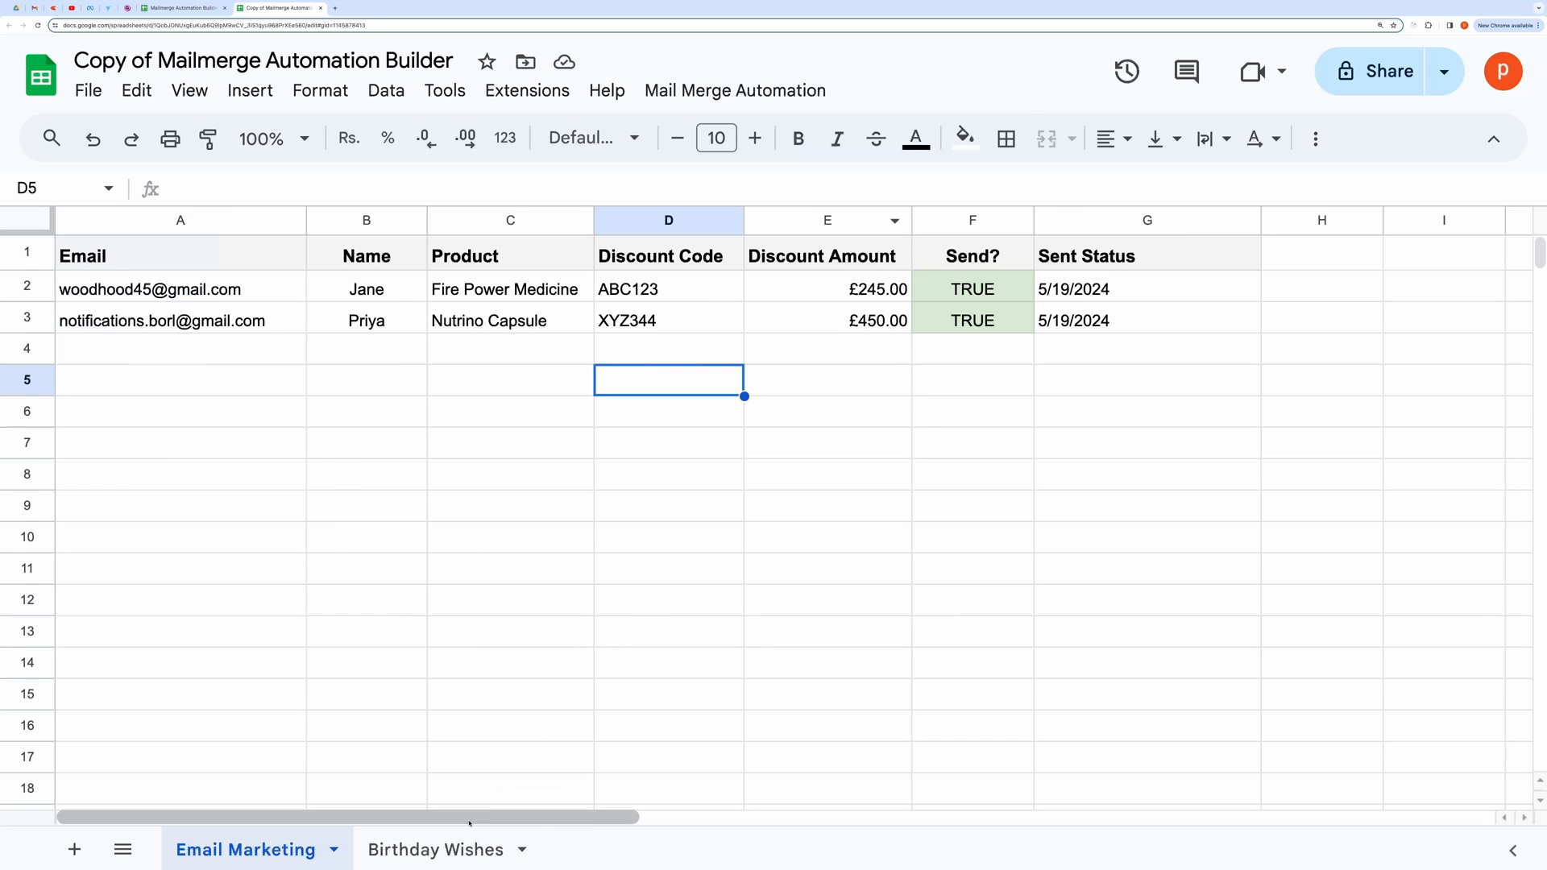
Step: Switch to the Birthday Wishes sheet and go to the spreadsheet's Apps Script project
left_click(434, 849)
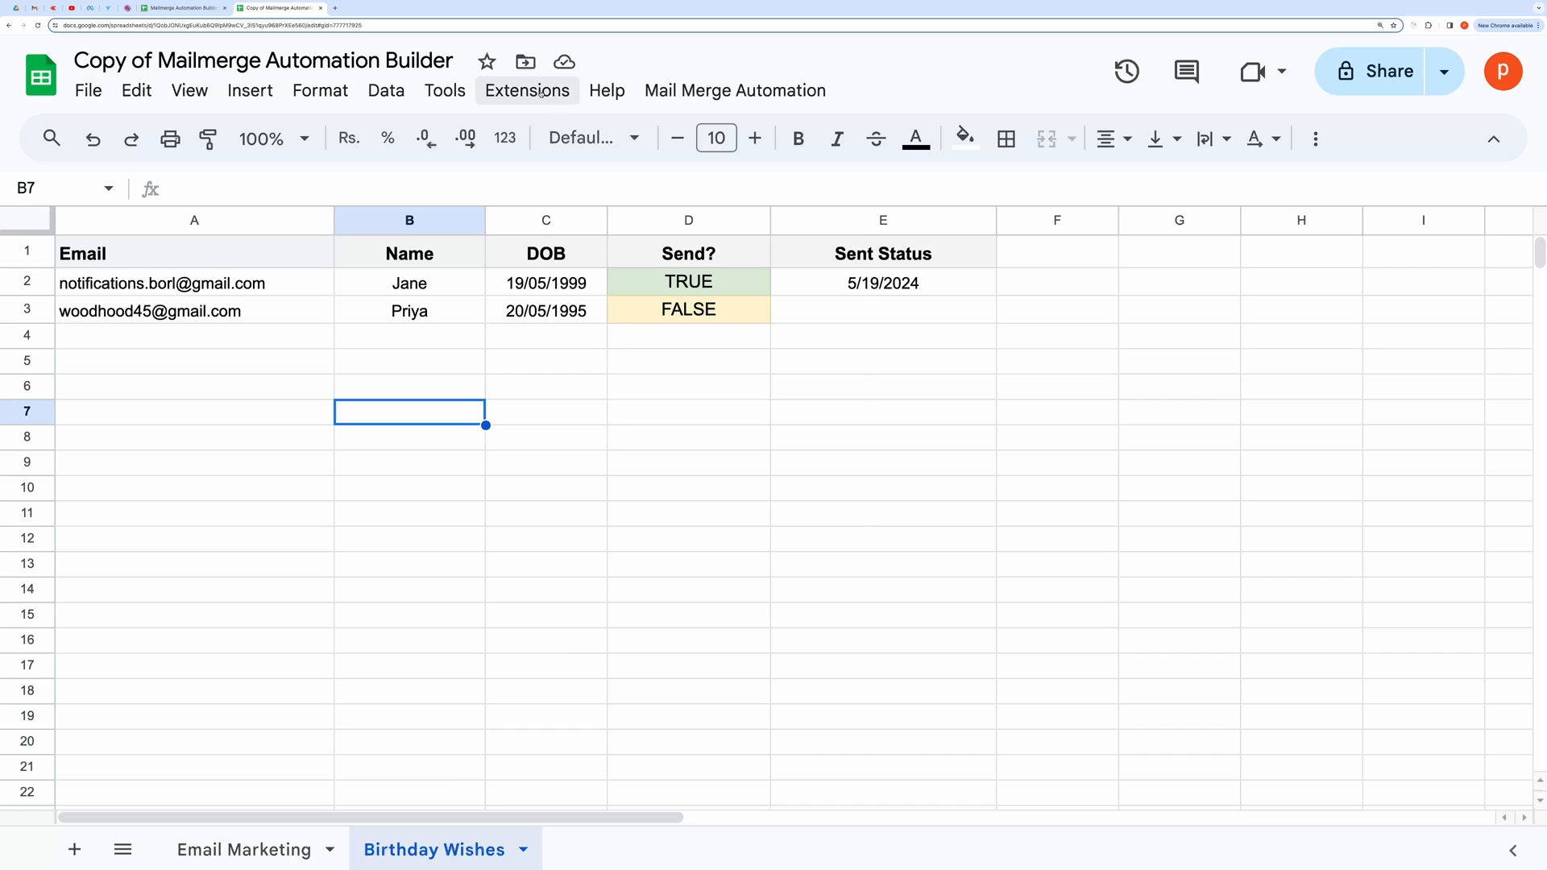
left_click(375, 8)
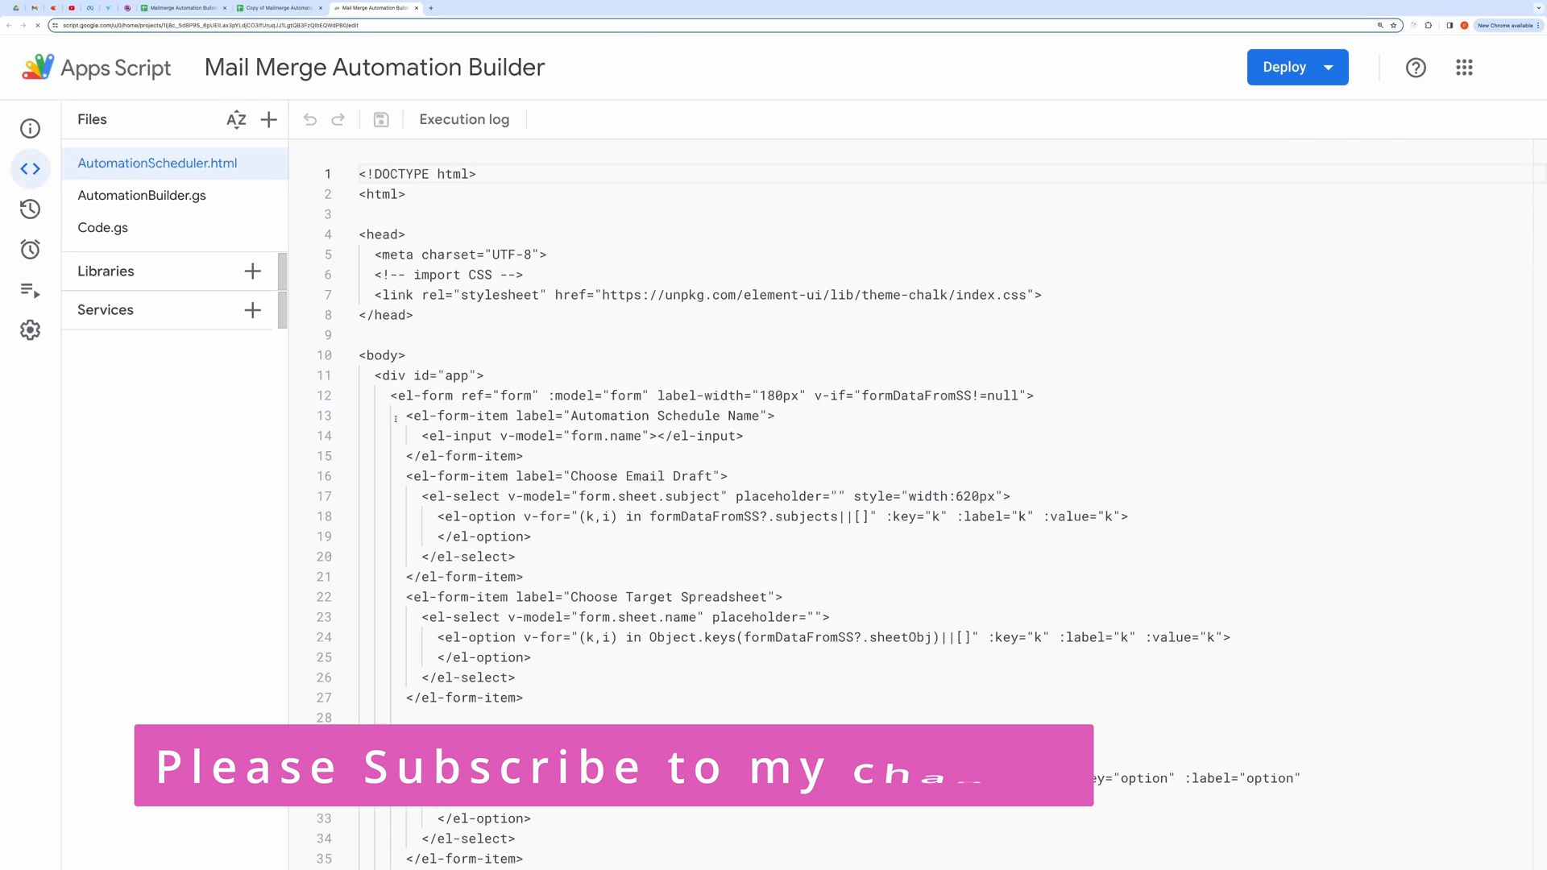
left_click(1512, 68)
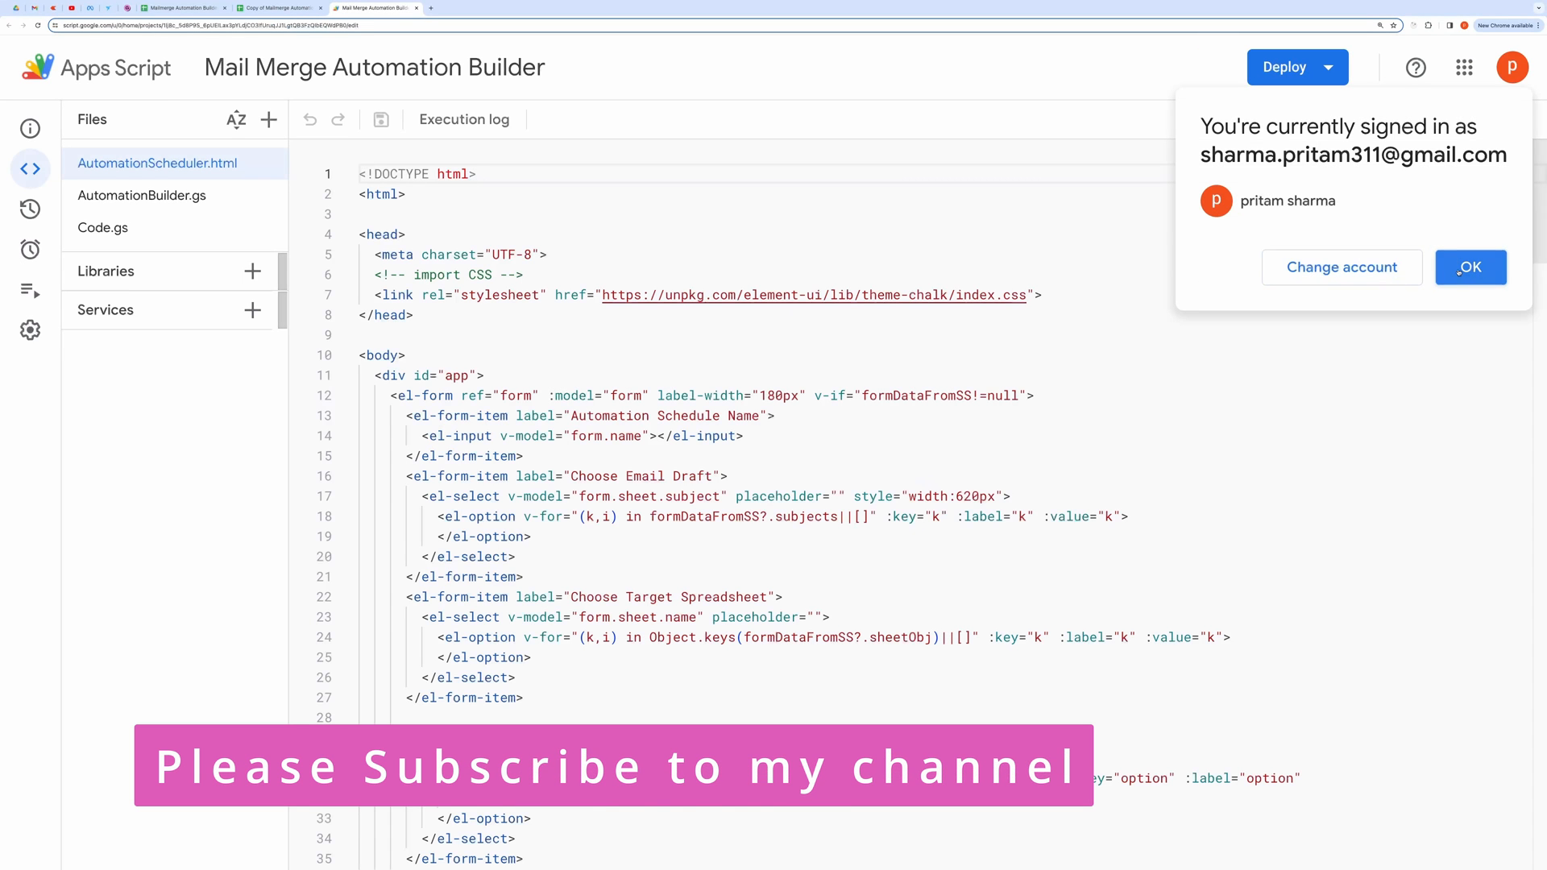
left_click(1470, 266)
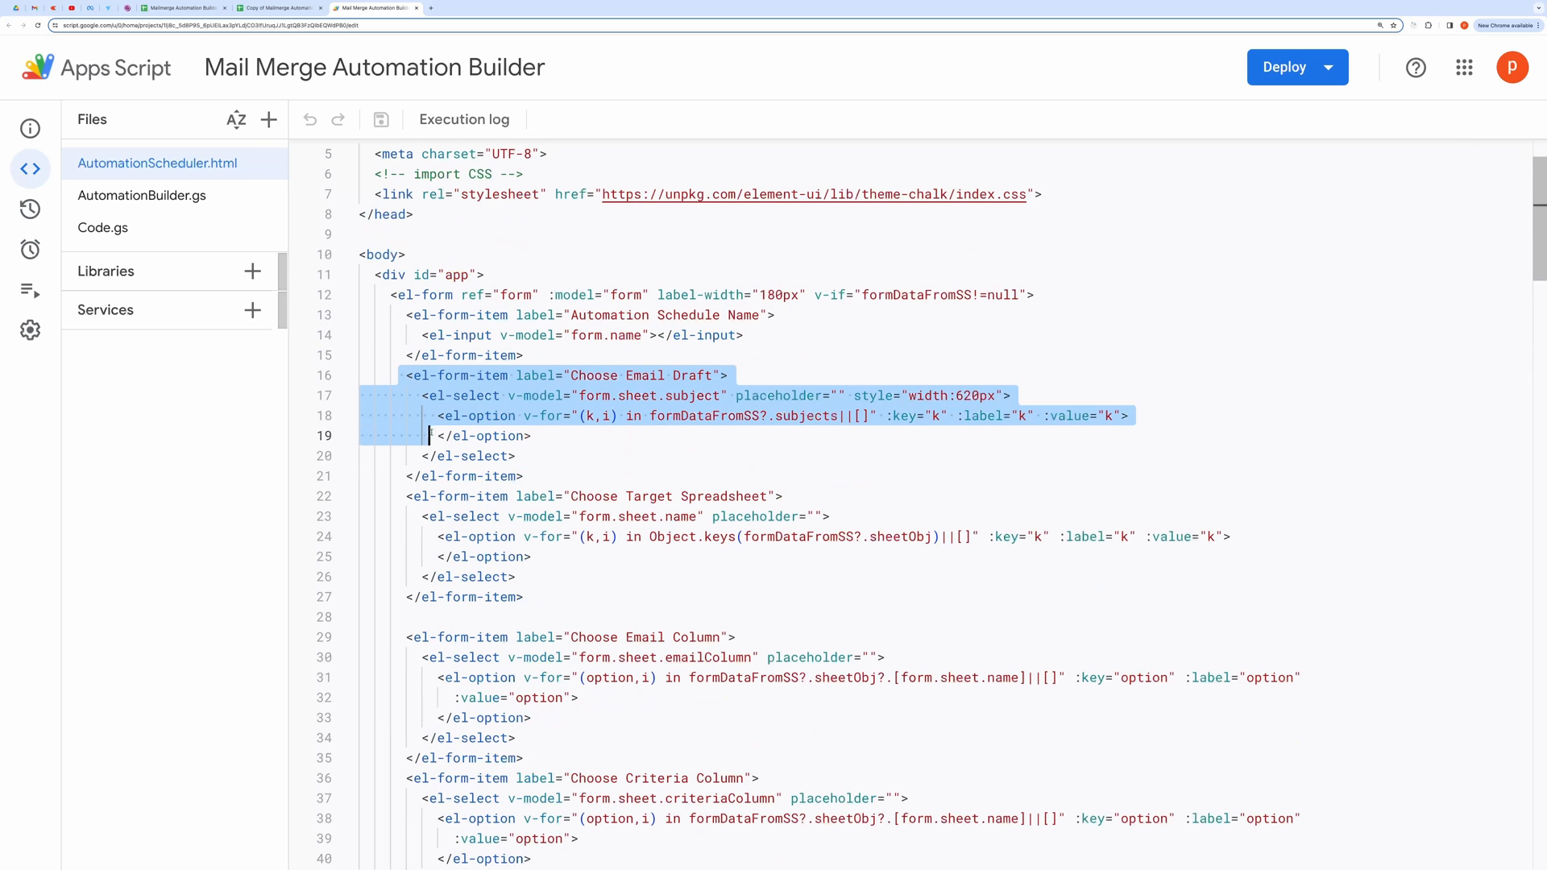
scroll("down", 3)
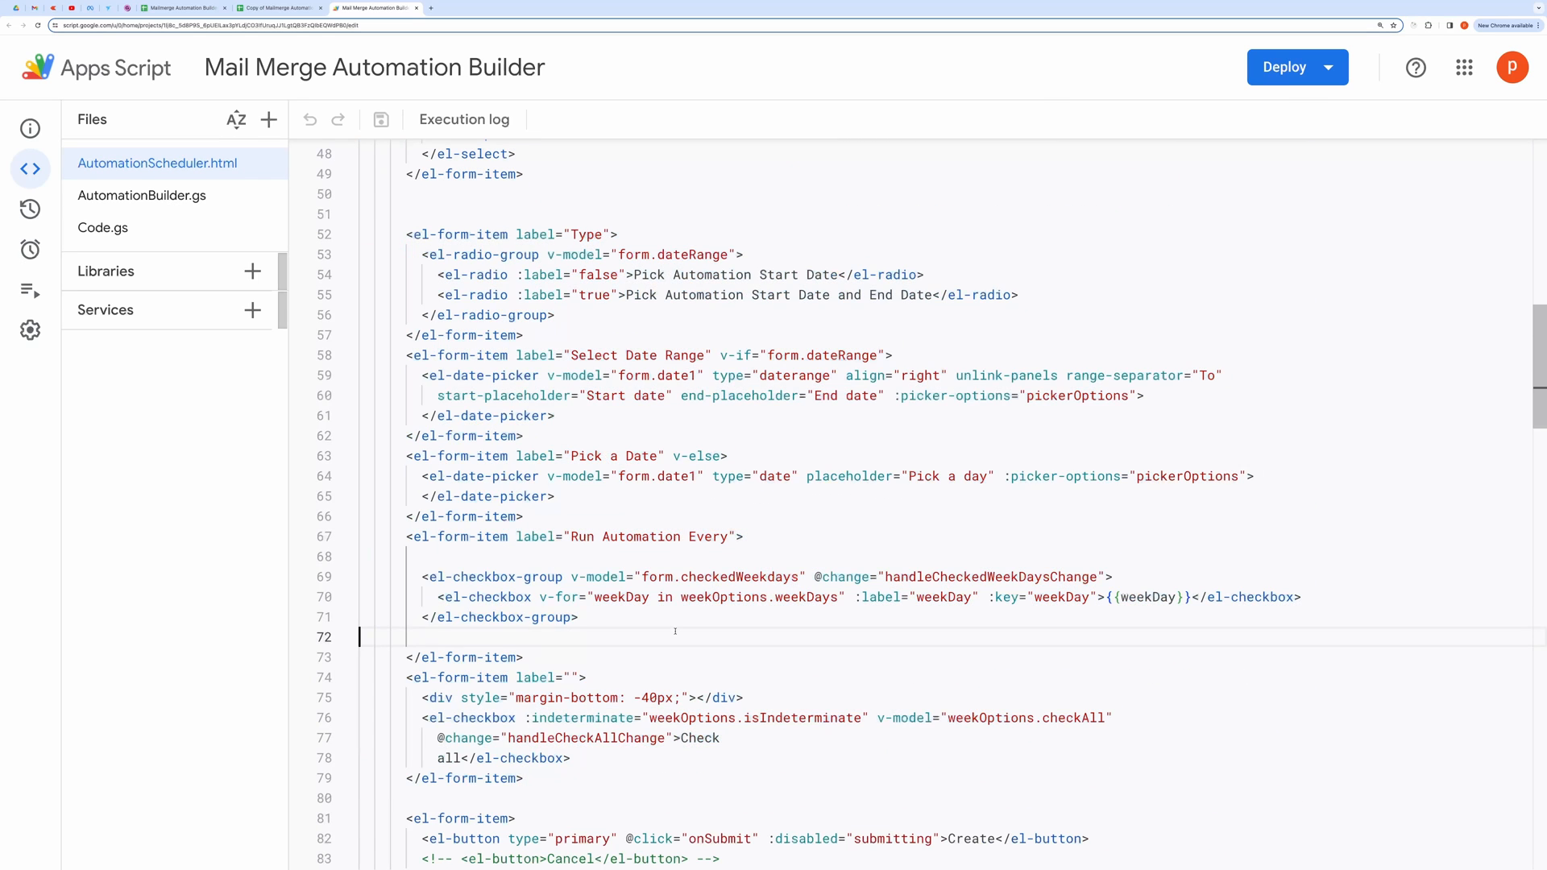
scroll("down", 3)
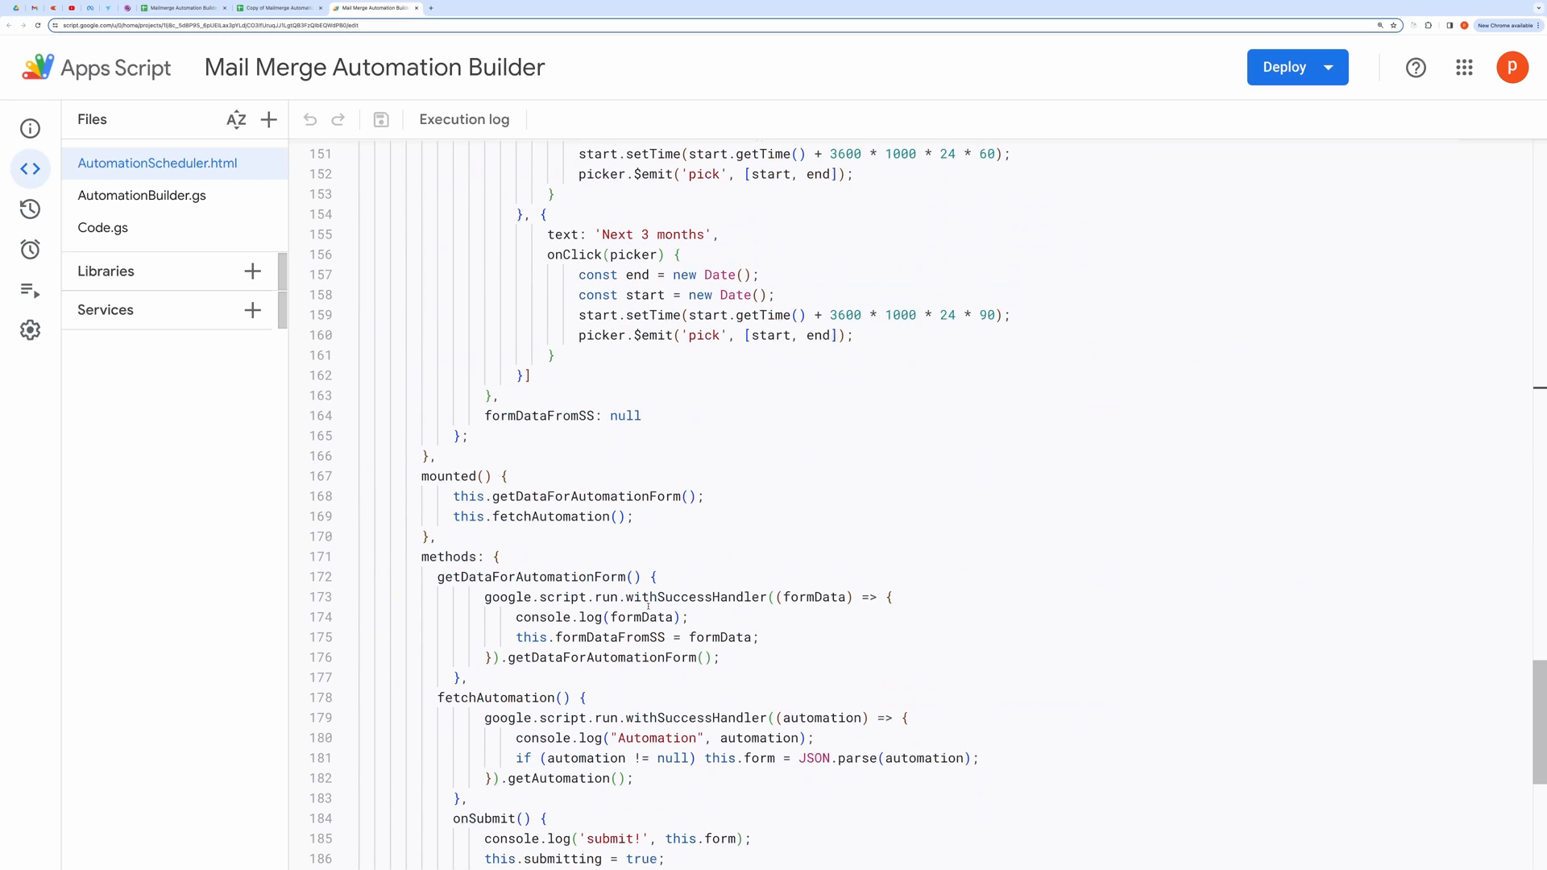
double_click(534, 496)
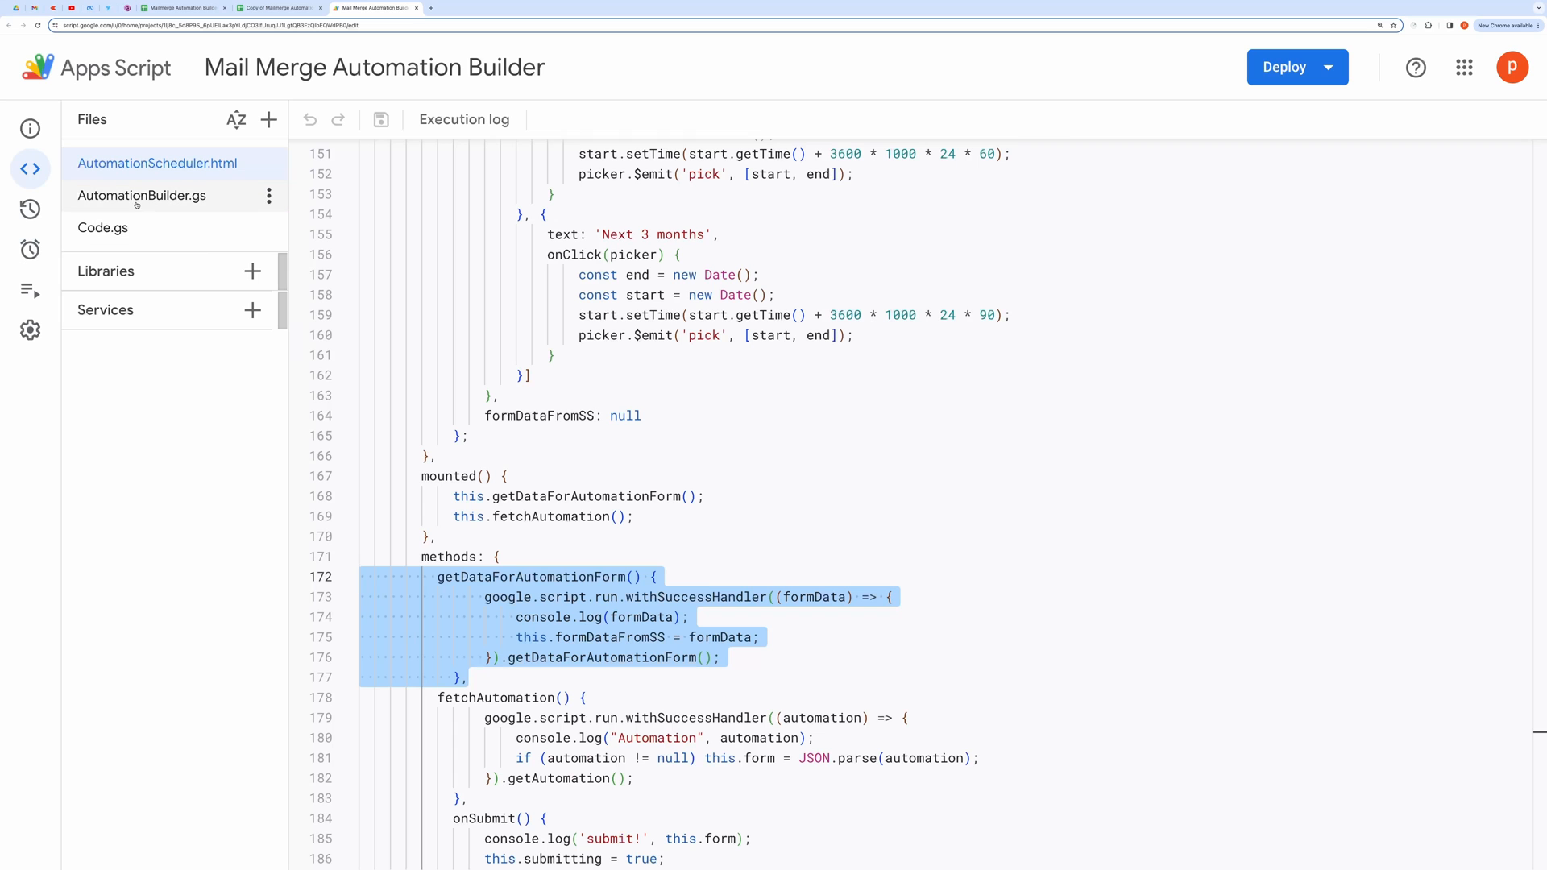
left_click(142, 195)
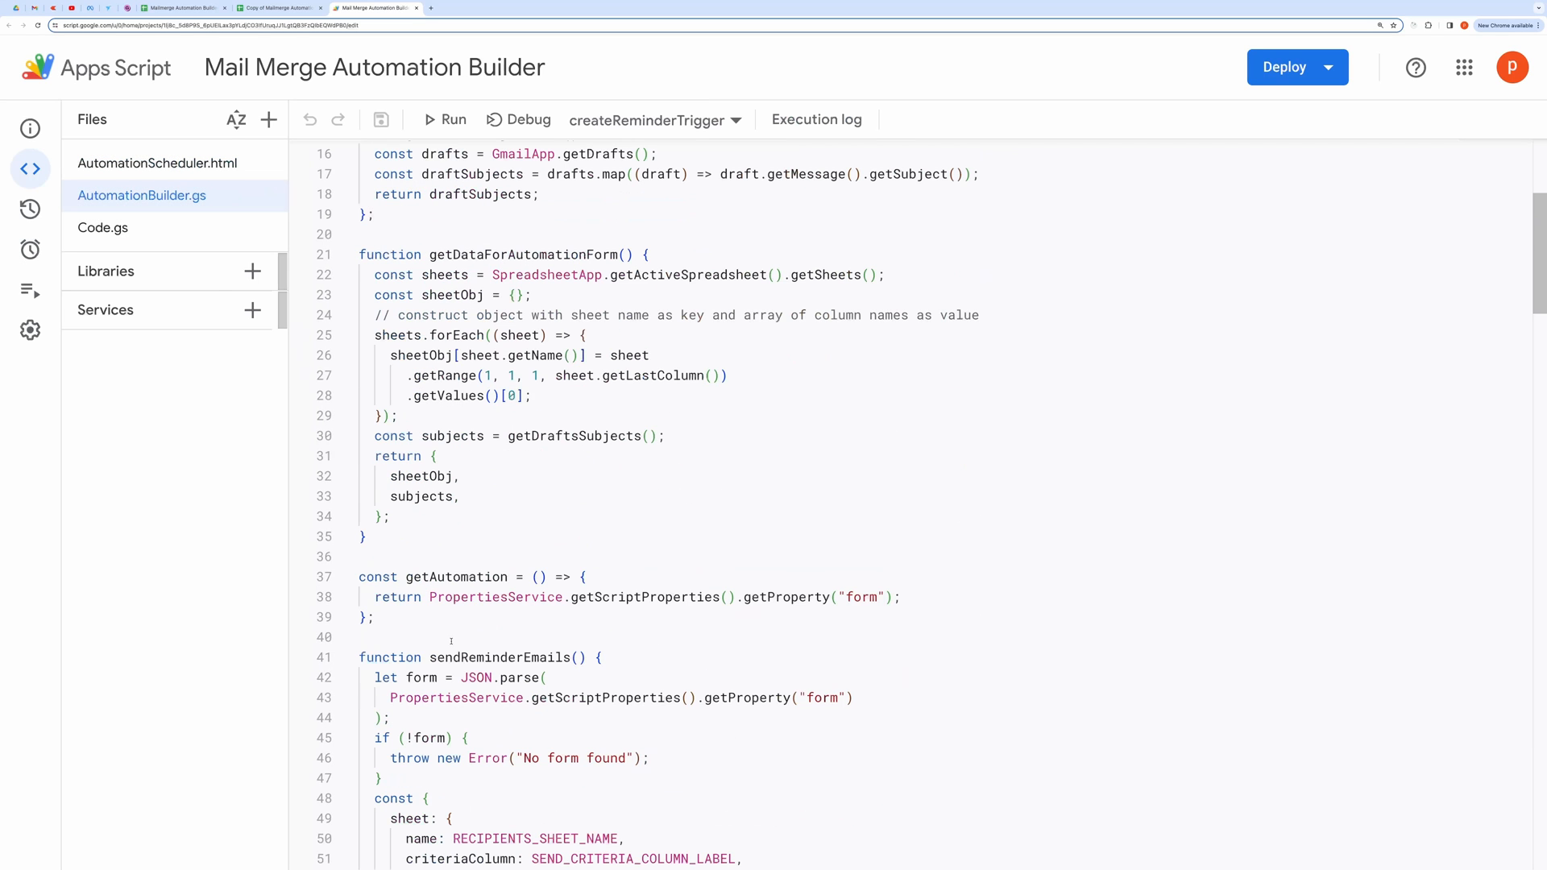
Step: Select getDataForAutomationForm and getDraftsSubjects in AutomationBuilder.gs, then return to AutomationScheduler.html
left_click_drag(375, 293, 372, 536)
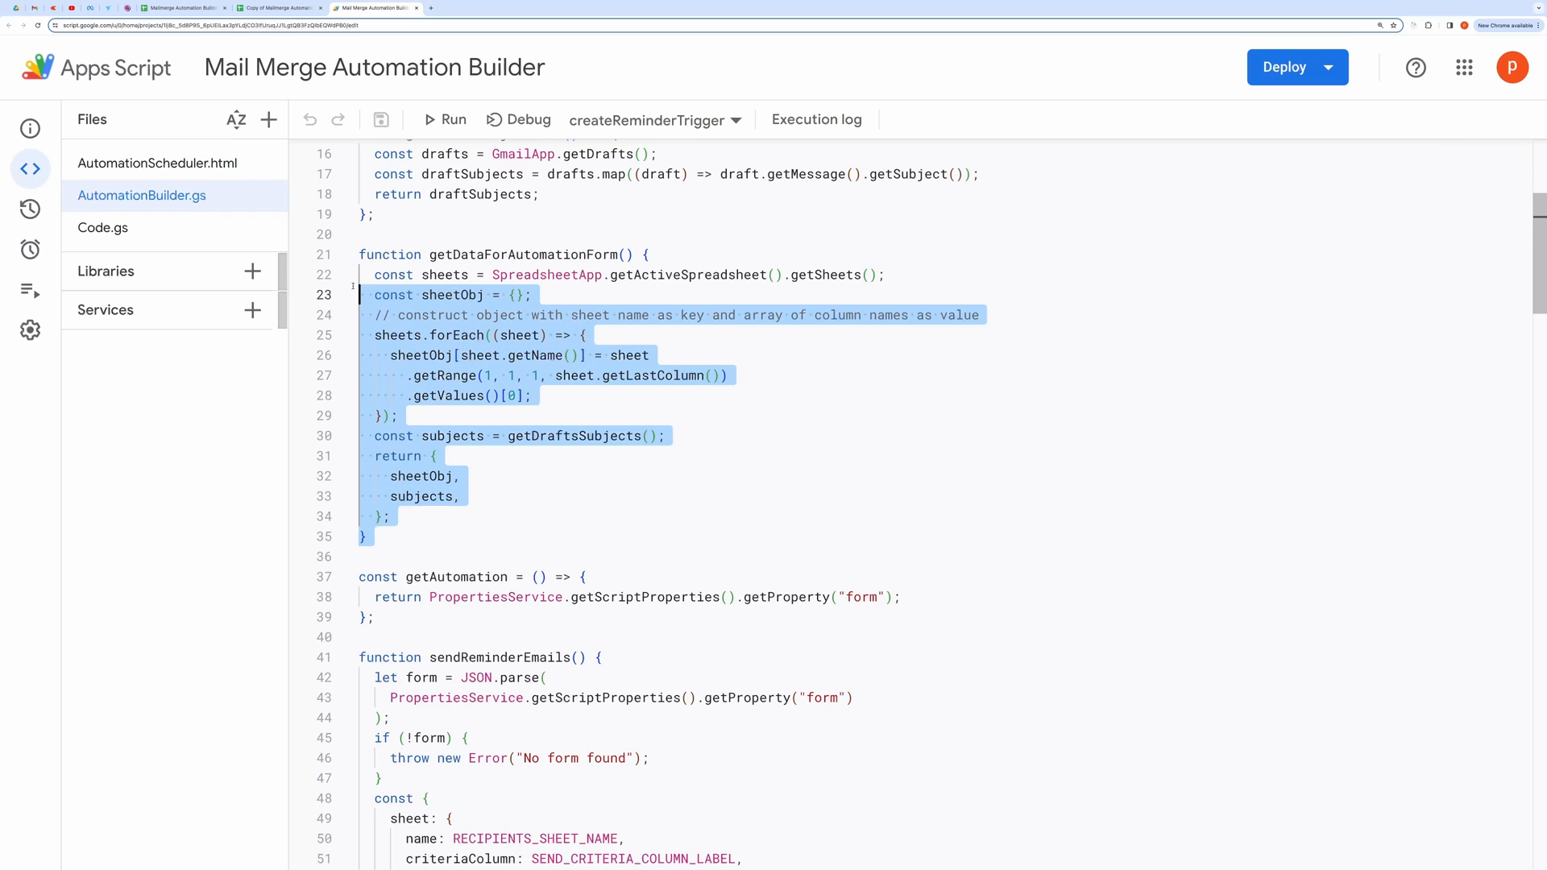
left_click(375, 274)
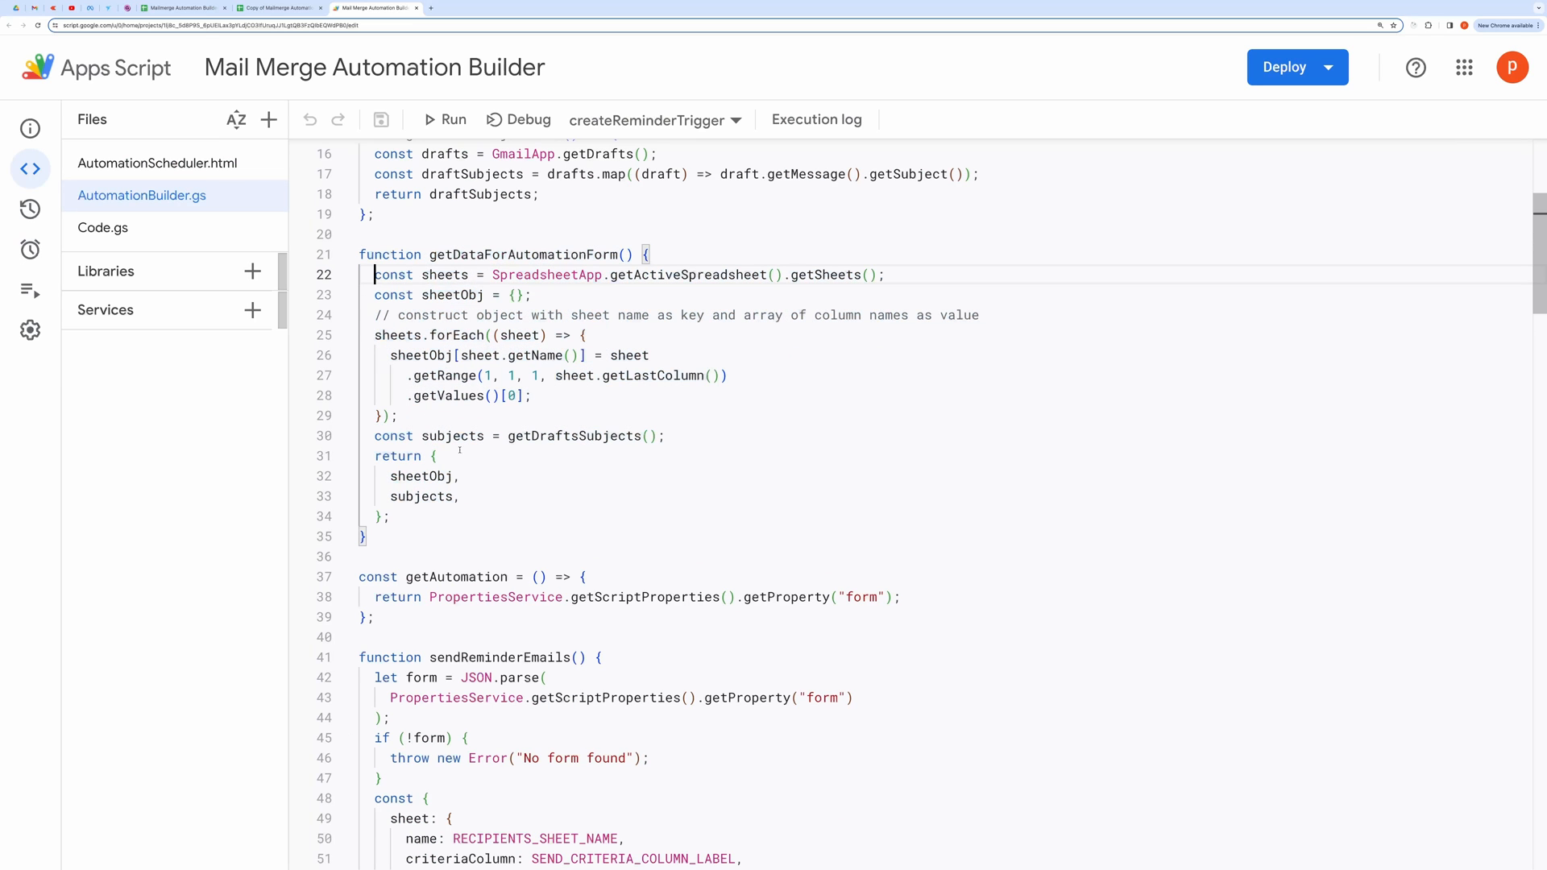
triple_click(517, 435)
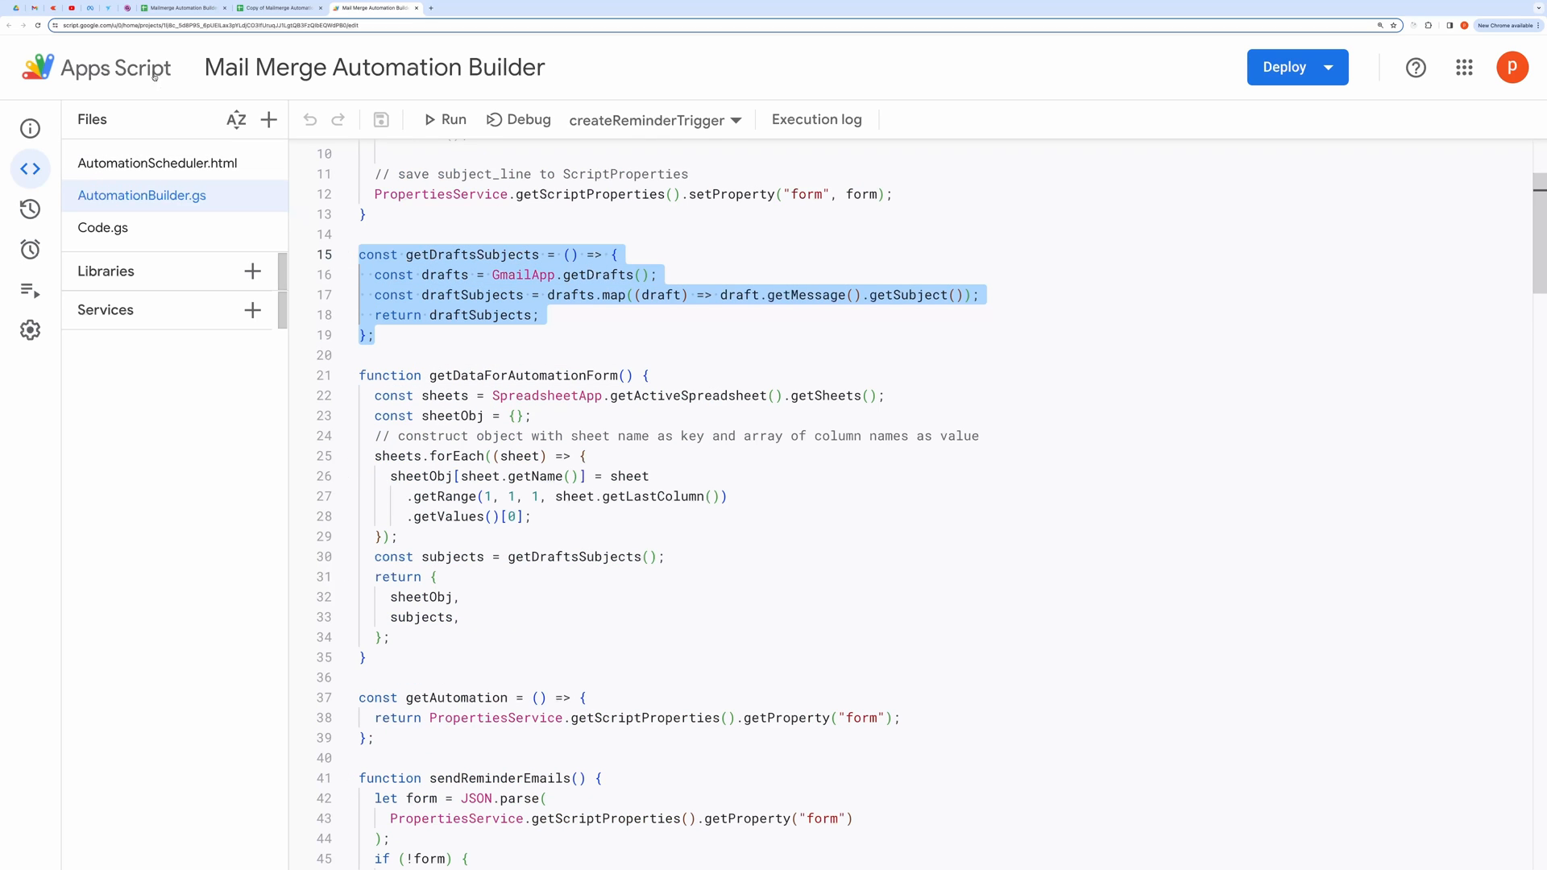
left_click(157, 162)
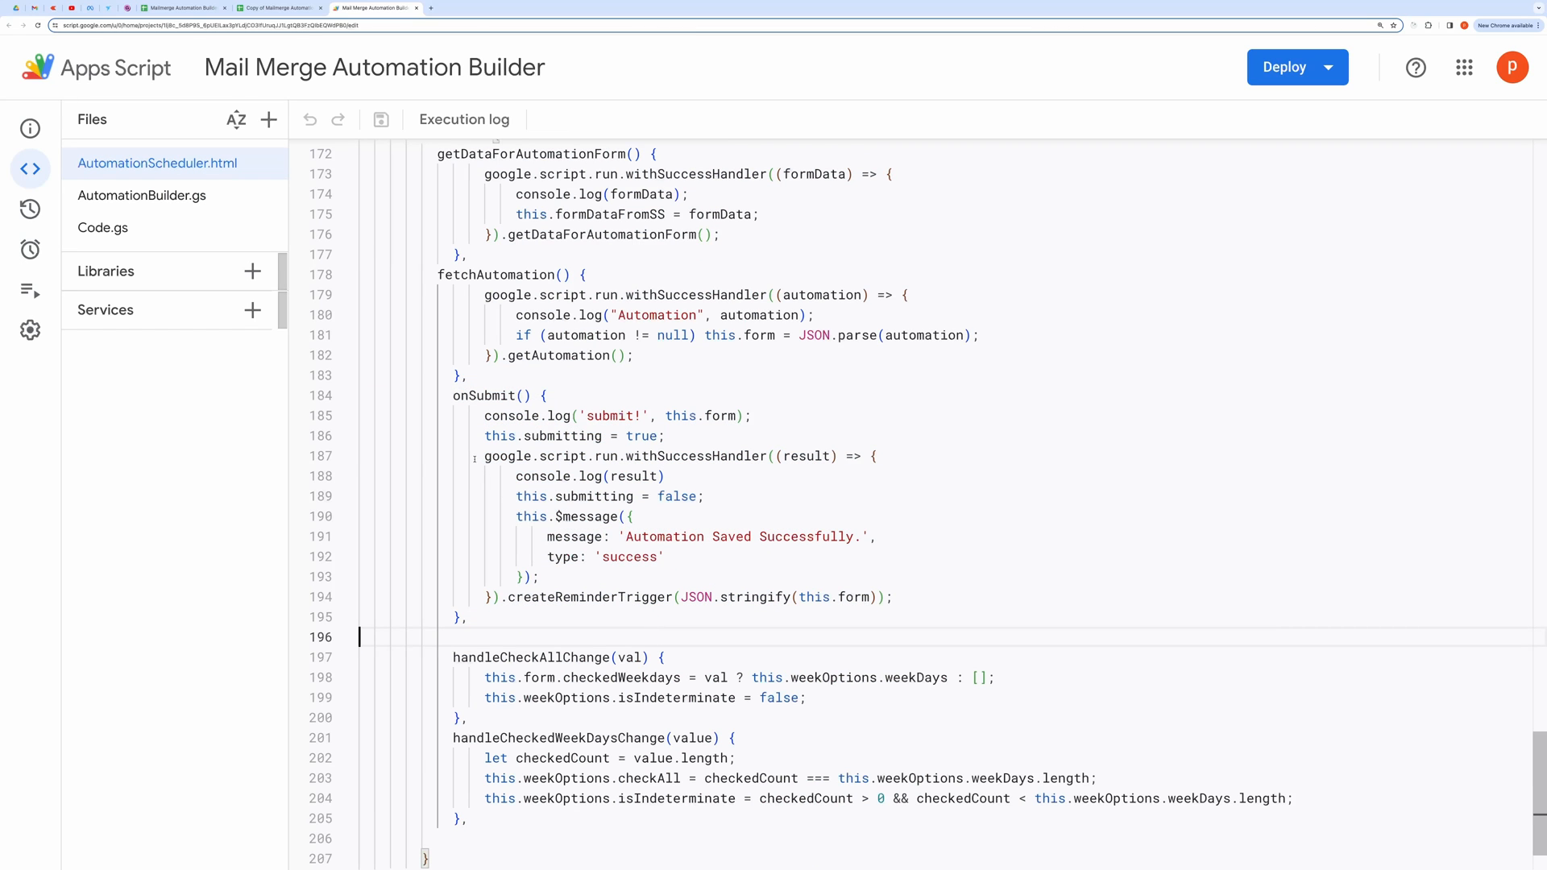
double_click(622, 456)
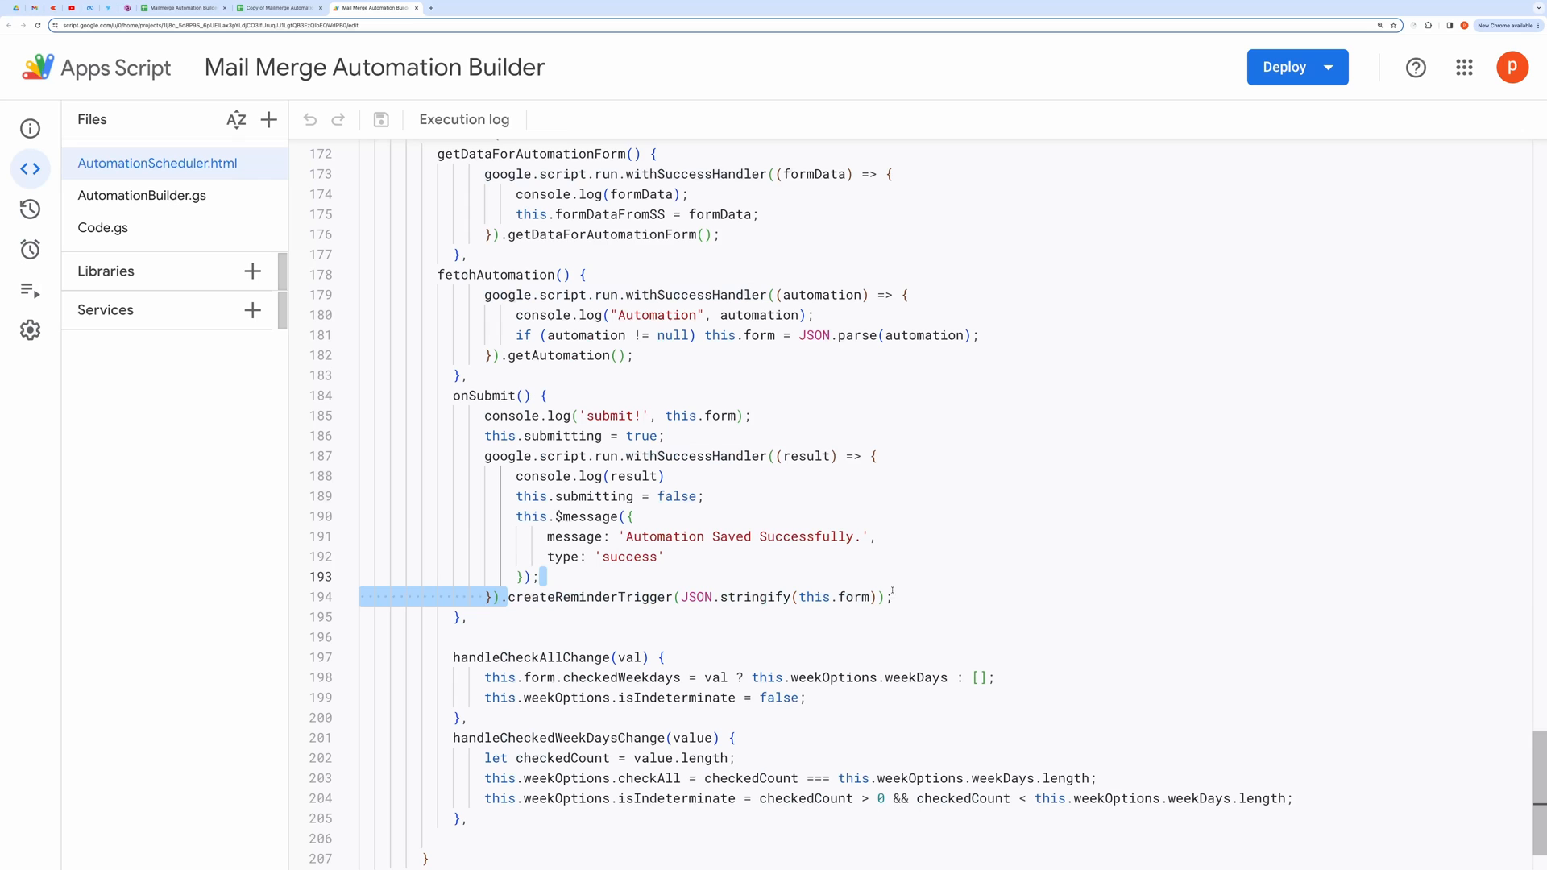
left_click(142, 195)
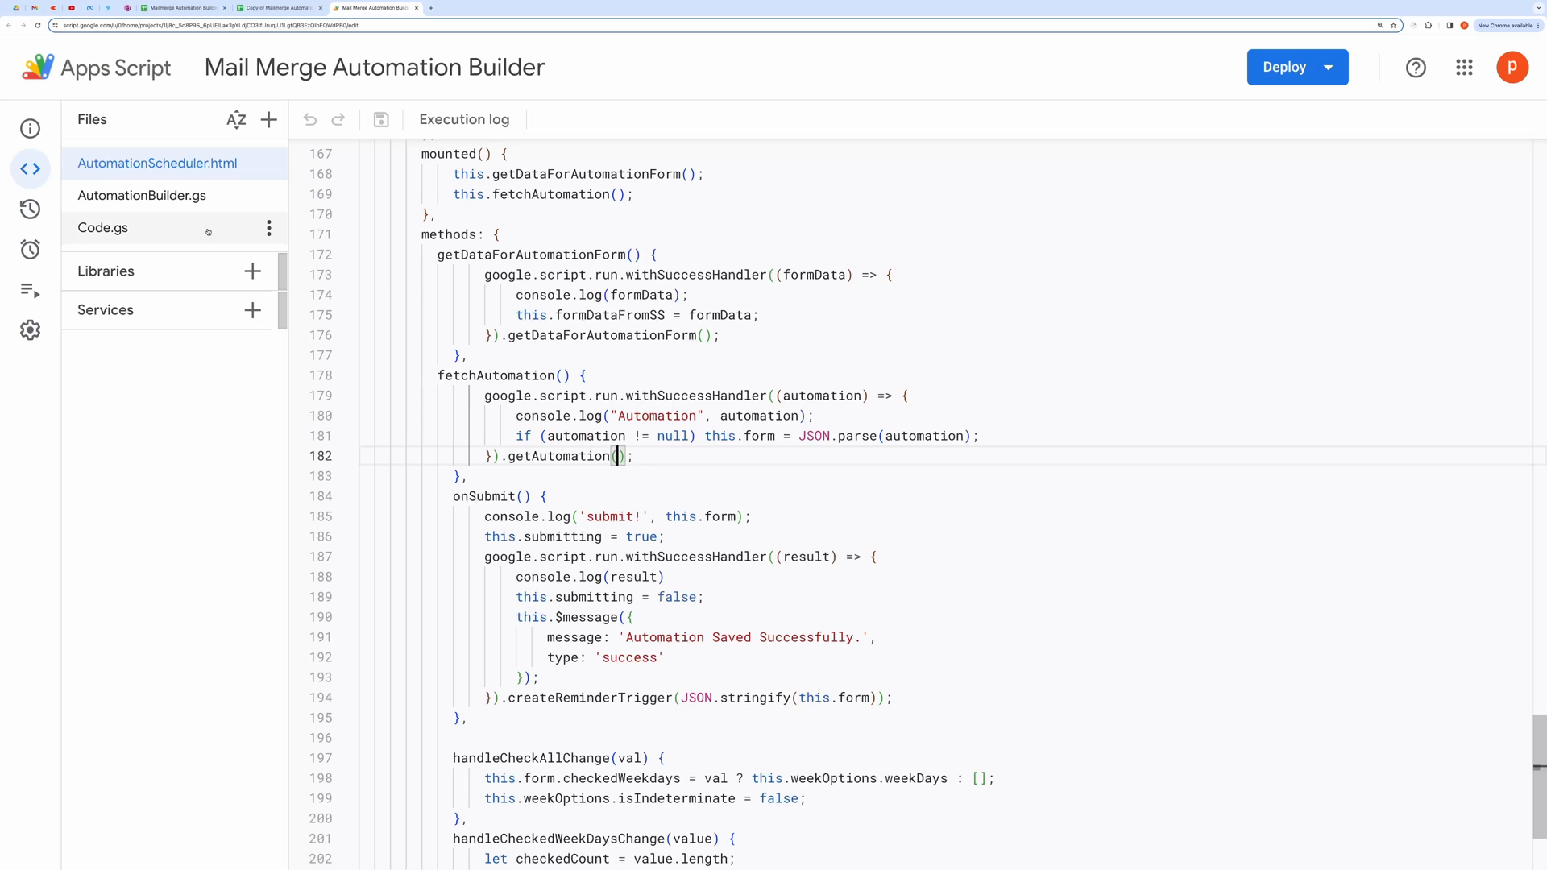
Step: Review createReminderTrigger and sendReminderEmails in AutomationBuilder.gs, selecting the date-range and weekday checks
left_click(141, 195)
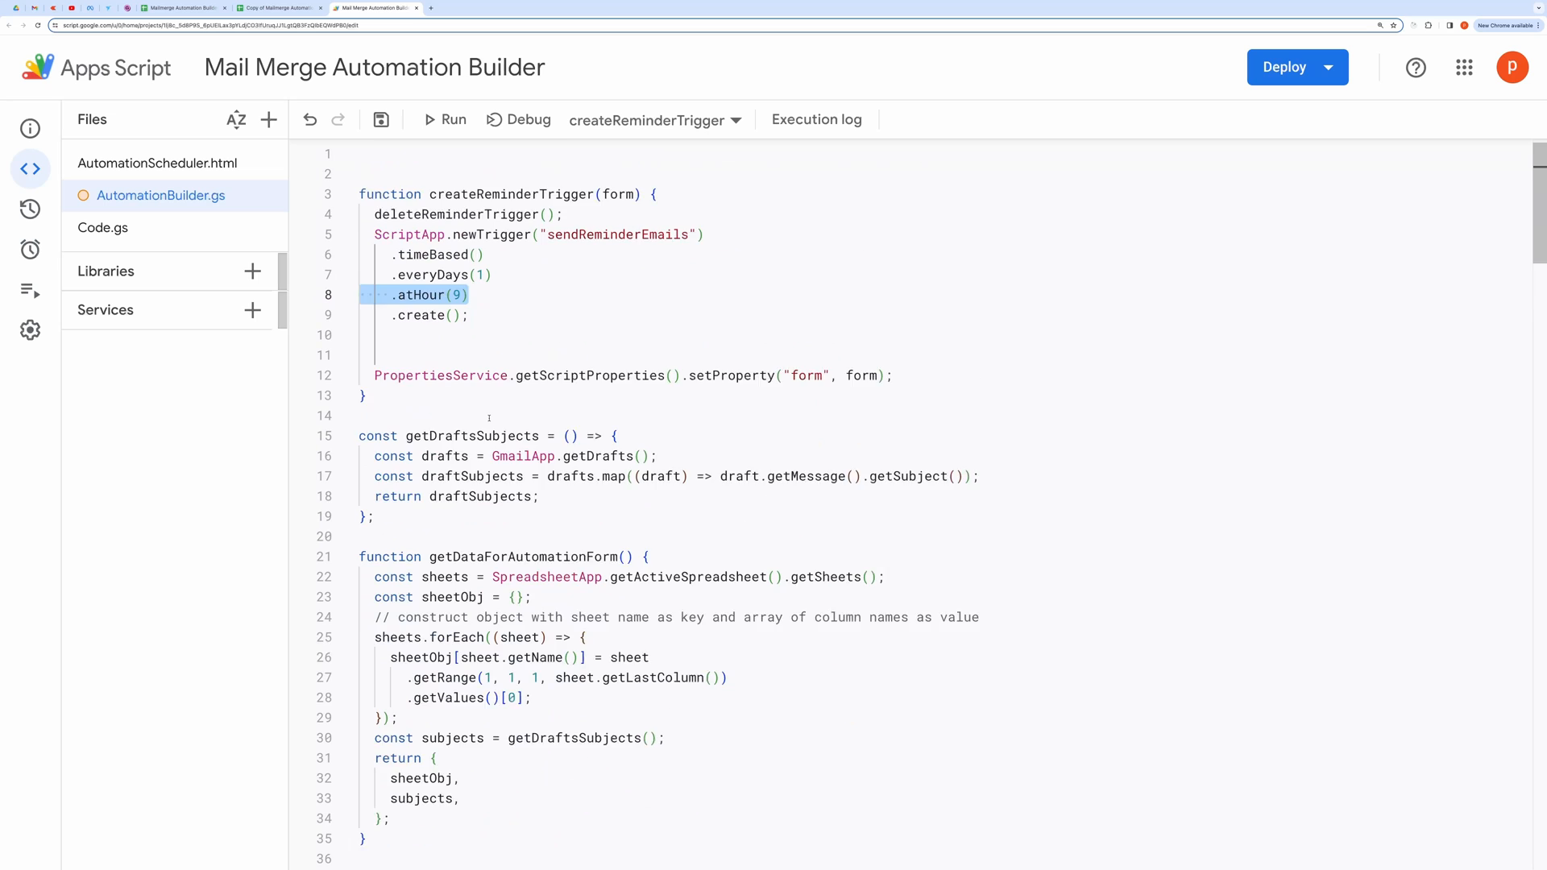
scroll("down", 3)
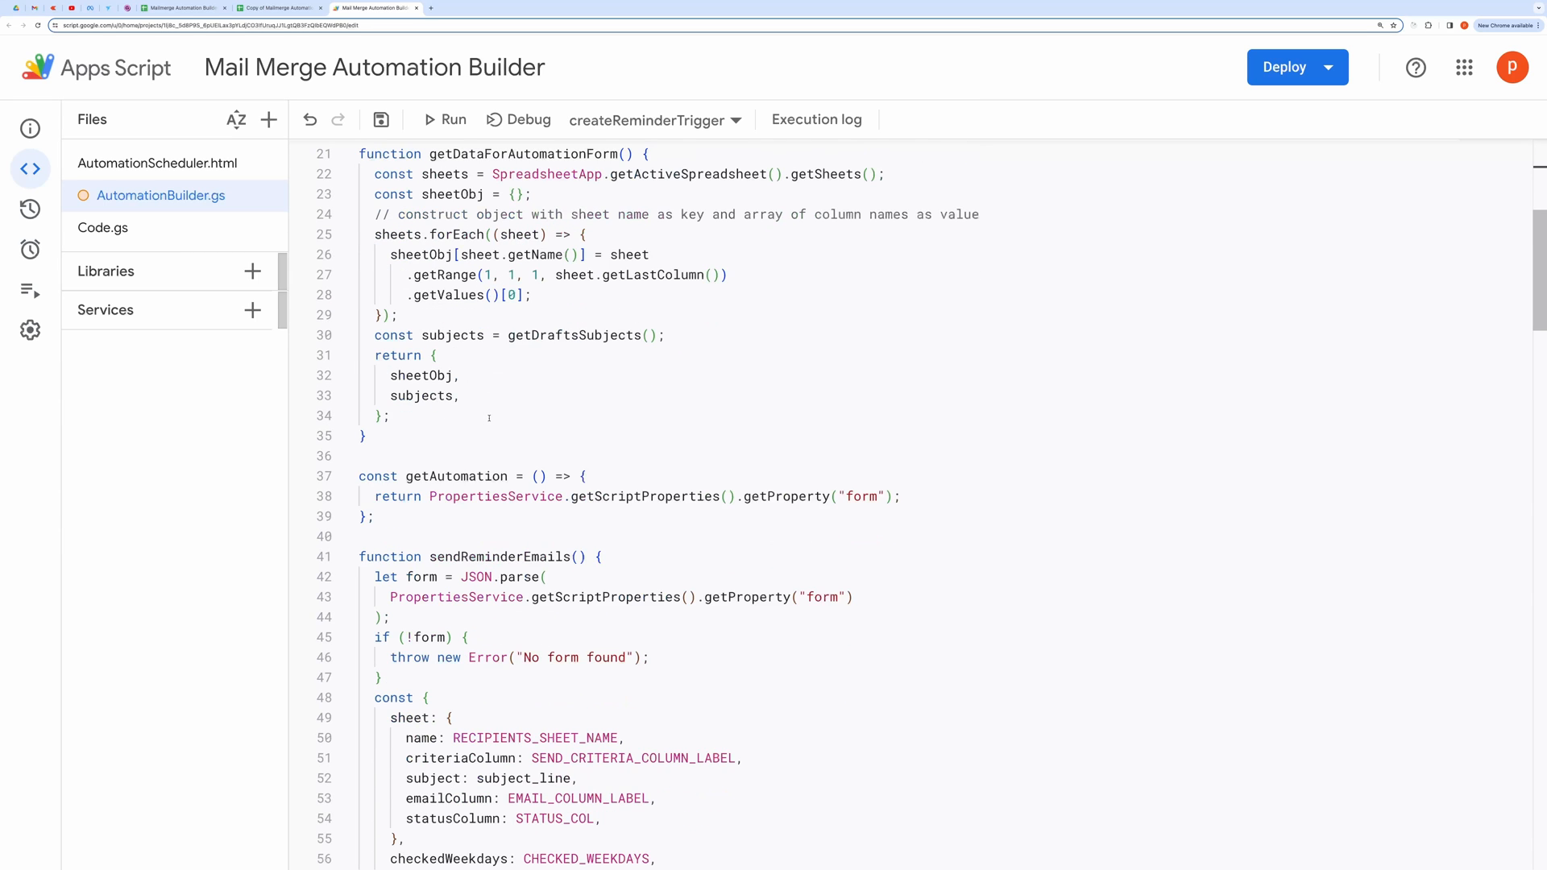
scroll("down", 3)
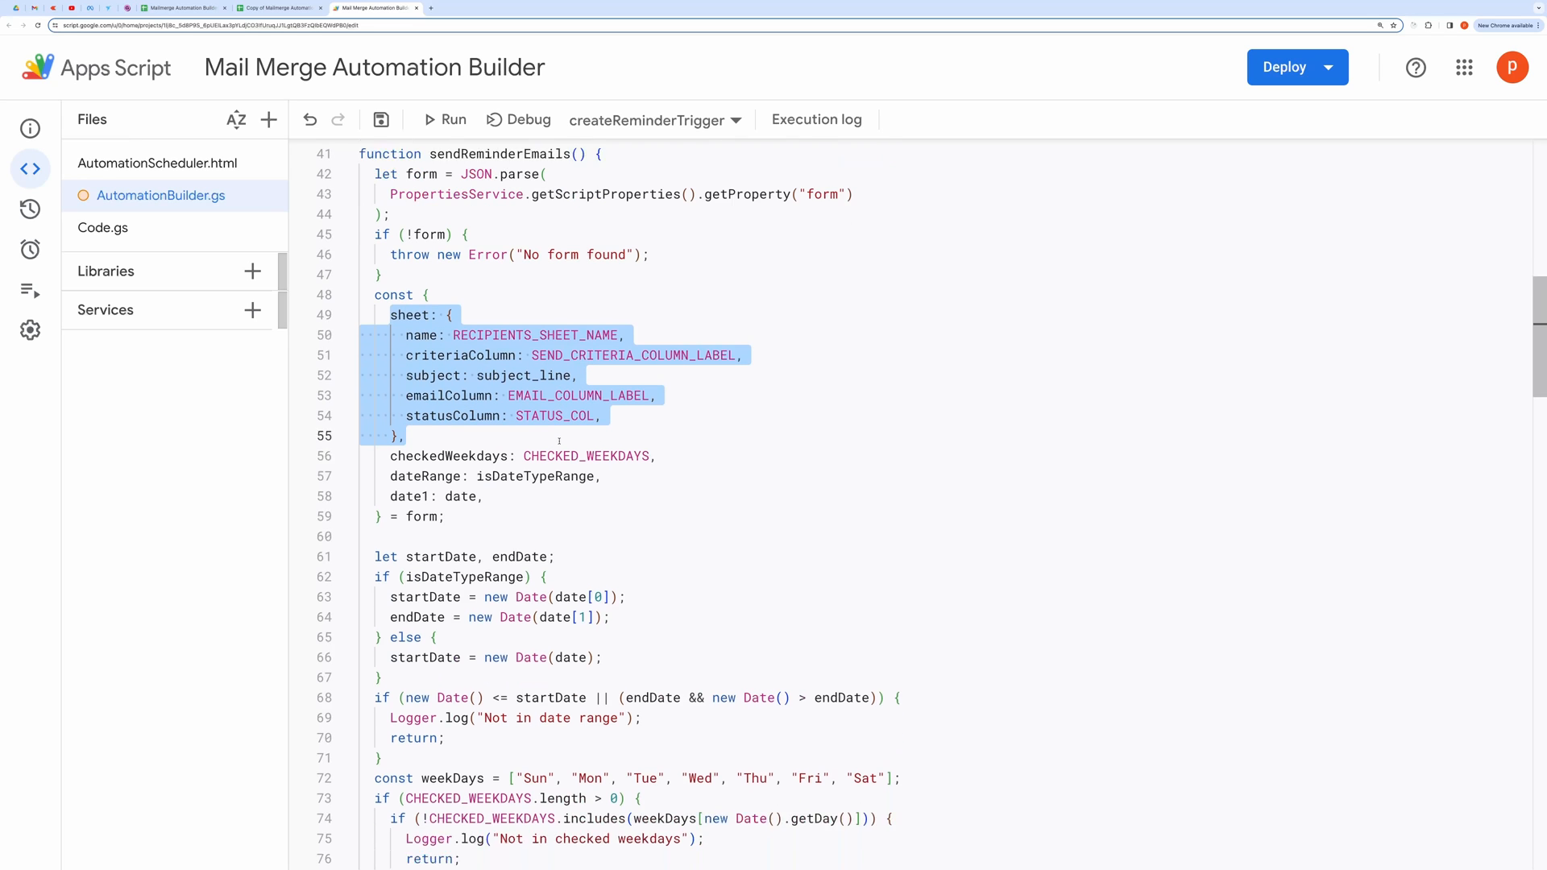
scroll("down", 3)
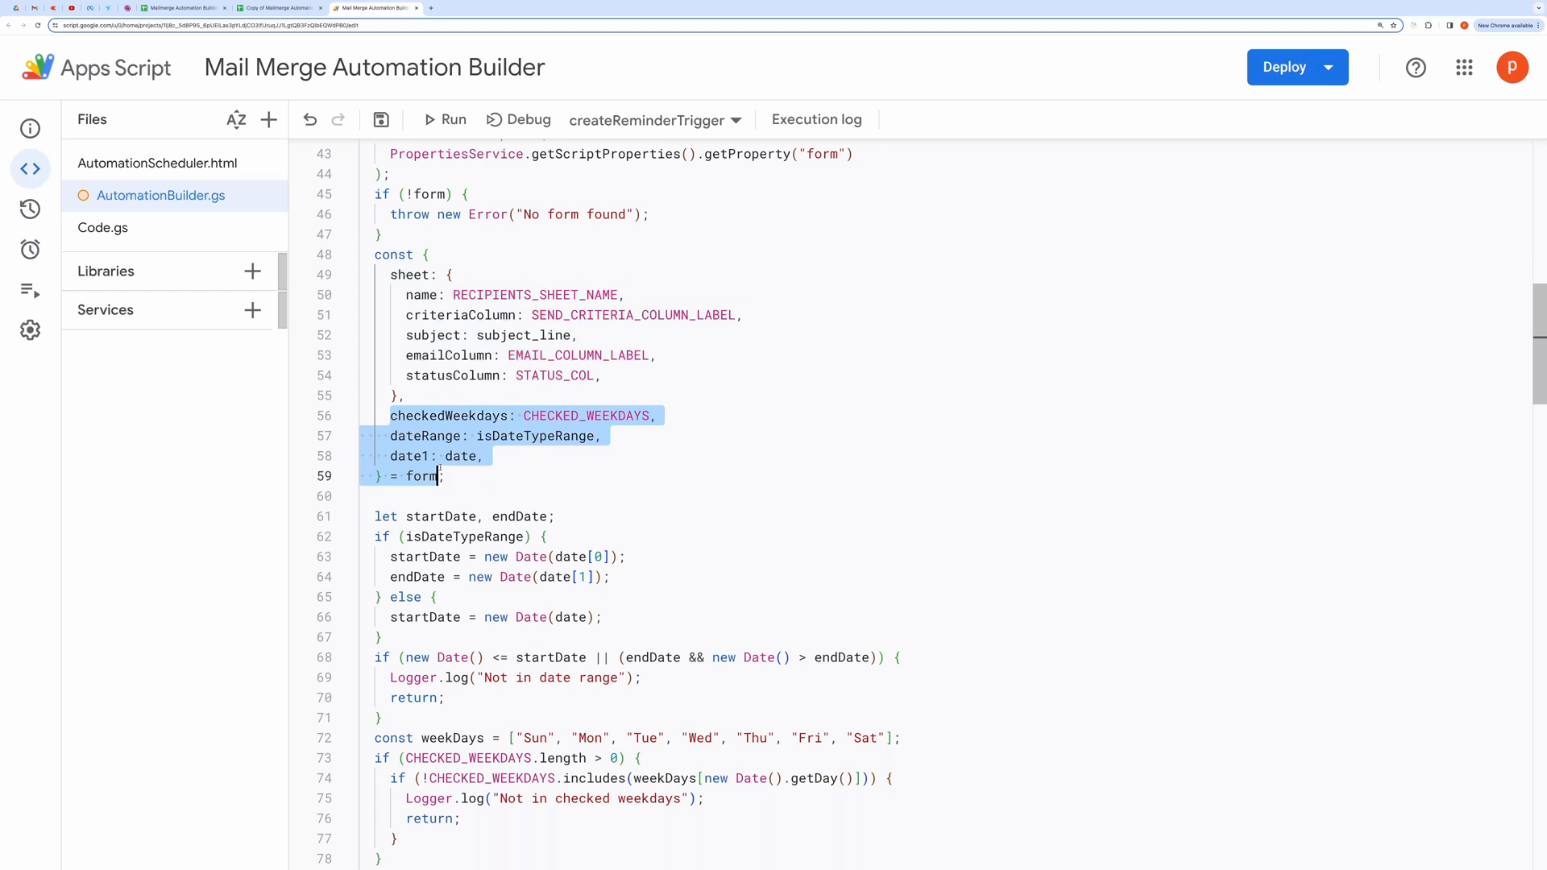
scroll("down", 3)
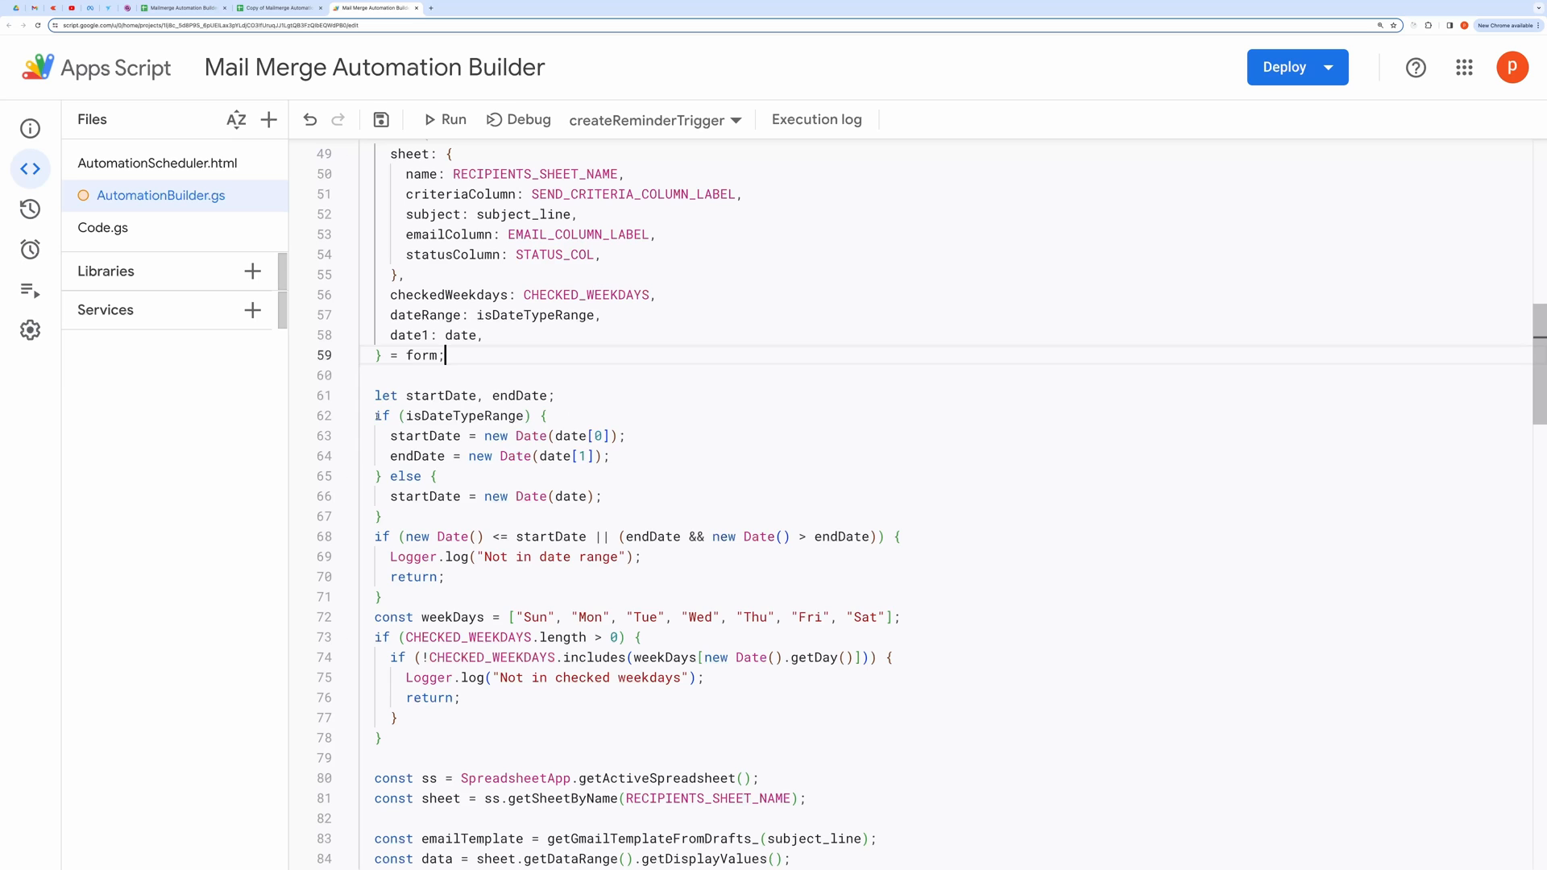
left_click_drag(376, 415, 383, 737)
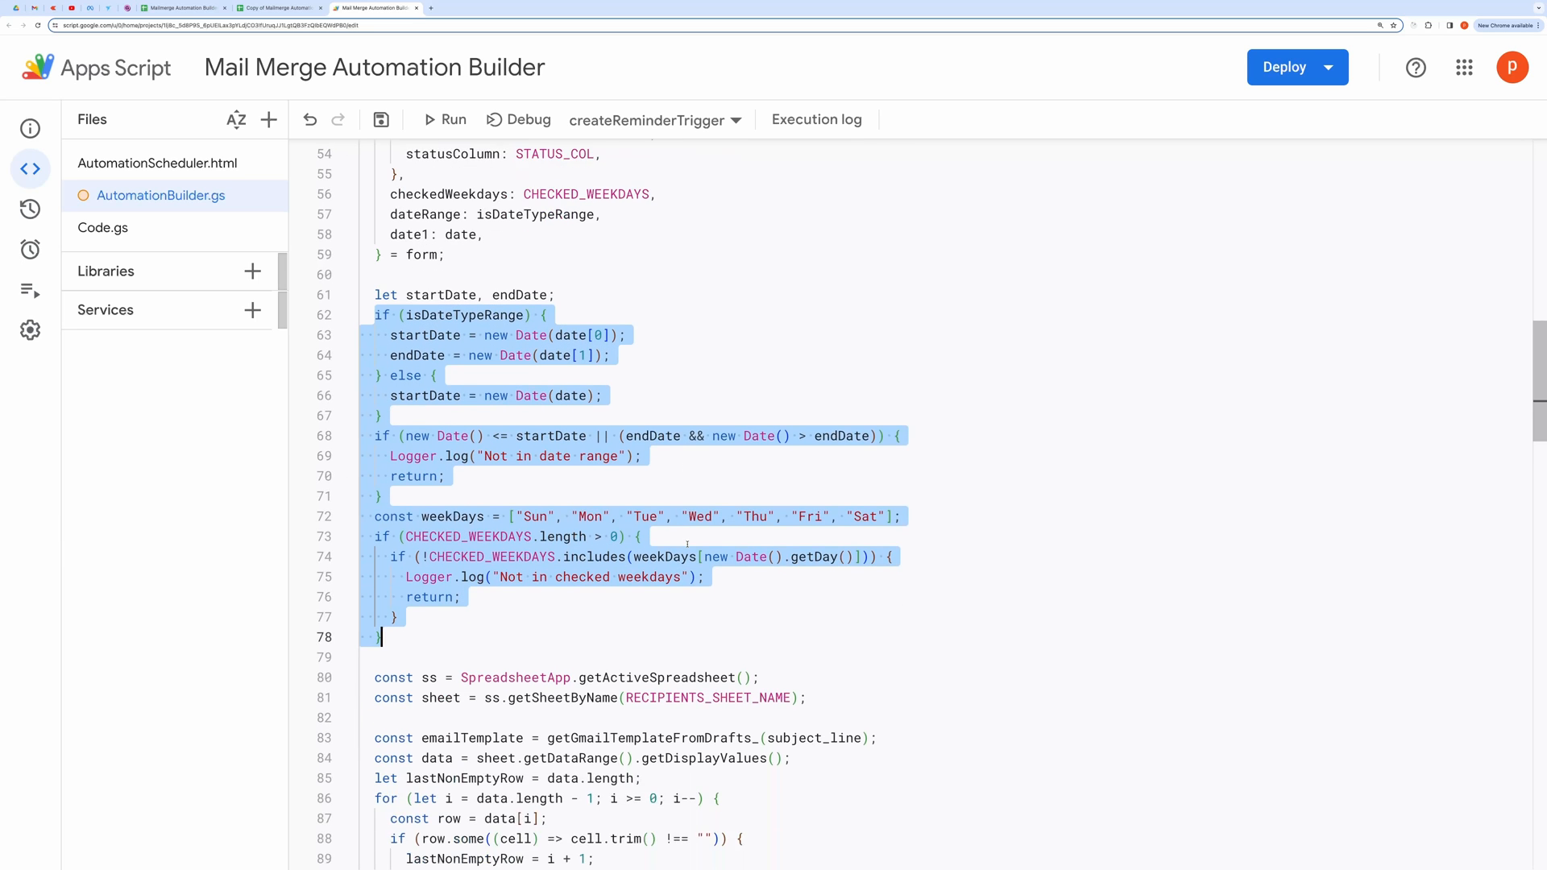
scroll("down", 3)
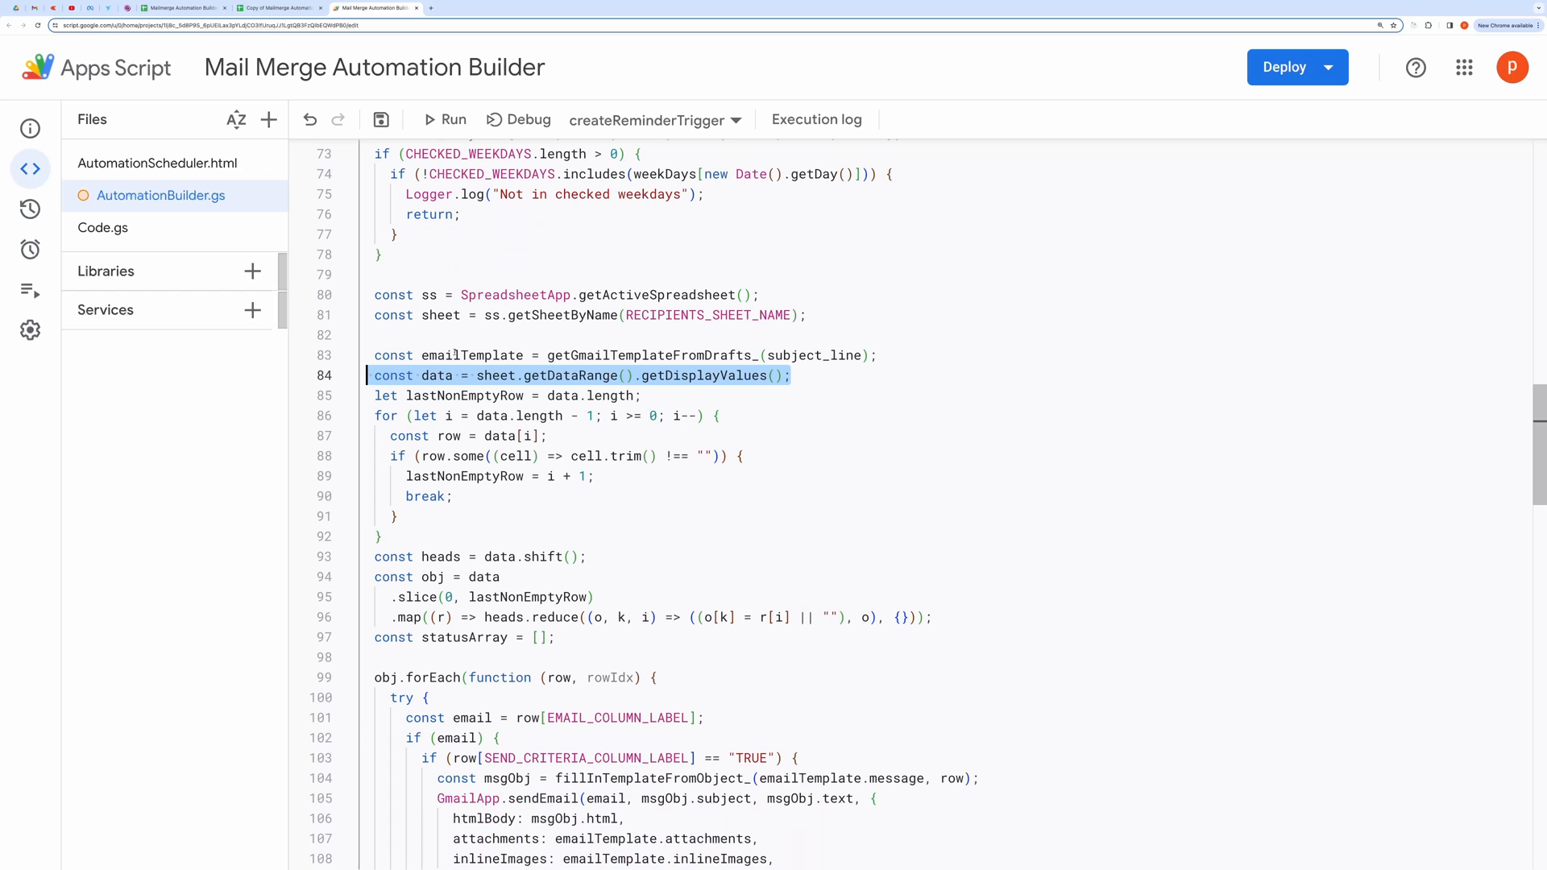
left_click_drag(376, 396, 527, 638)
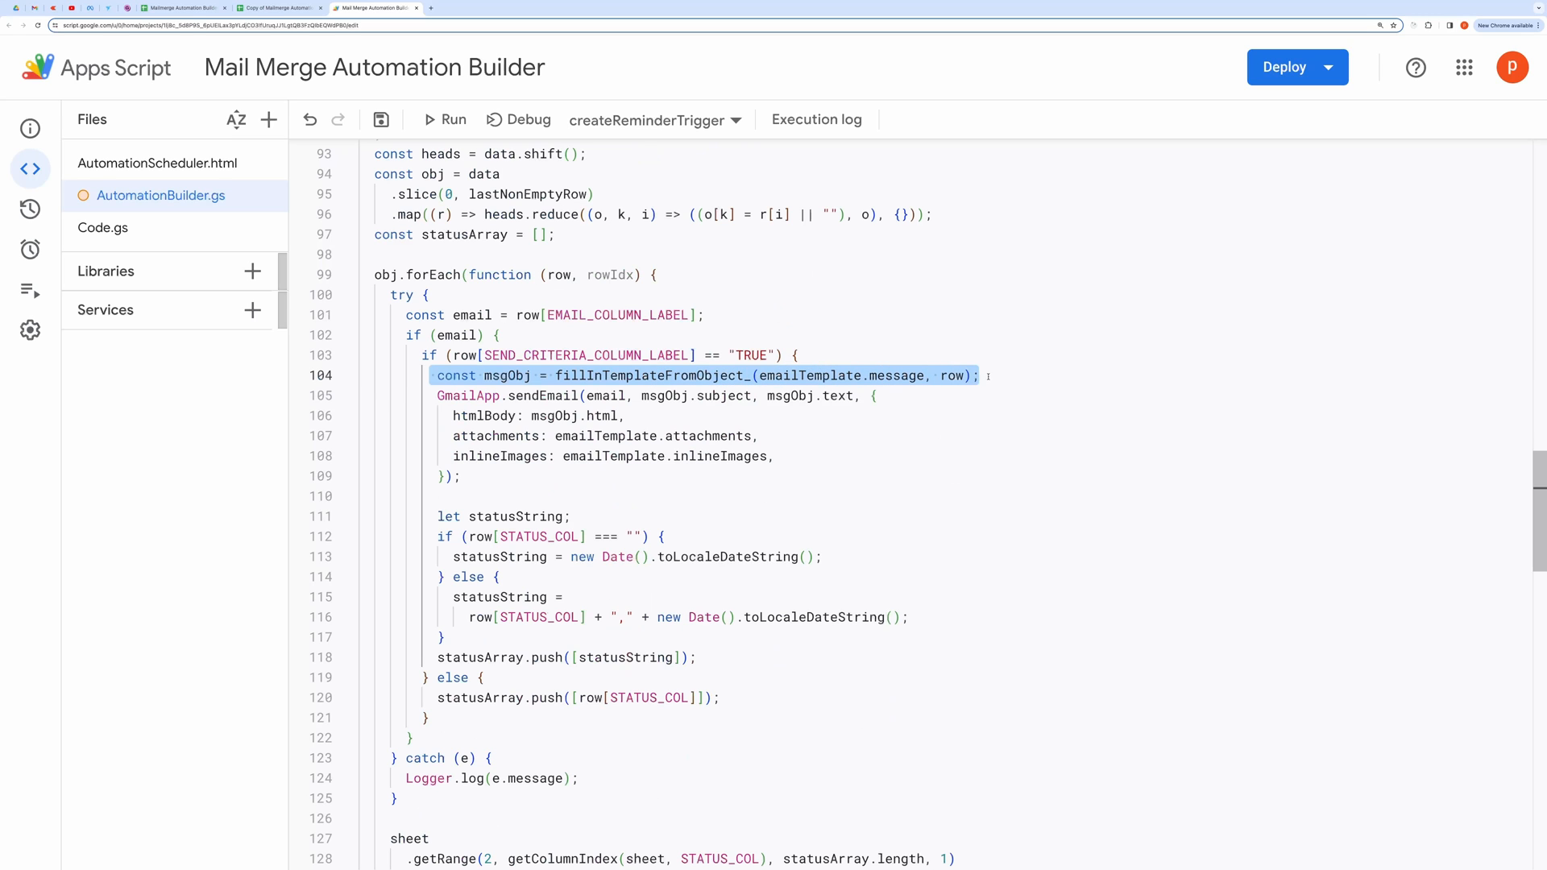
mouse_move(745, 529)
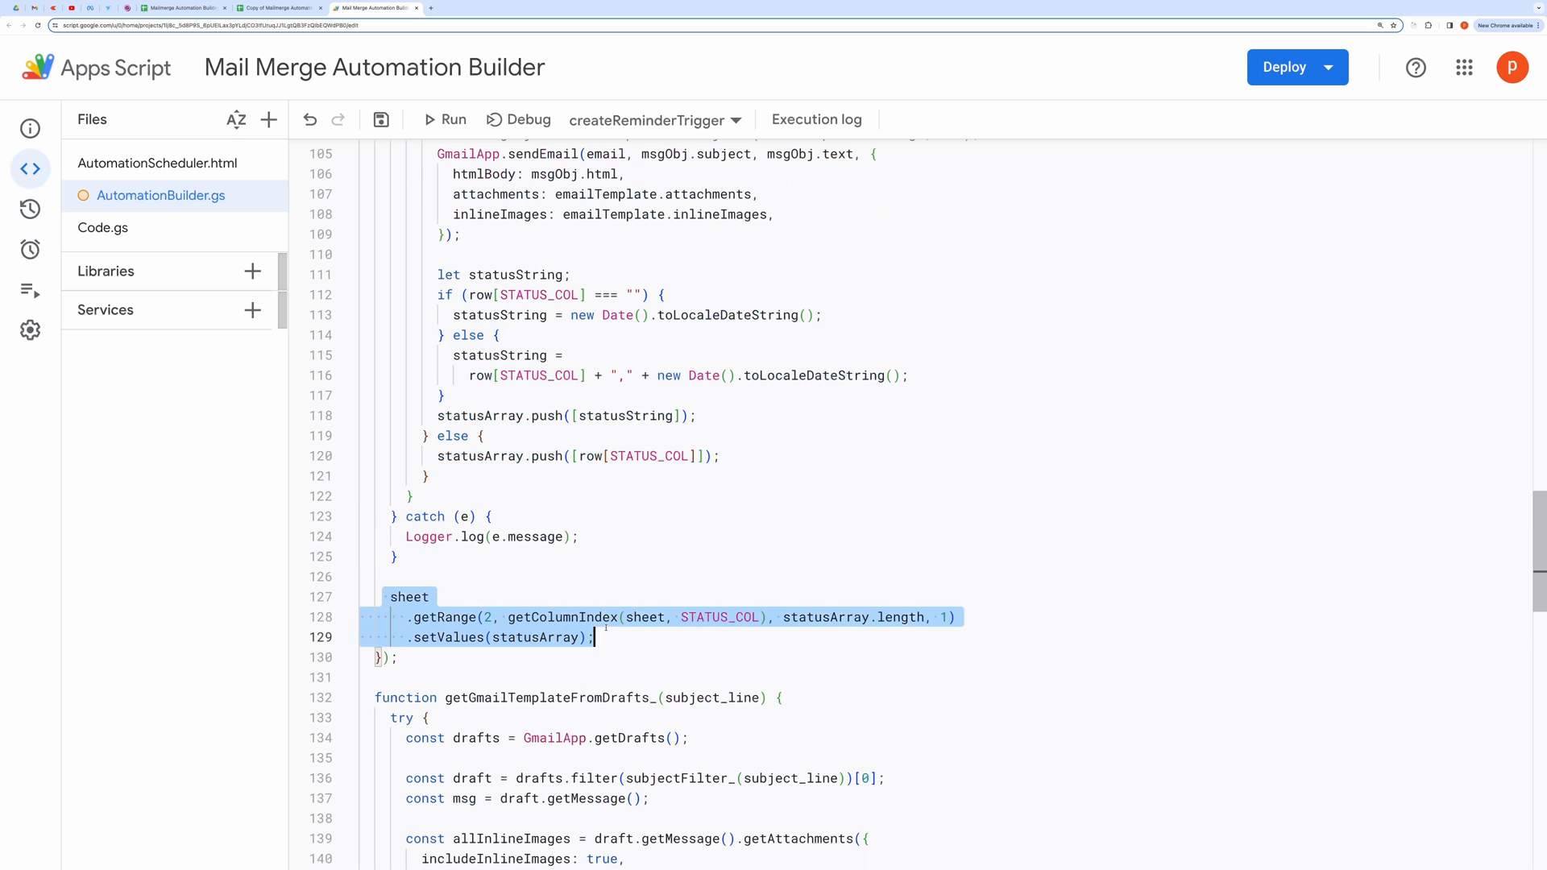
Step: Review Code.gs's onOpen menu and showDialog functions, then return to the spreadsheet copy
left_click(103, 228)
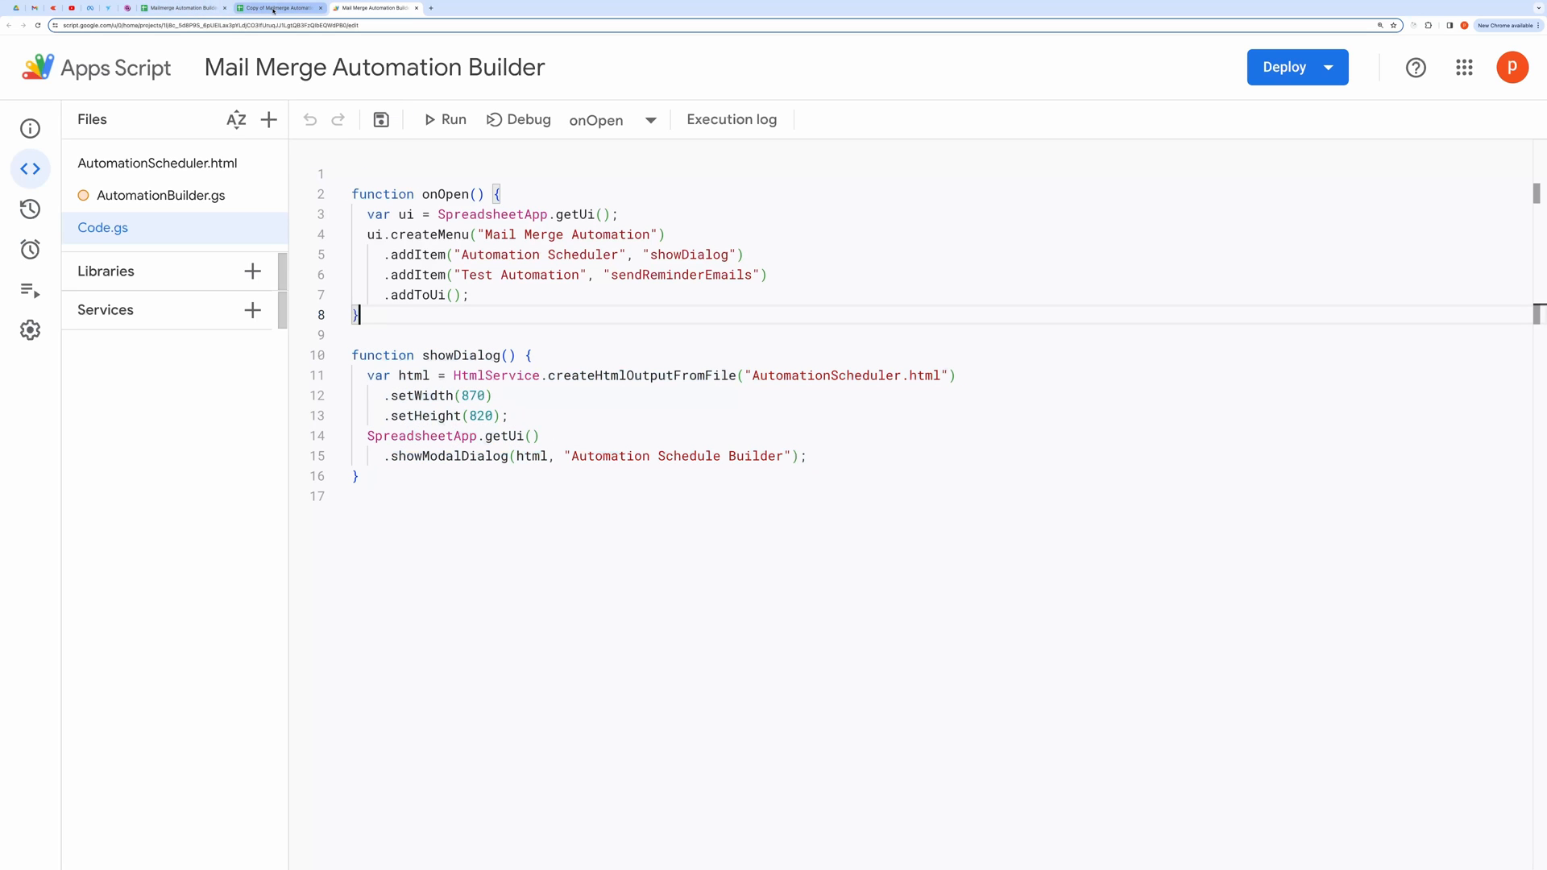
left_click(278, 8)
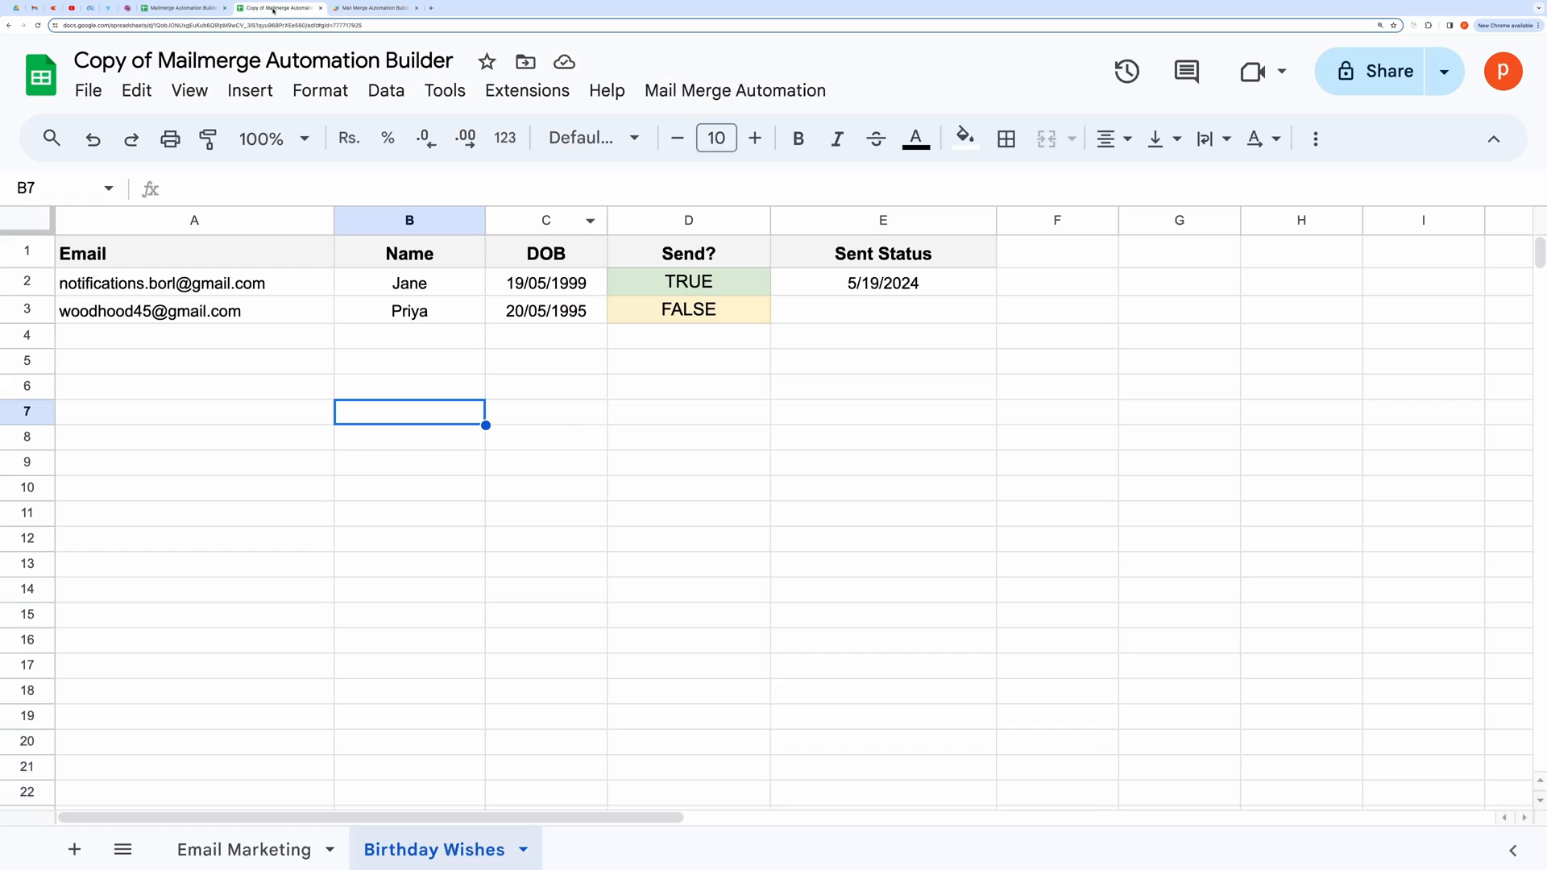